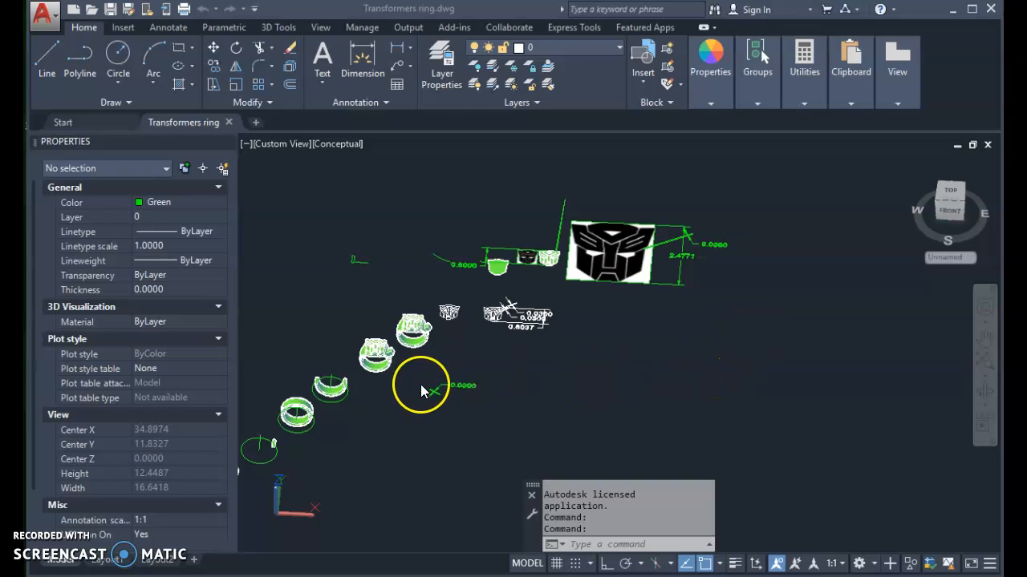
{"action": "mouse_move", "coordinate": [482, 296]}
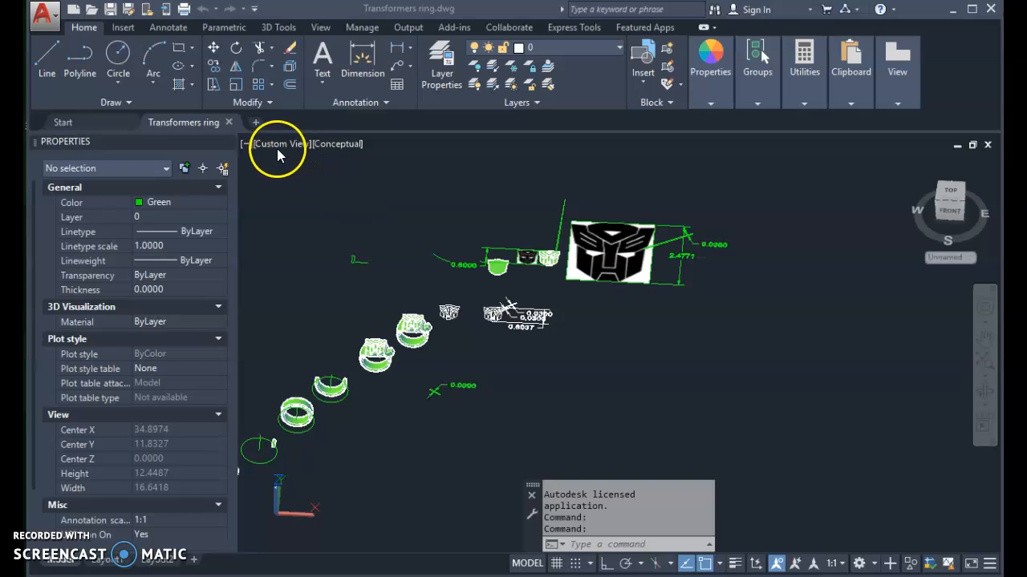
{"action": "mouse_move", "coordinate": [337, 265]}
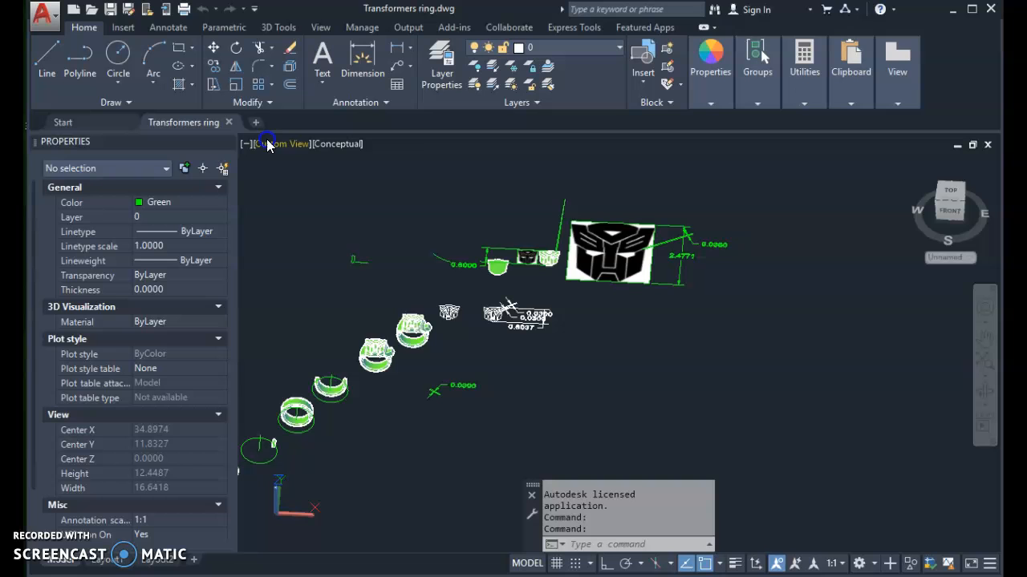
Step: Switch the Transformers ring drawing to the Front preset view
{"action": "left_click", "coordinate": [950, 208]}
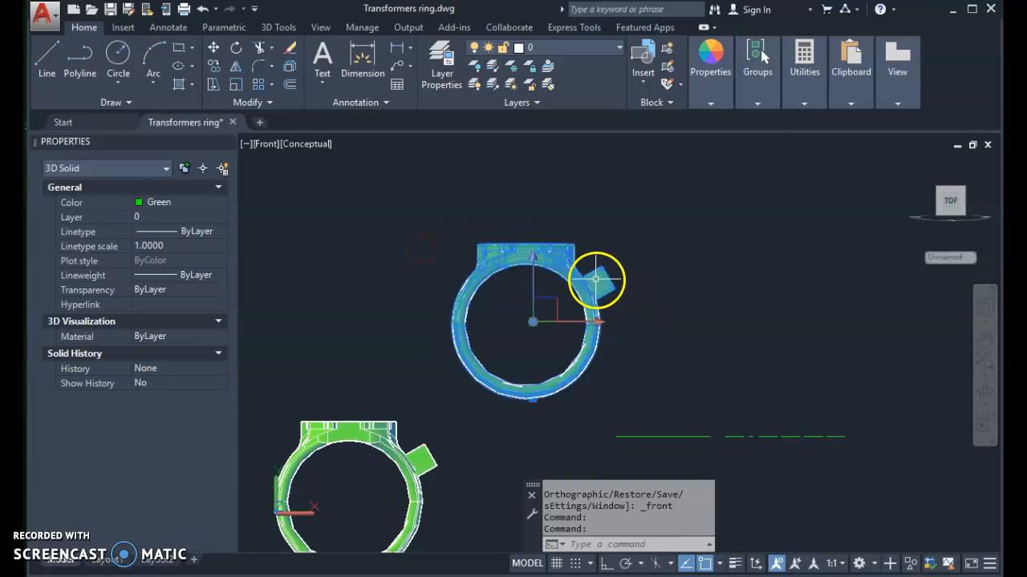
{"action": "mouse_move", "coordinate": [561, 302]}
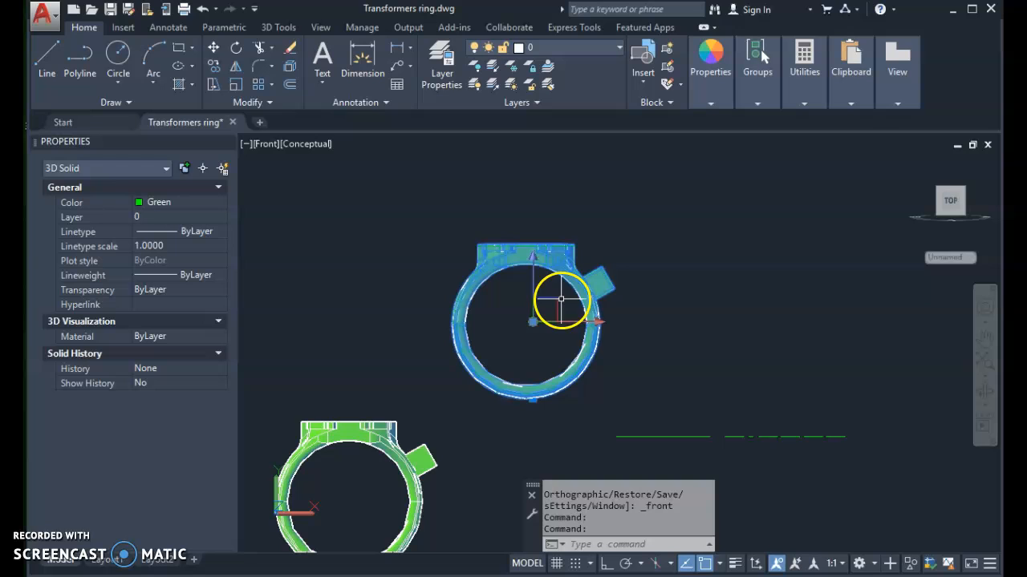
{"action": "mouse_move", "coordinate": [545, 265]}
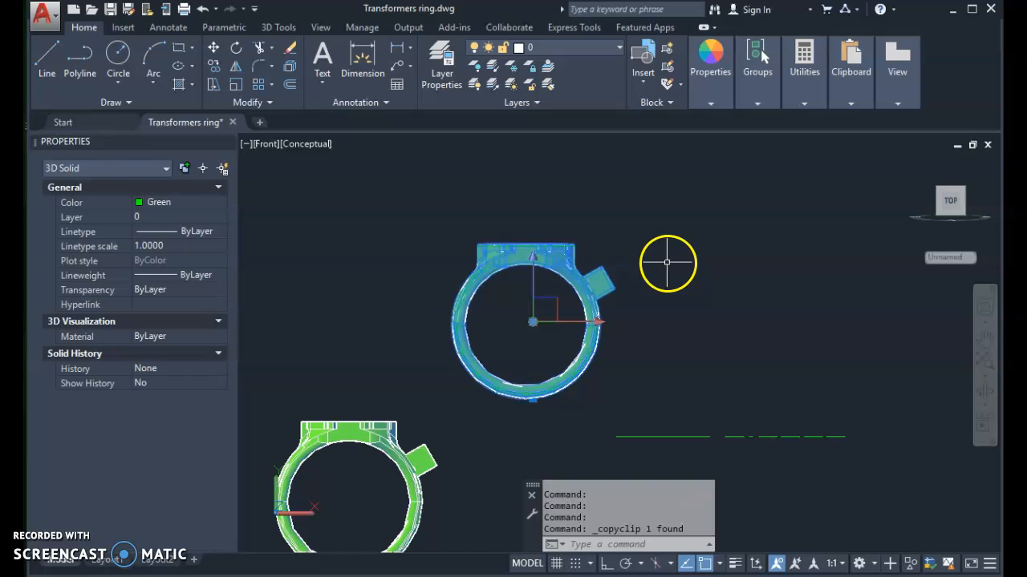
{"action": "mouse_move", "coordinate": [280, 153]}
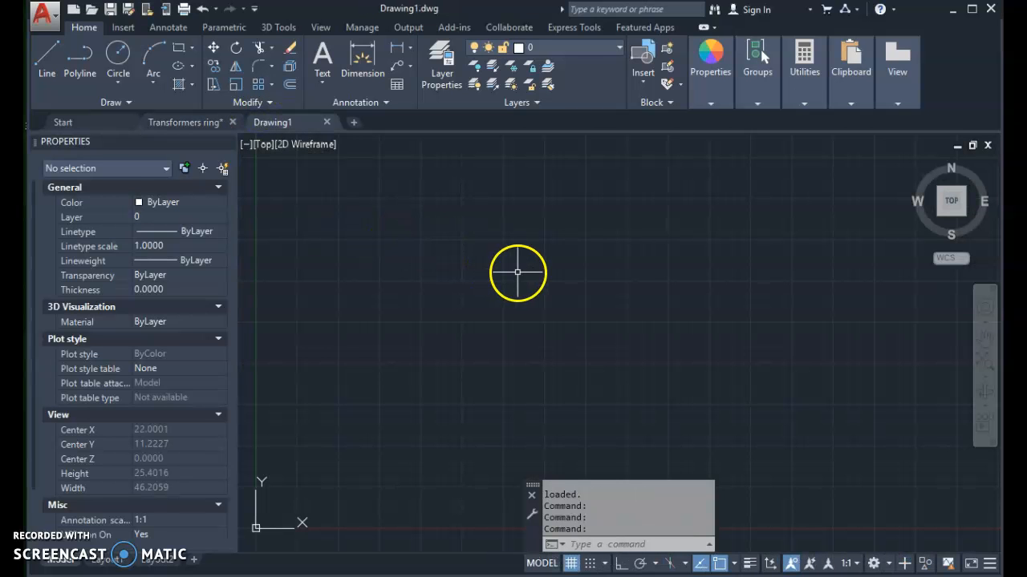
{"action": "mouse_move", "coordinate": [405, 221]}
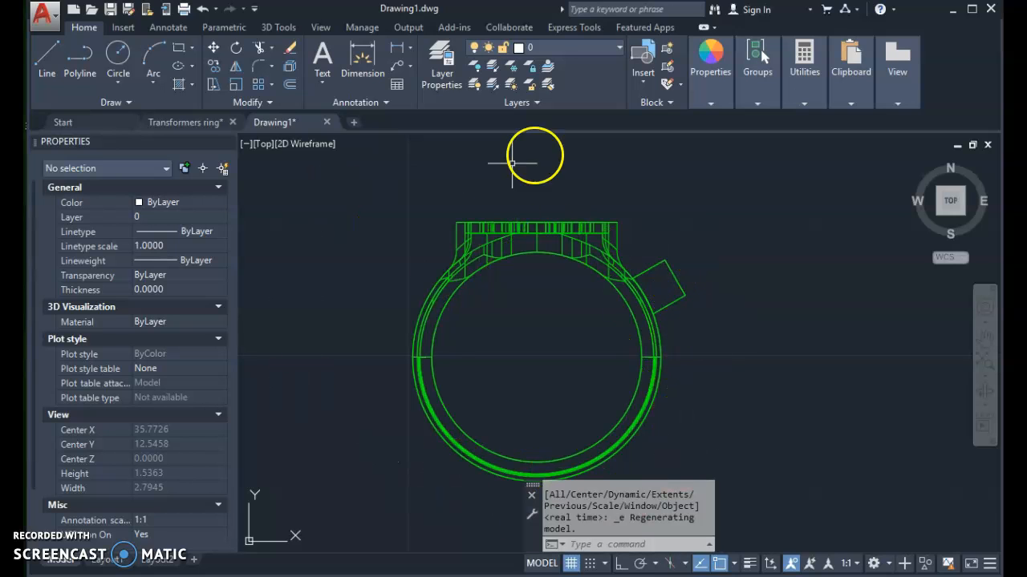
Step: Change the ring's visual style from wireframe to Realistic shading
{"action": "left_click", "coordinate": [304, 144]}
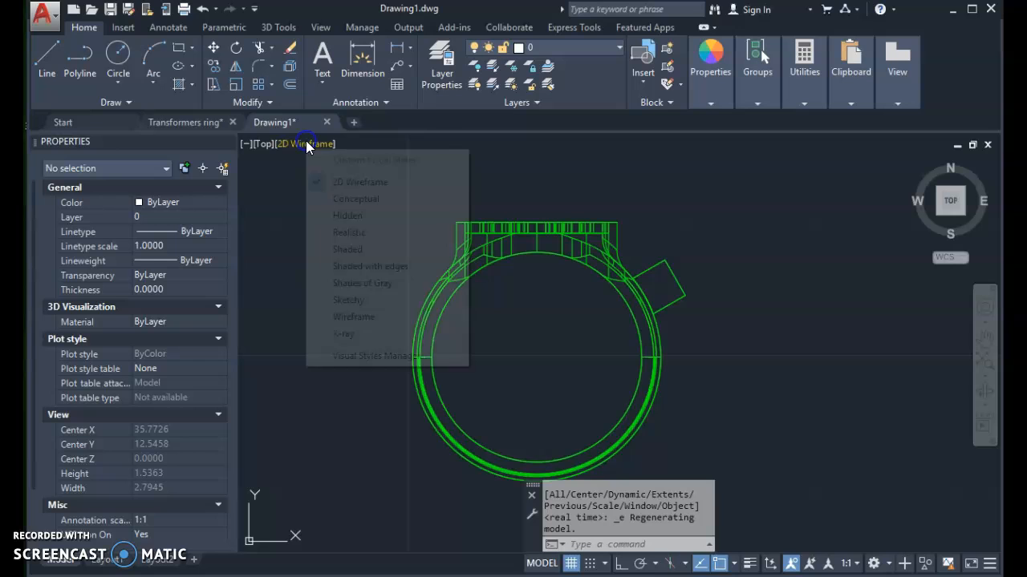
{"action": "left_click", "coordinate": [350, 232]}
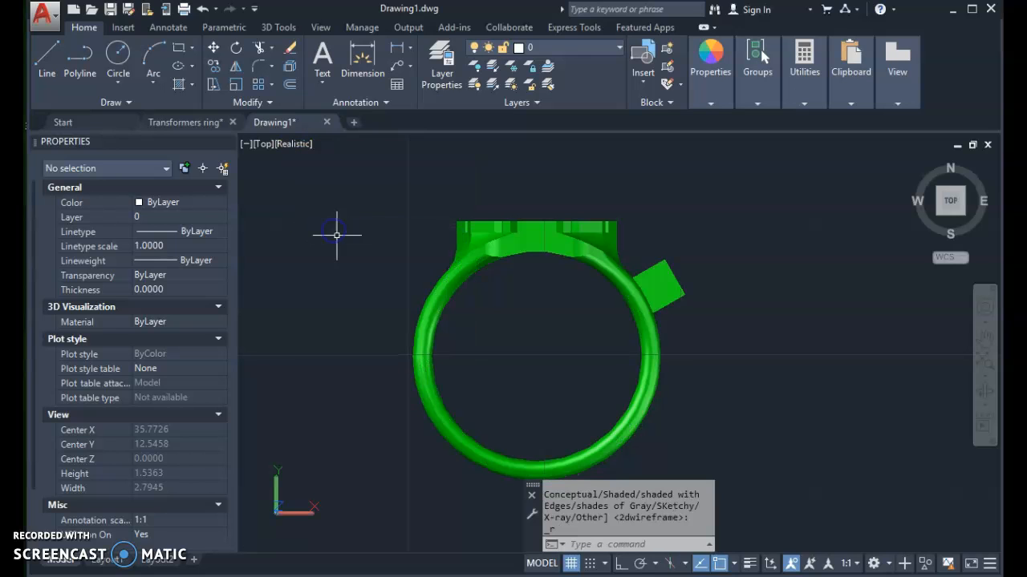
{"action": "mouse_move", "coordinate": [645, 286]}
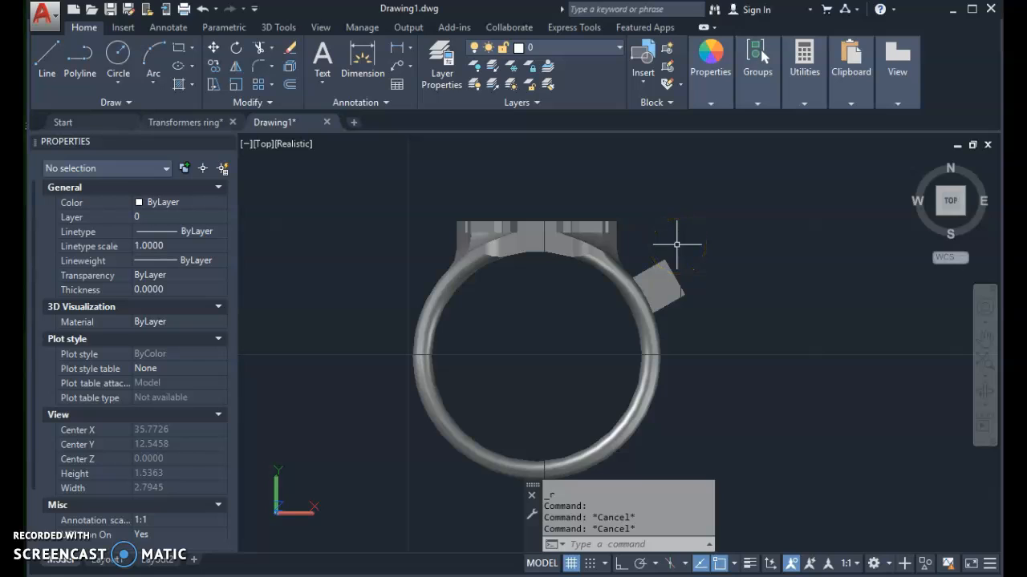
{"action": "mouse_move", "coordinate": [718, 269]}
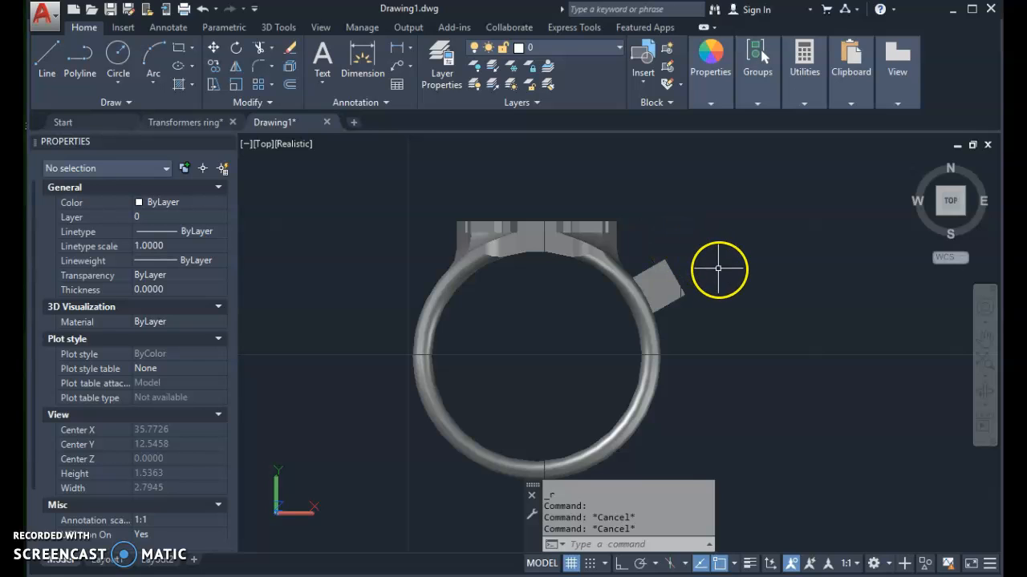
Step: Orbit and shift the ring to look closely at the Transformers emblem face
{"action": "left_click_drag", "start_coordinate": [718, 269], "coordinate": [741, 281]}
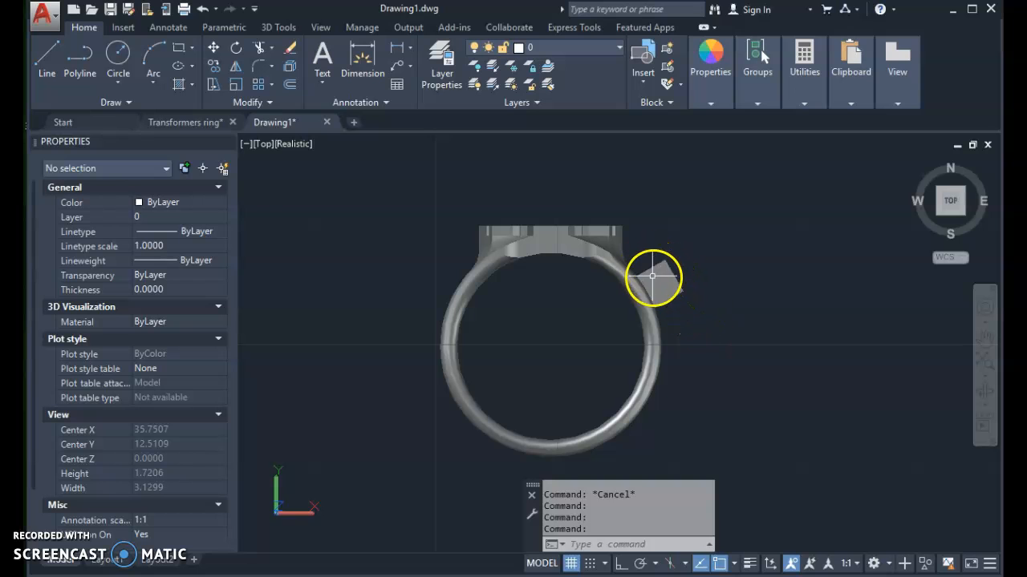
{"action": "mouse_move", "coordinate": [690, 305]}
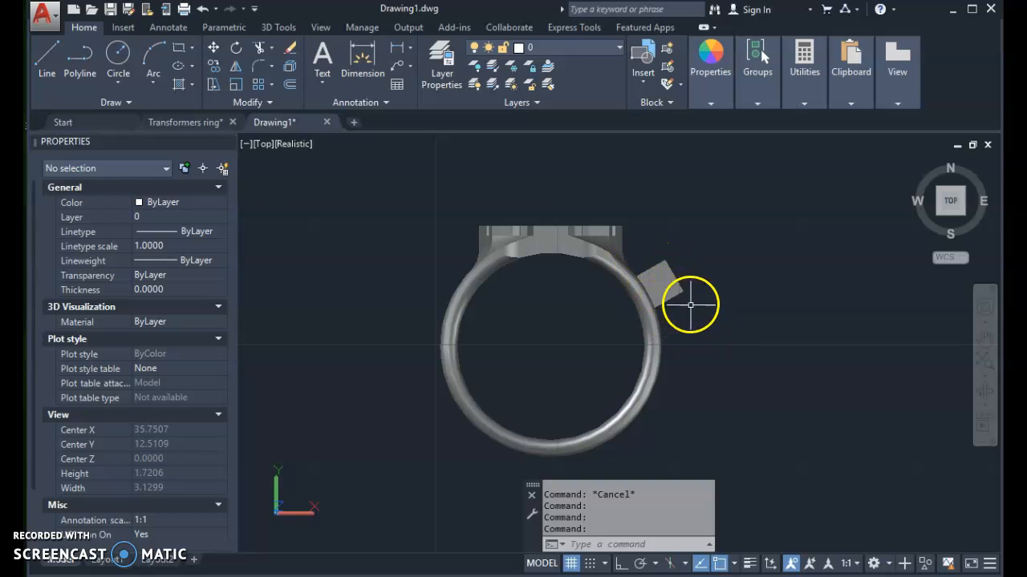
{"action": "left_click_drag", "start_coordinate": [690, 304], "coordinate": [333, 218]}
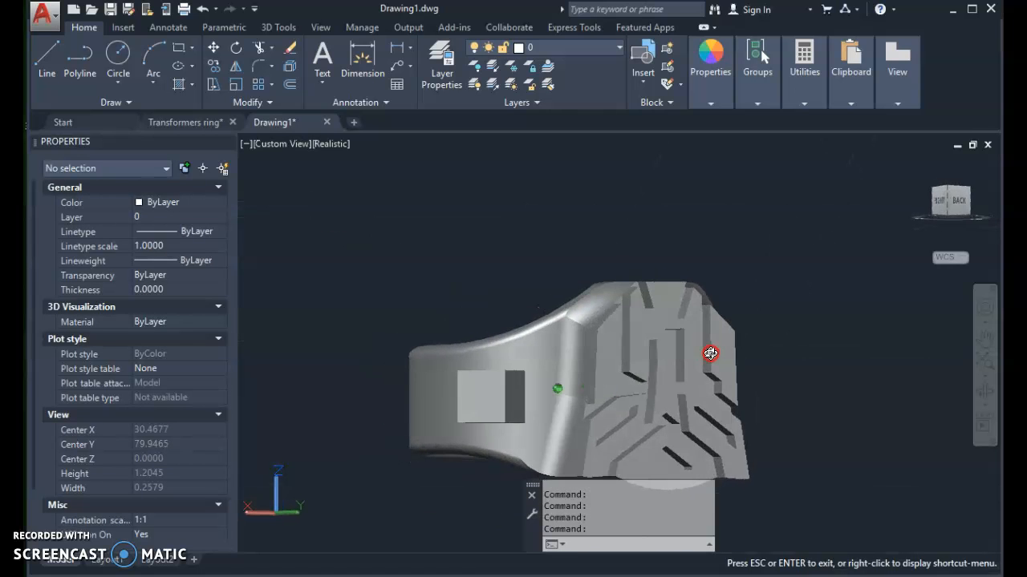
{"action": "left_click_drag", "start_coordinate": [709, 353], "coordinate": [693, 382]}
{"action": "type", "text": "U"}
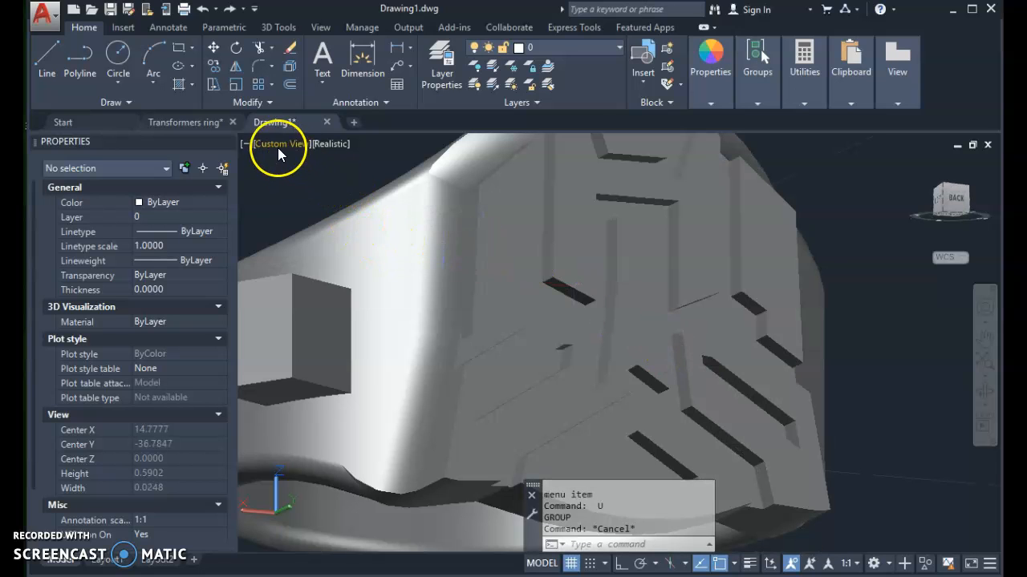
Step: From the Front view, rotate the ring 180 degrees about a point on it so the emblem faces the viewer
{"action": "left_click", "coordinate": [280, 144]}
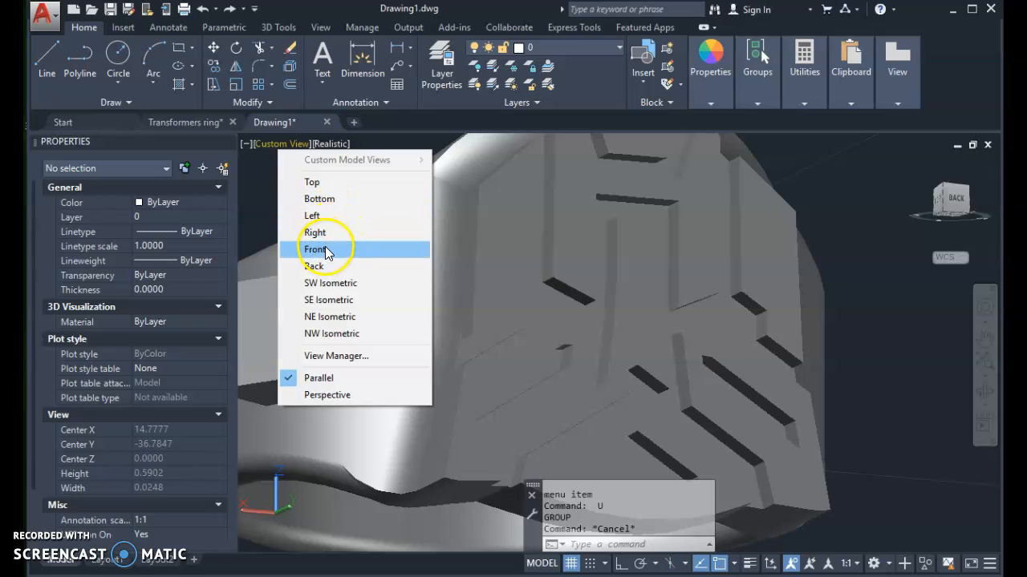
{"action": "left_click", "coordinate": [314, 250]}
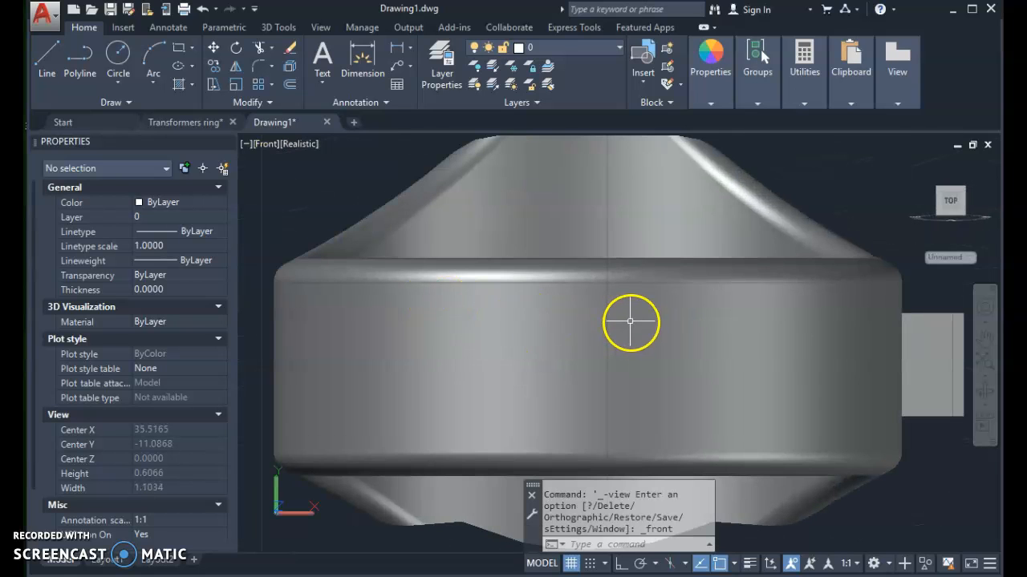
{"action": "left_click", "coordinate": [630, 322]}
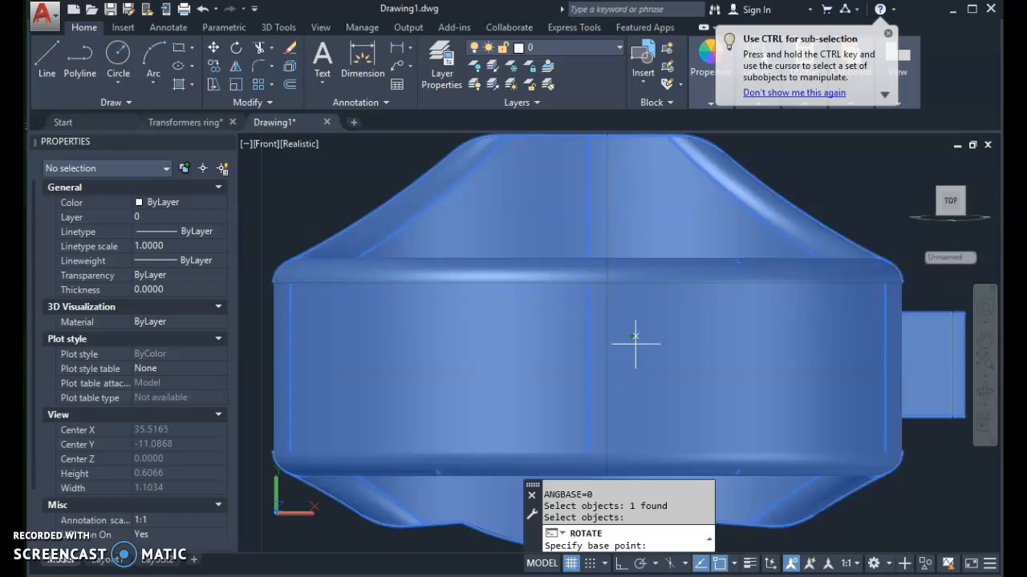
{"action": "left_click", "coordinate": [636, 324]}
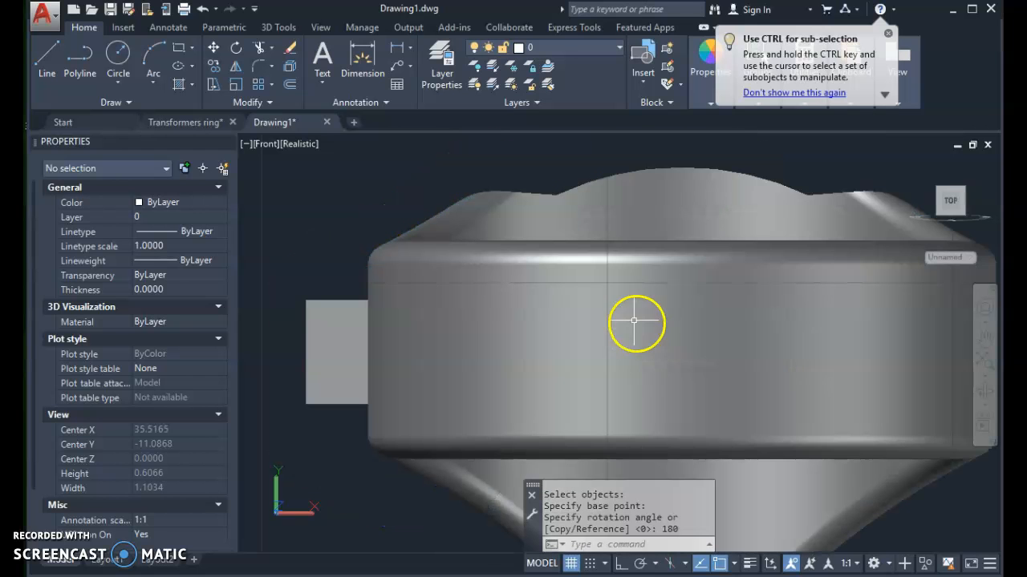
{"action": "left_click_drag", "start_coordinate": [635, 324], "coordinate": [575, 379]}
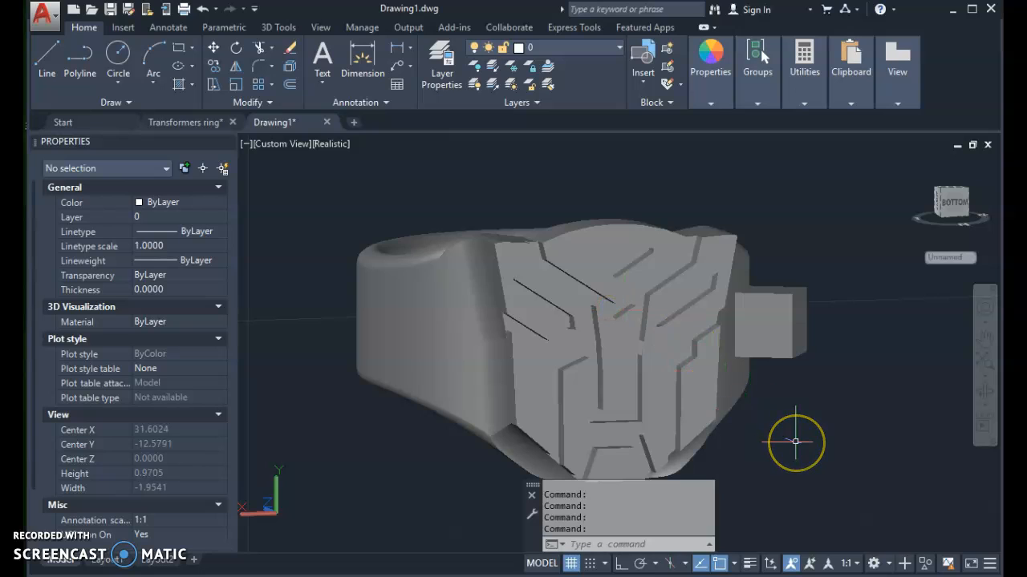
{"action": "mouse_move", "coordinate": [794, 441]}
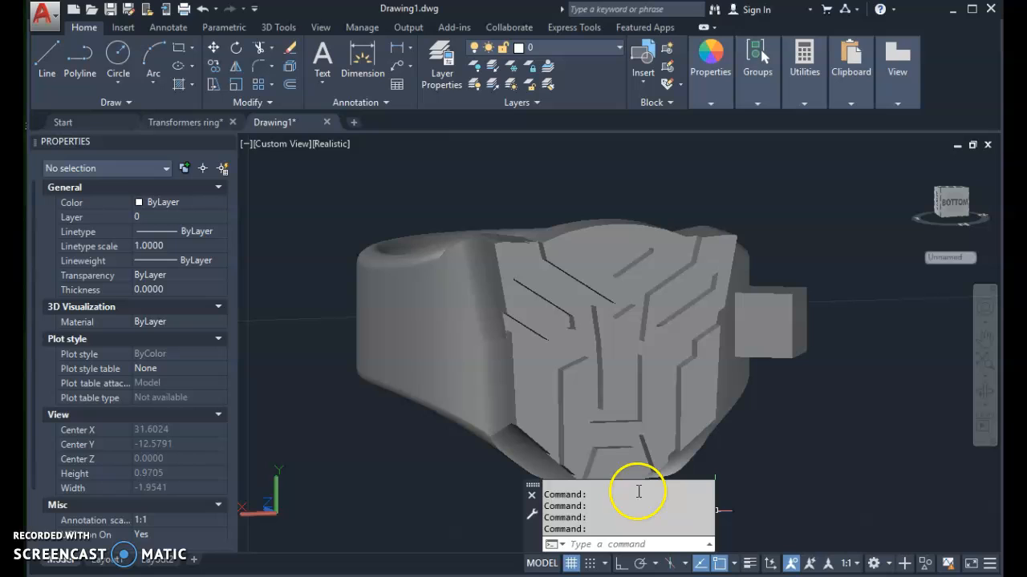
{"action": "mouse_move", "coordinate": [656, 481]}
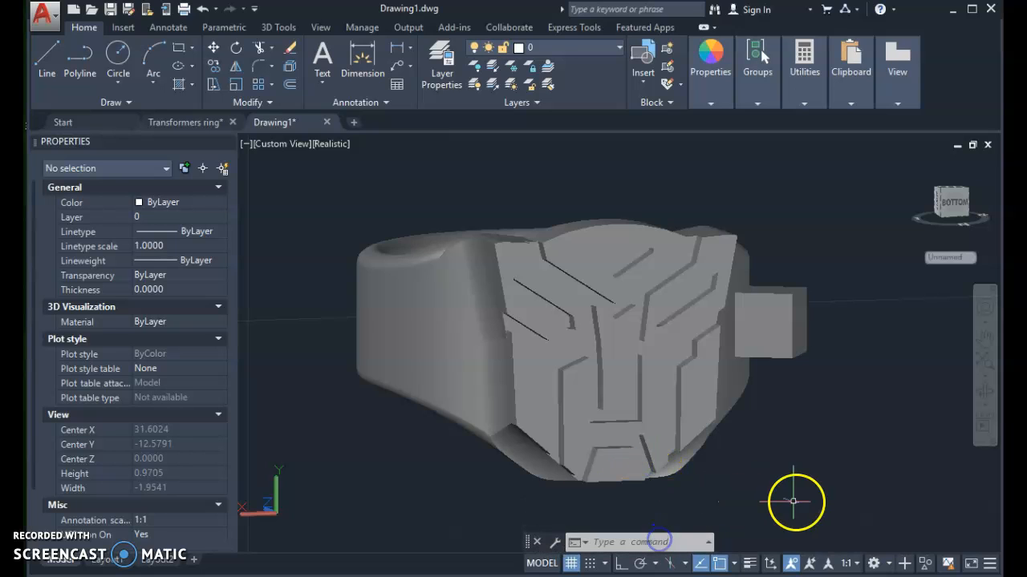
{"action": "mouse_move", "coordinate": [681, 409]}
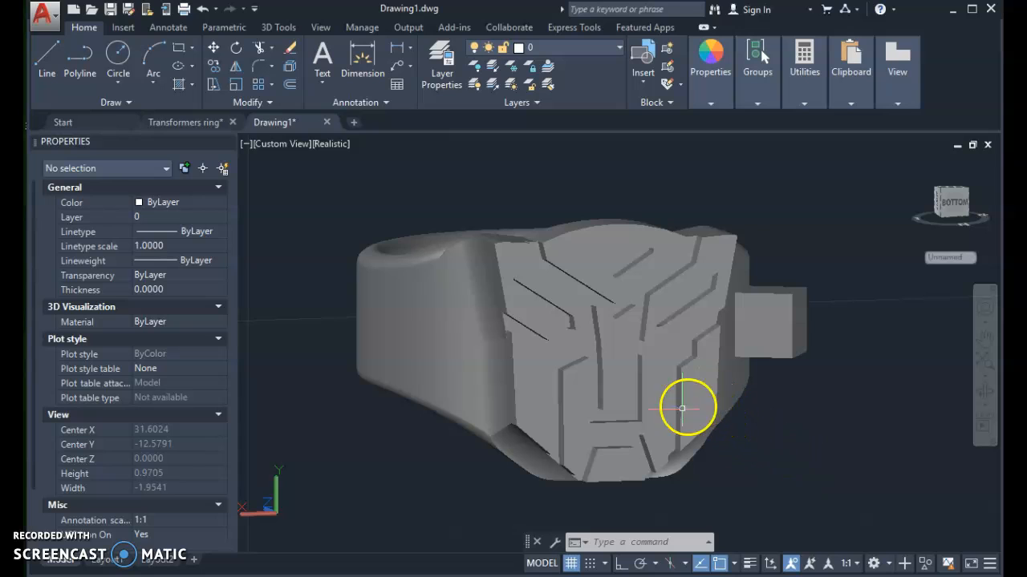
{"action": "mouse_move", "coordinate": [934, 516]}
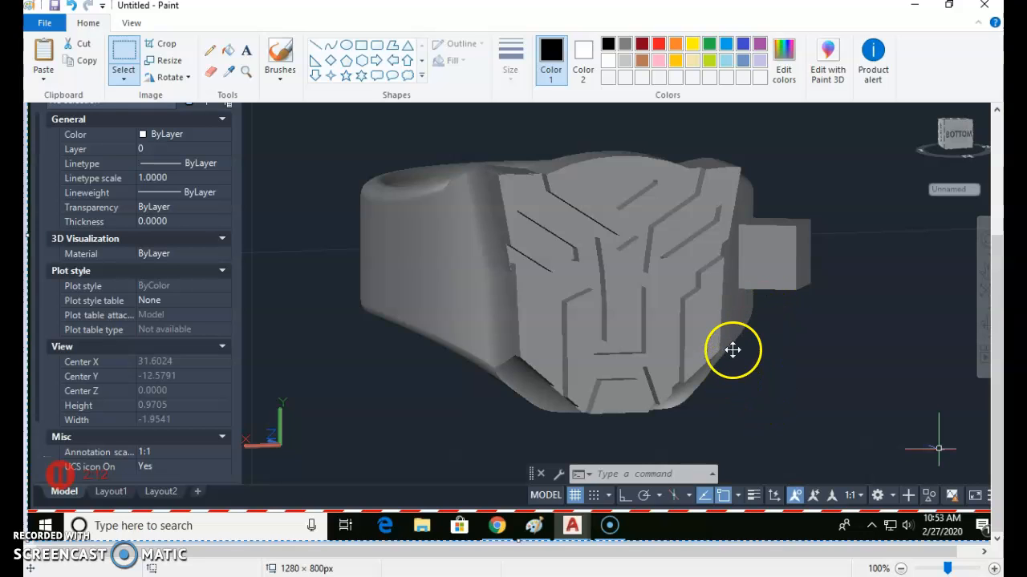
{"action": "mouse_move", "coordinate": [895, 412]}
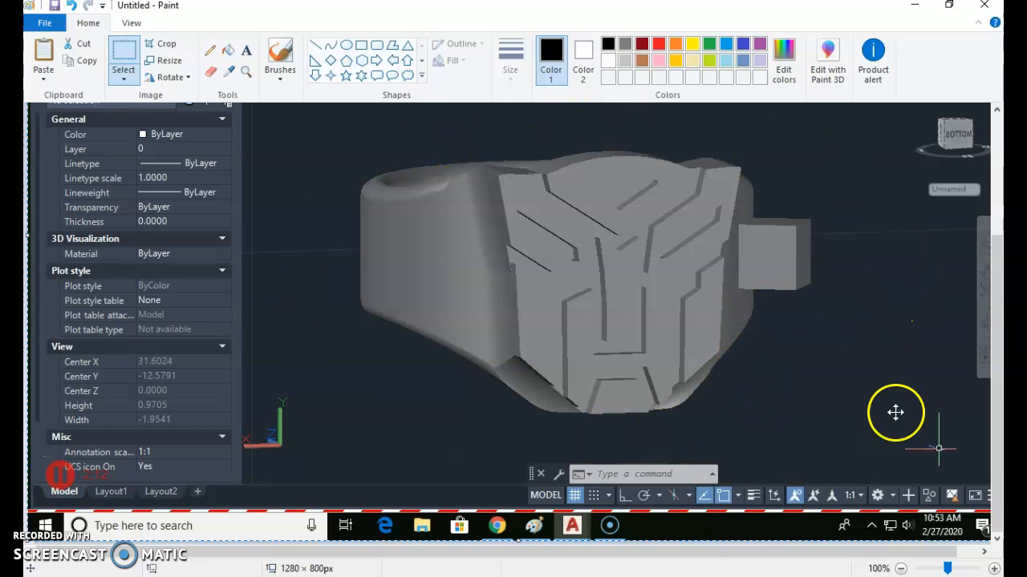
{"action": "mouse_move", "coordinate": [347, 211]}
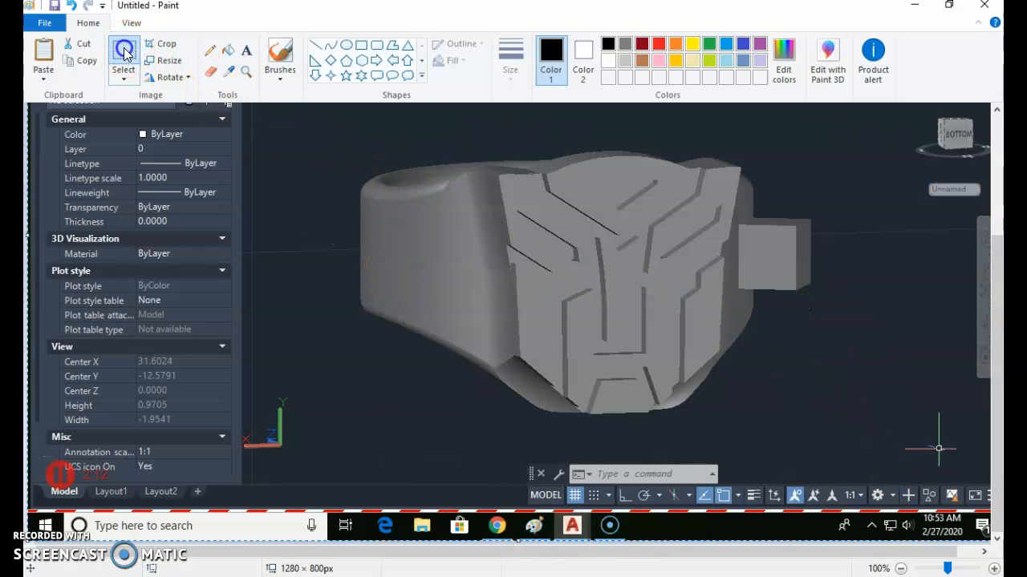
{"action": "mouse_move", "coordinate": [255, 164]}
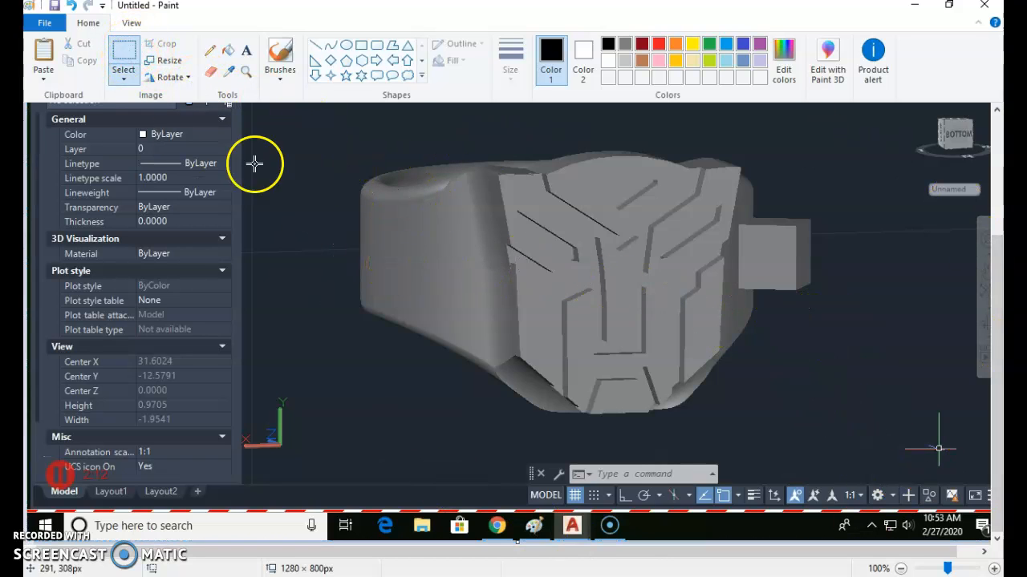
Step: Crop the pasted screenshot down to just the ring and its emblem, about 656 by 402 pixels
{"action": "left_click_drag", "start_coordinate": [255, 164], "coordinate": [806, 437]}
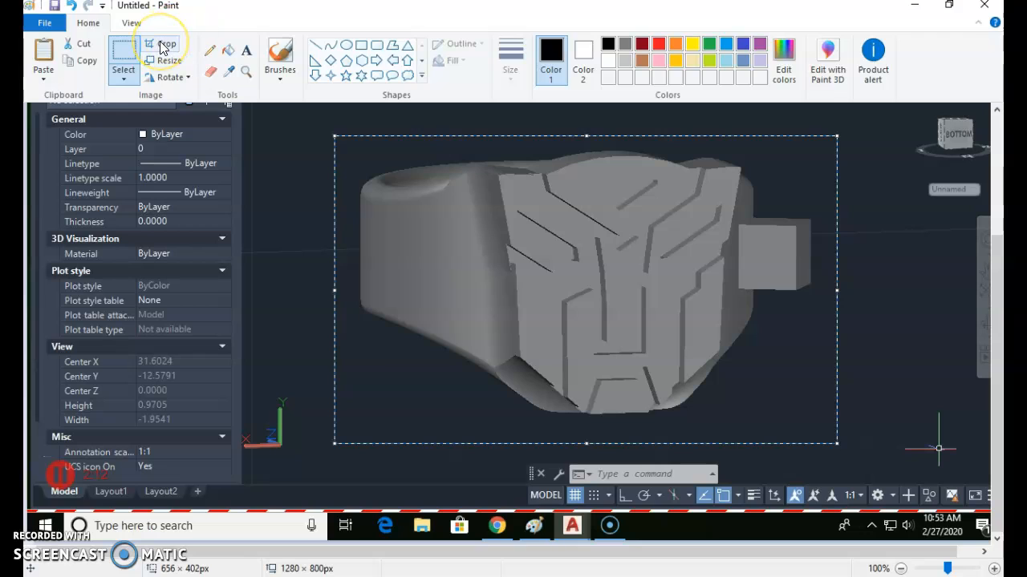
{"action": "left_click", "coordinate": [164, 45]}
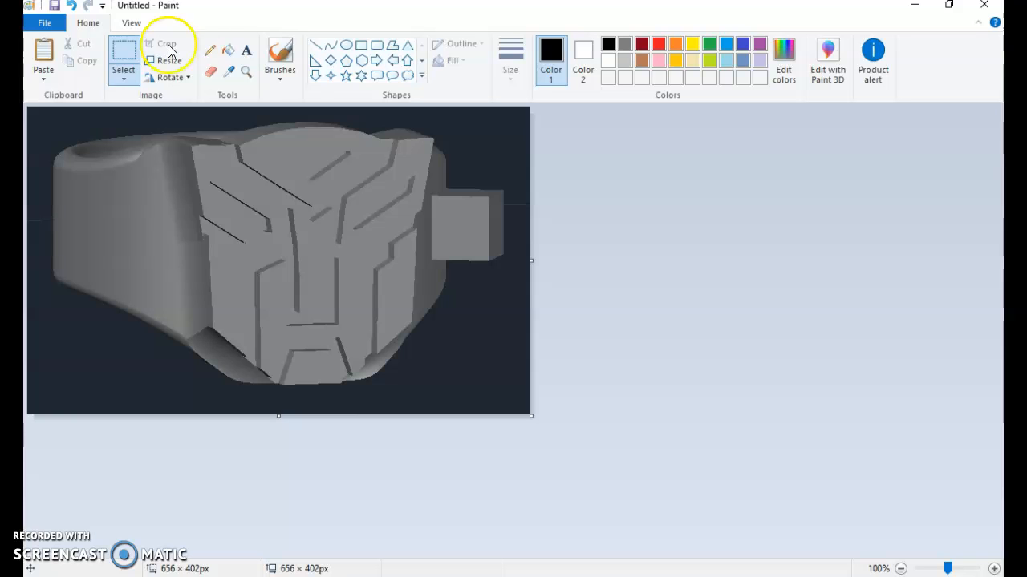
{"action": "mouse_move", "coordinate": [492, 128]}
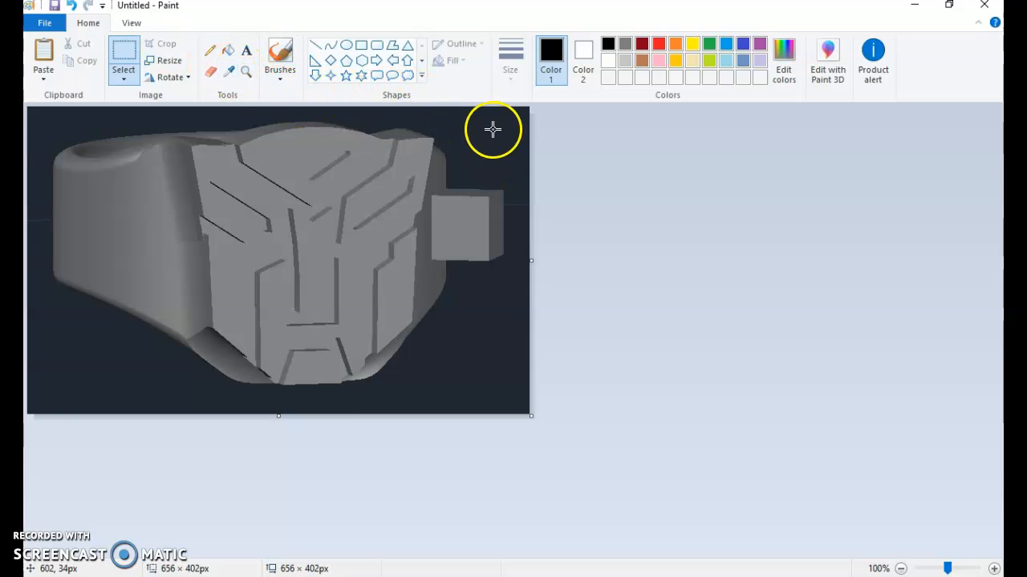
{"action": "mouse_move", "coordinate": [414, 380]}
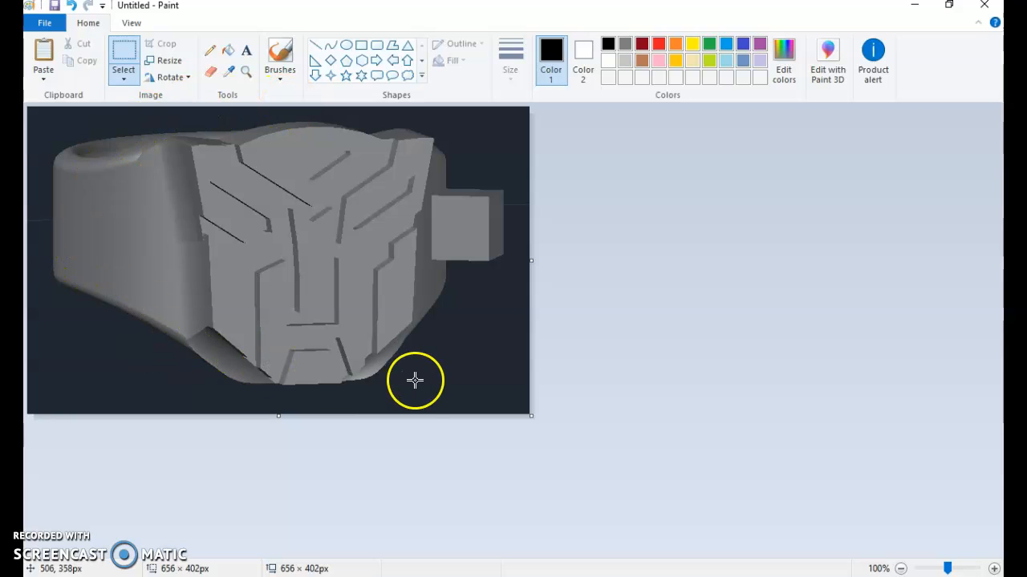
{"action": "mouse_move", "coordinate": [429, 382]}
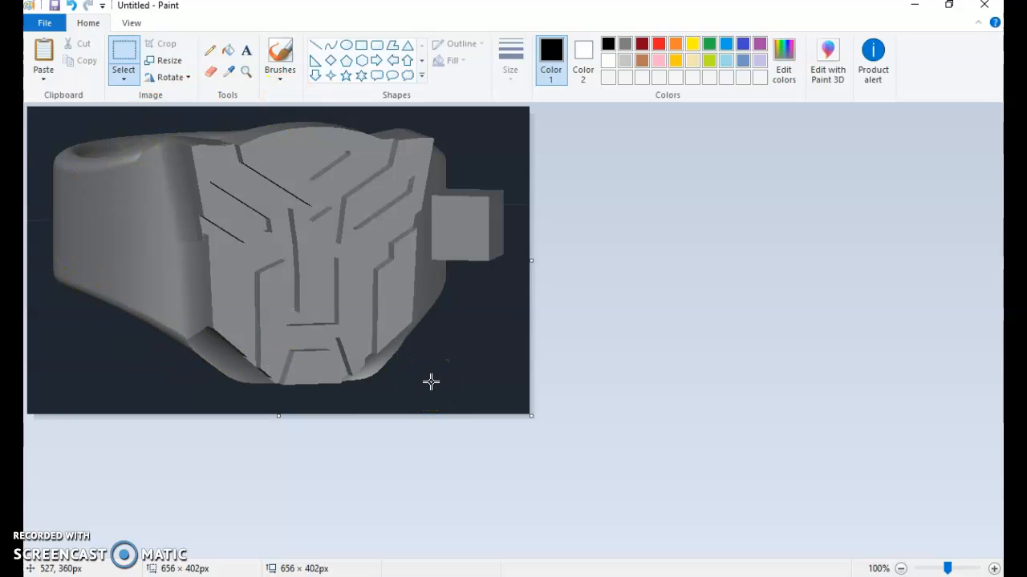
{"action": "mouse_move", "coordinate": [167, 308]}
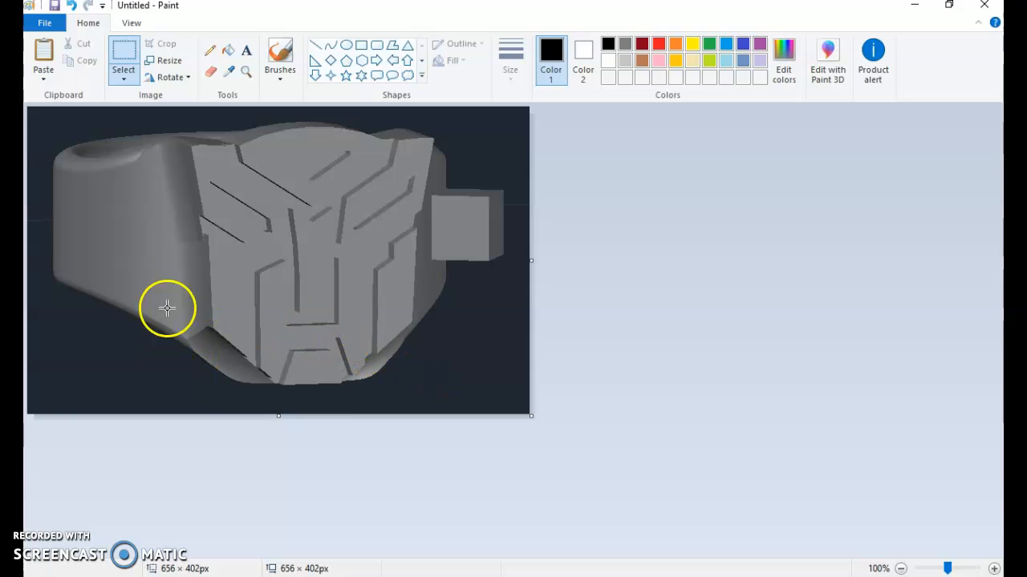
{"action": "mouse_move", "coordinate": [232, 334]}
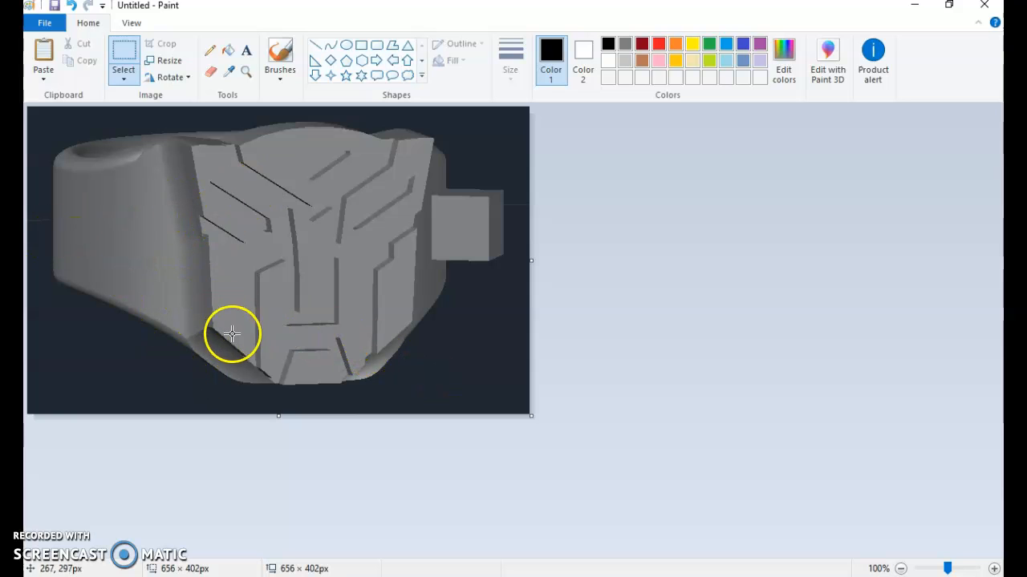
{"action": "mouse_move", "coordinate": [581, 533]}
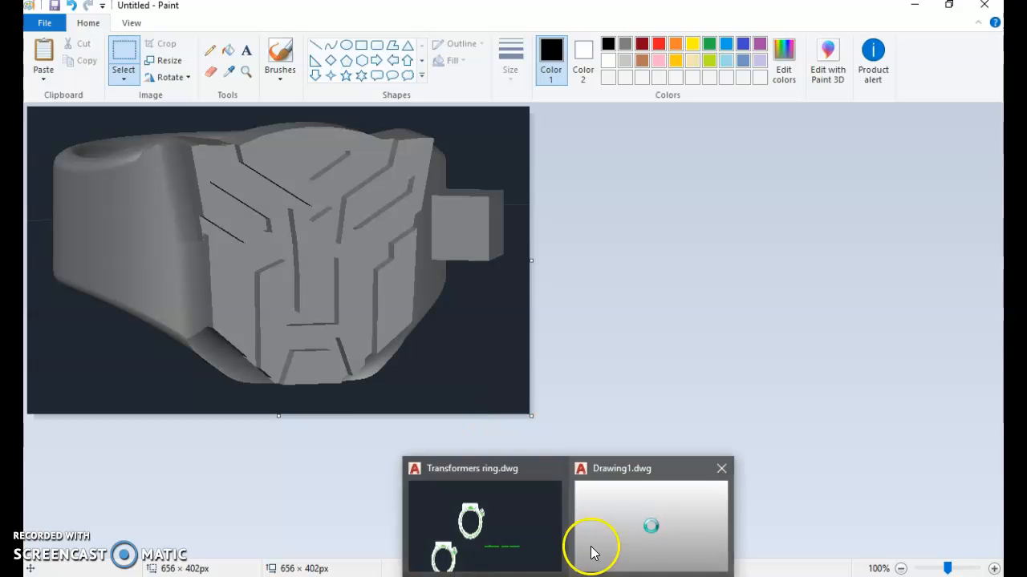
Step: Return to the Drawing1.dwg ring drawing and bring up the drawing-area shortcut menu
{"action": "left_click", "coordinate": [650, 526]}
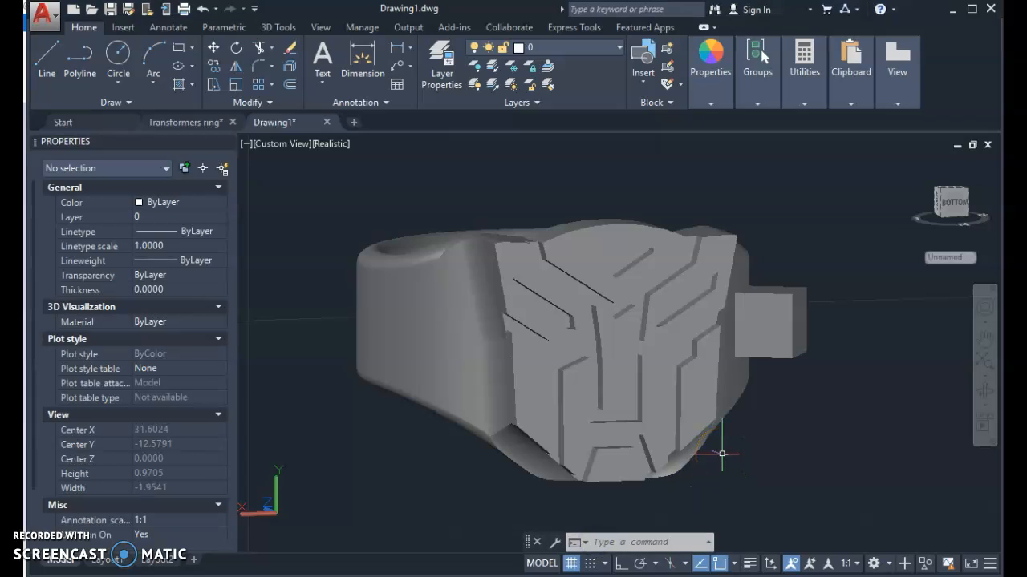
{"action": "mouse_move", "coordinate": [417, 469]}
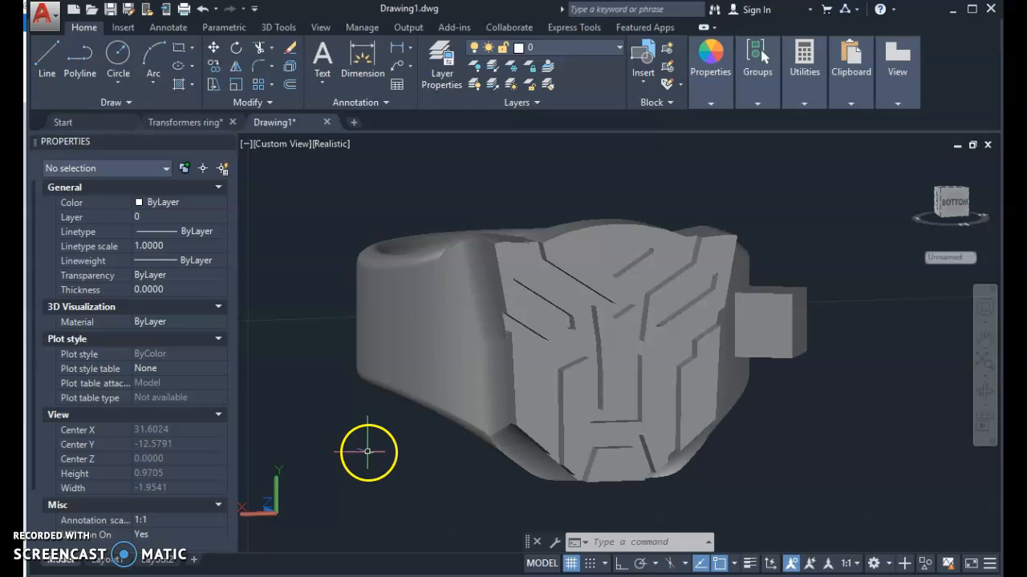
{"action": "mouse_move", "coordinate": [279, 464]}
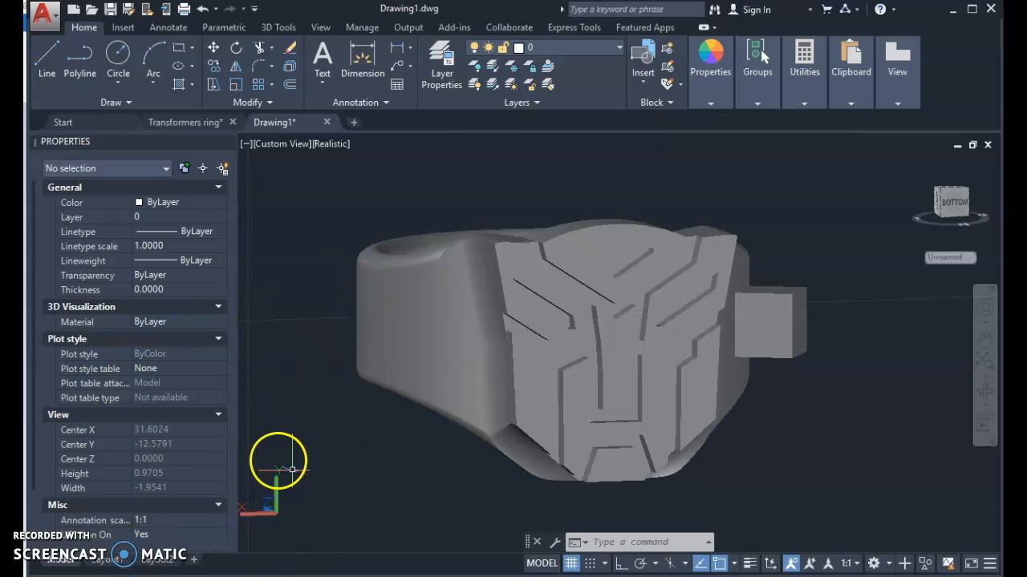
{"action": "mouse_move", "coordinate": [308, 329]}
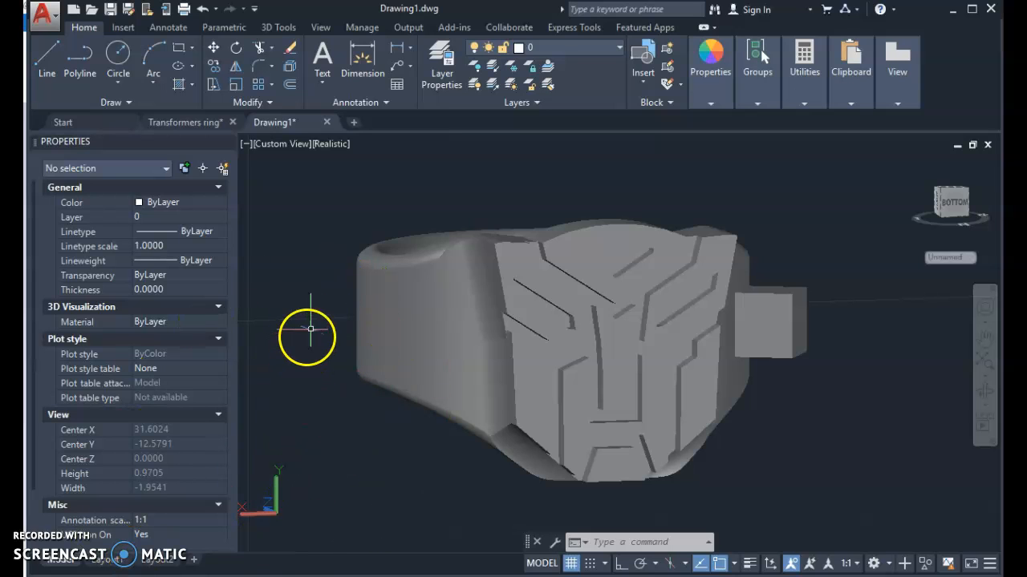
{"action": "right_click", "coordinate": [308, 329]}
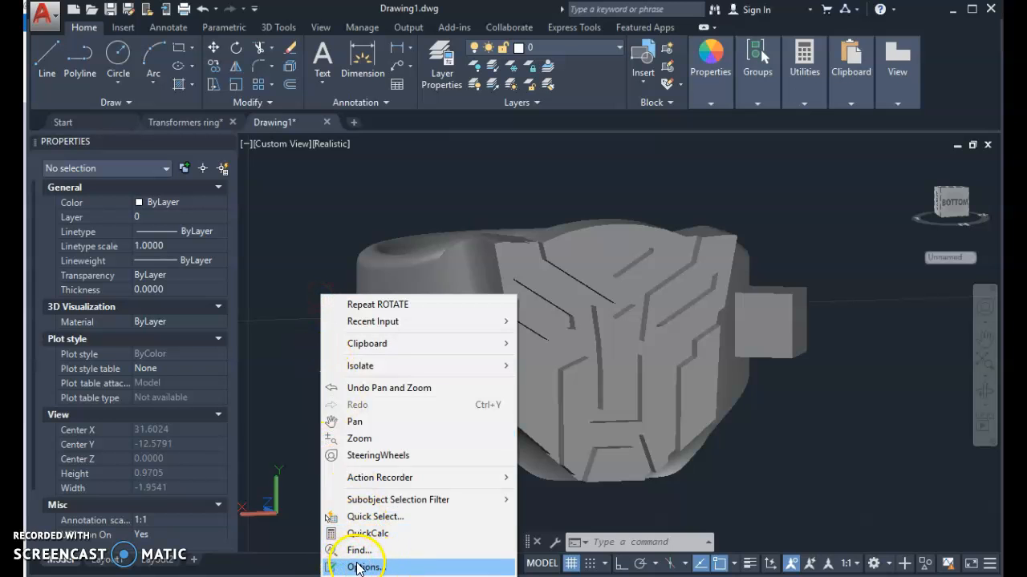
Step: In Options > Display > Colors, set the 3D parallel projection uniform background to White and confirm
{"action": "left_click", "coordinate": [366, 568]}
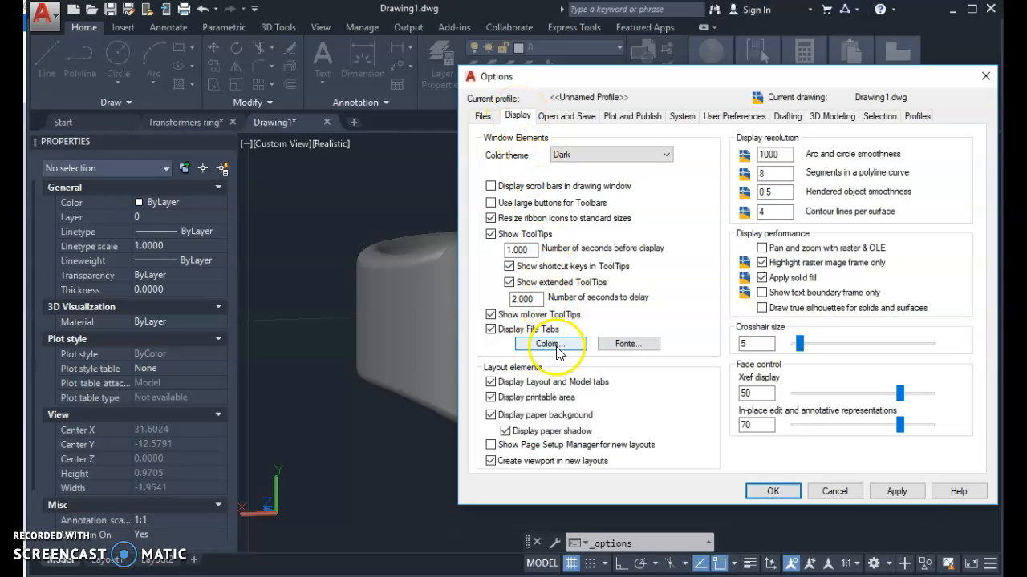
{"action": "mouse_move", "coordinate": [548, 343]}
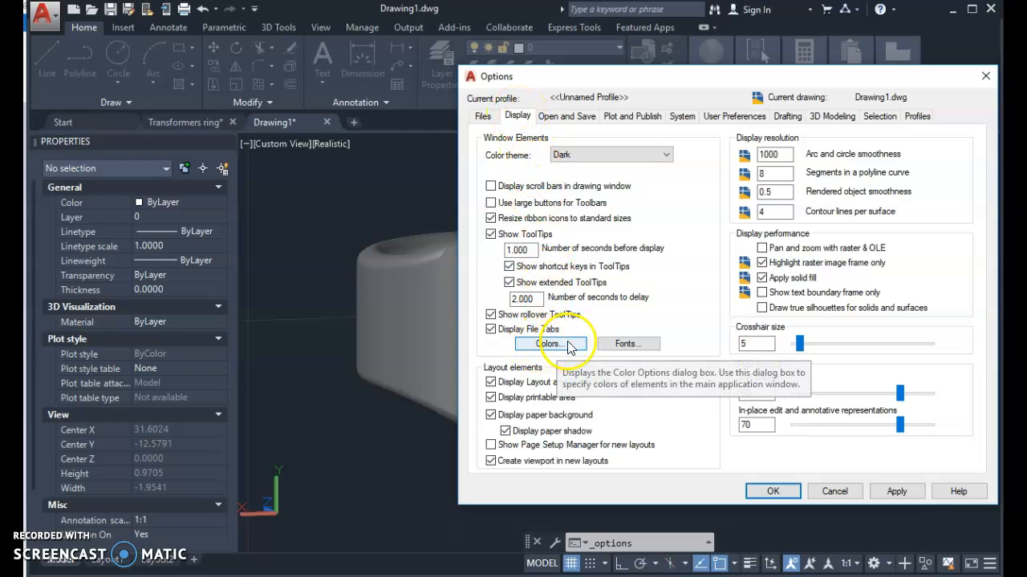
{"action": "left_click", "coordinate": [549, 343]}
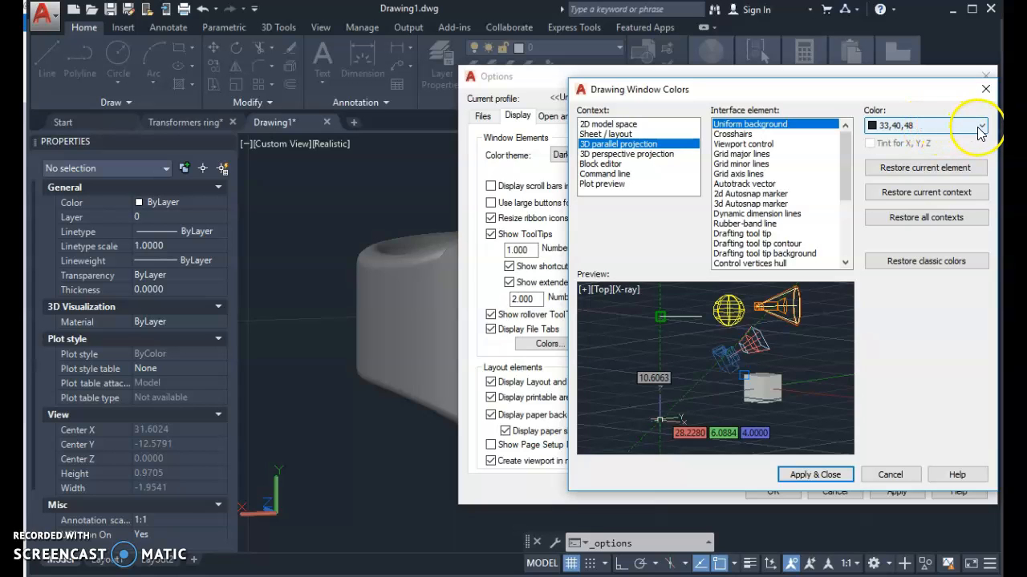
{"action": "left_click", "coordinate": [980, 125]}
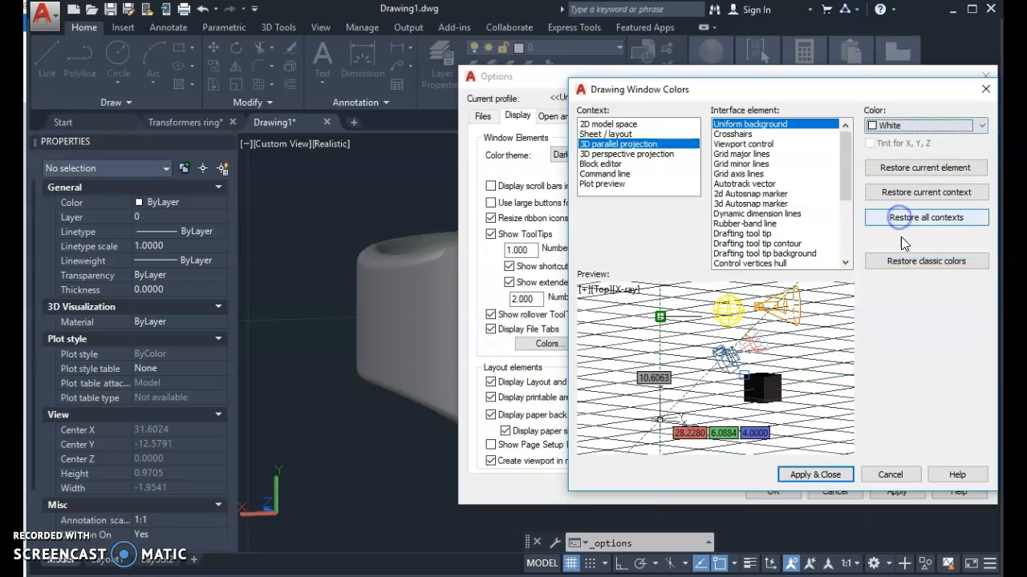
{"action": "left_click", "coordinate": [814, 474]}
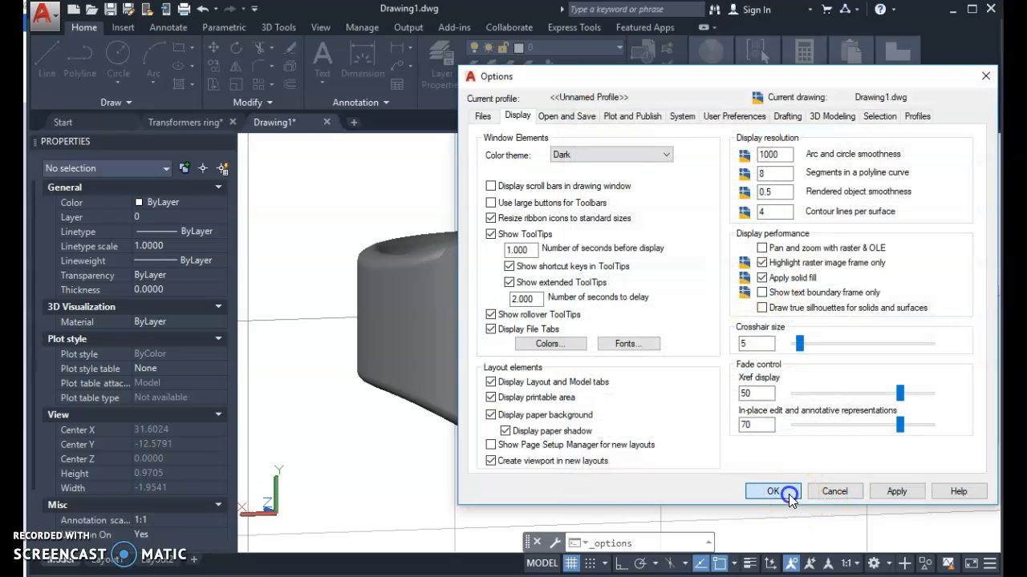
{"action": "left_click", "coordinate": [773, 491]}
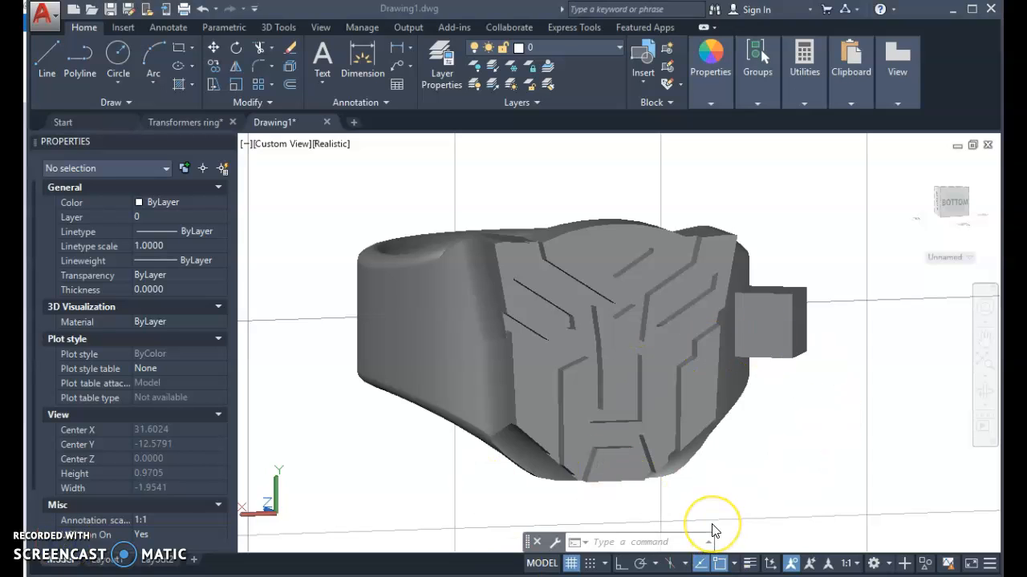
{"action": "mouse_move", "coordinate": [881, 452]}
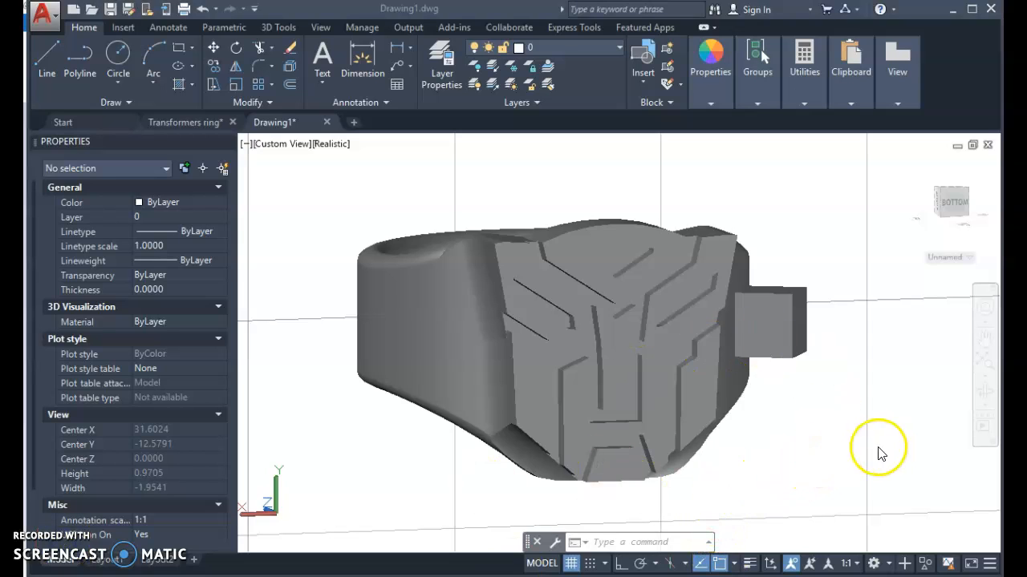
{"action": "mouse_move", "coordinate": [658, 537]}
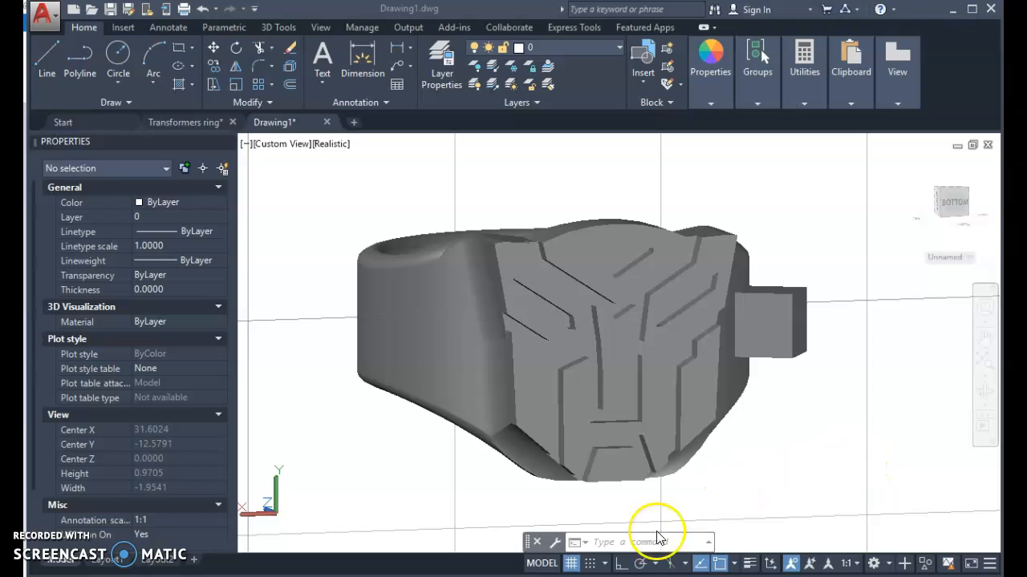
{"action": "mouse_move", "coordinate": [571, 561]}
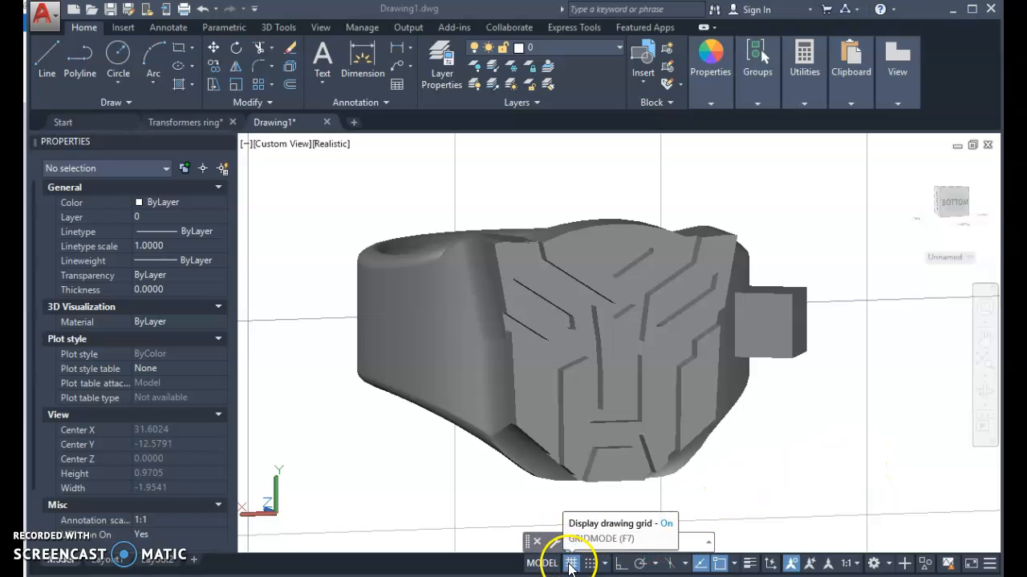
Step: Turn the drawing grid off in the status bar so the ring sits on plain white
{"action": "left_click", "coordinate": [571, 562]}
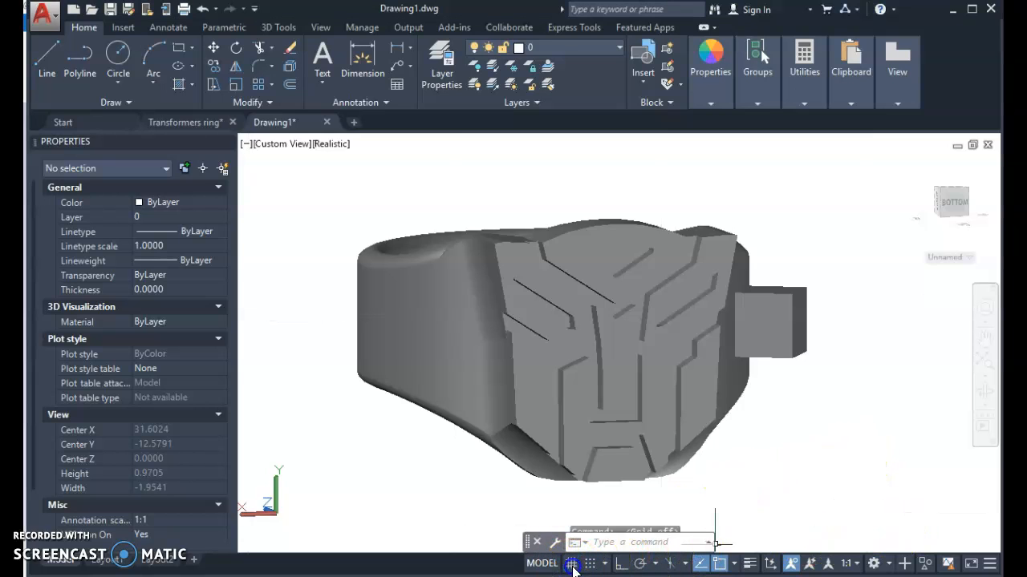
{"action": "left_click", "coordinate": [571, 563]}
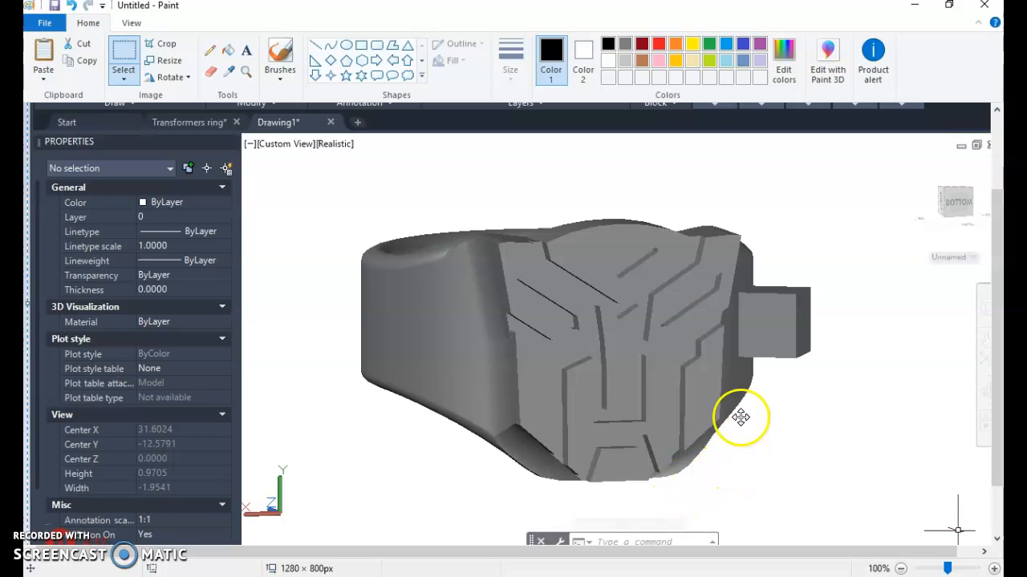
{"action": "mouse_move", "coordinate": [311, 180]}
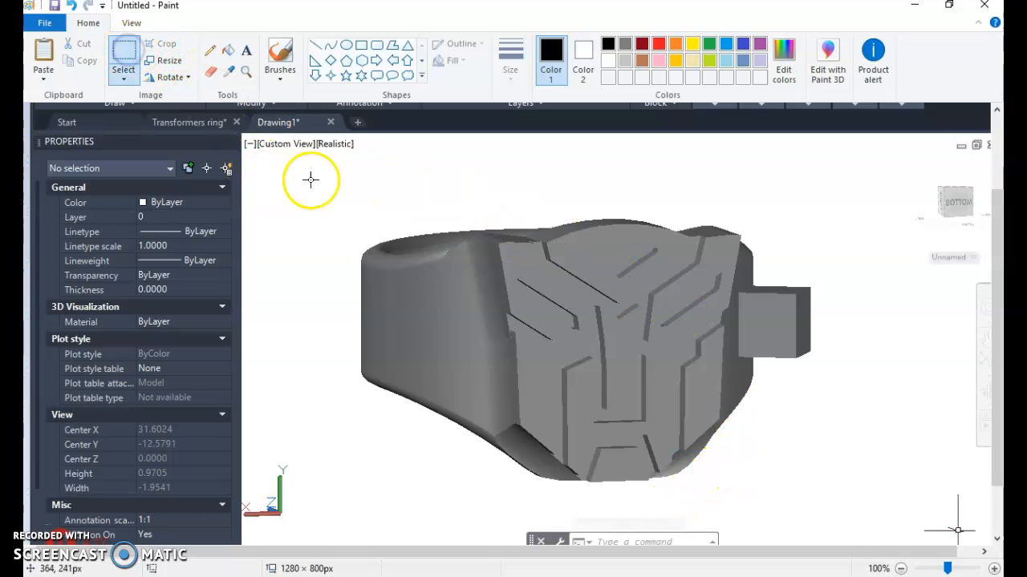
Step: Crop the white-background screenshot to just the ring, about 700 by 433 pixels
{"action": "left_click_drag", "start_coordinate": [311, 179], "coordinate": [850, 511]}
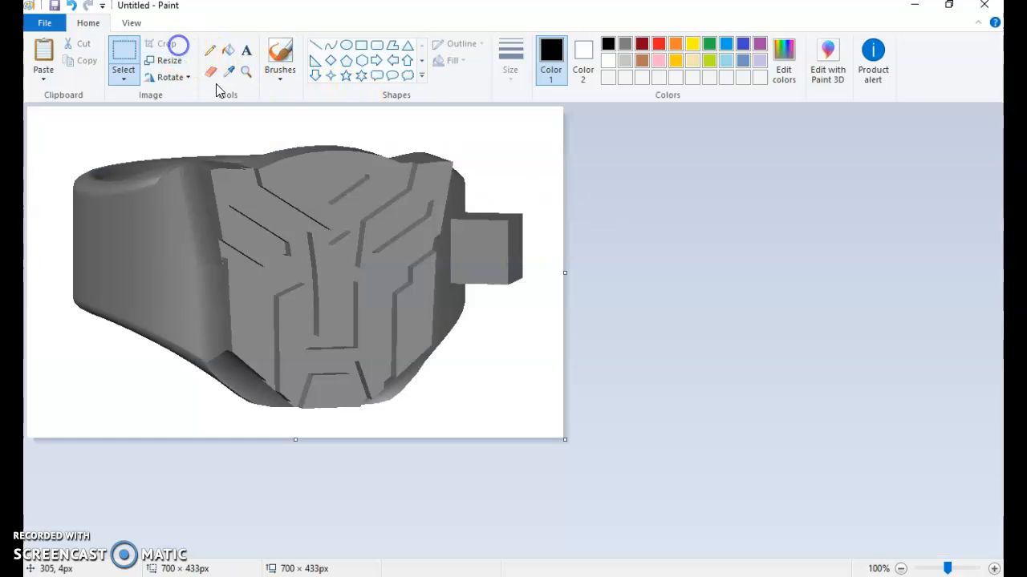
{"action": "left_click", "coordinate": [45, 22]}
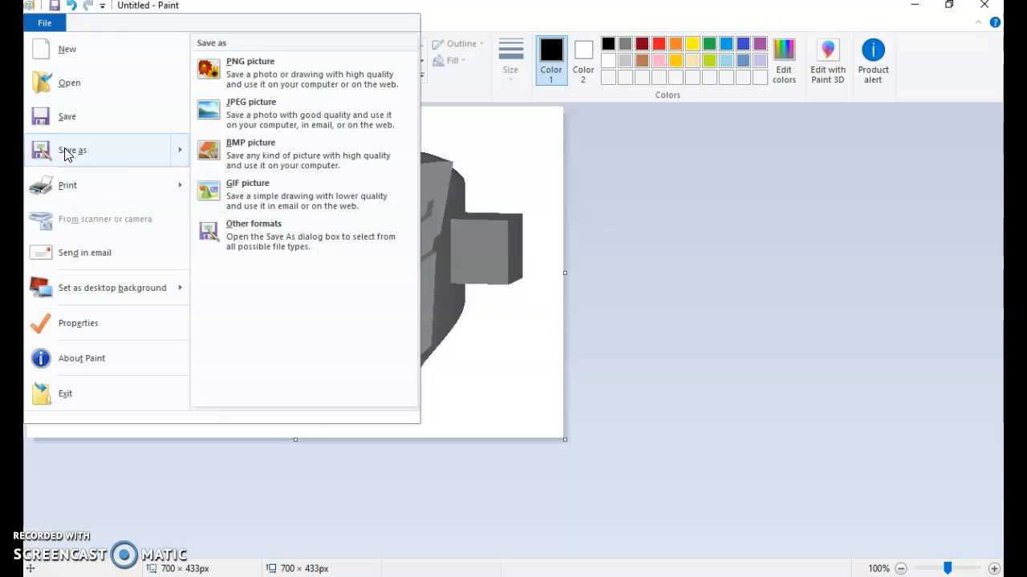
Step: Save the cropped ring image as PNG Screenshot-1 in the Ring Images folder, replacing the existing file
{"action": "left_click", "coordinate": [250, 61]}
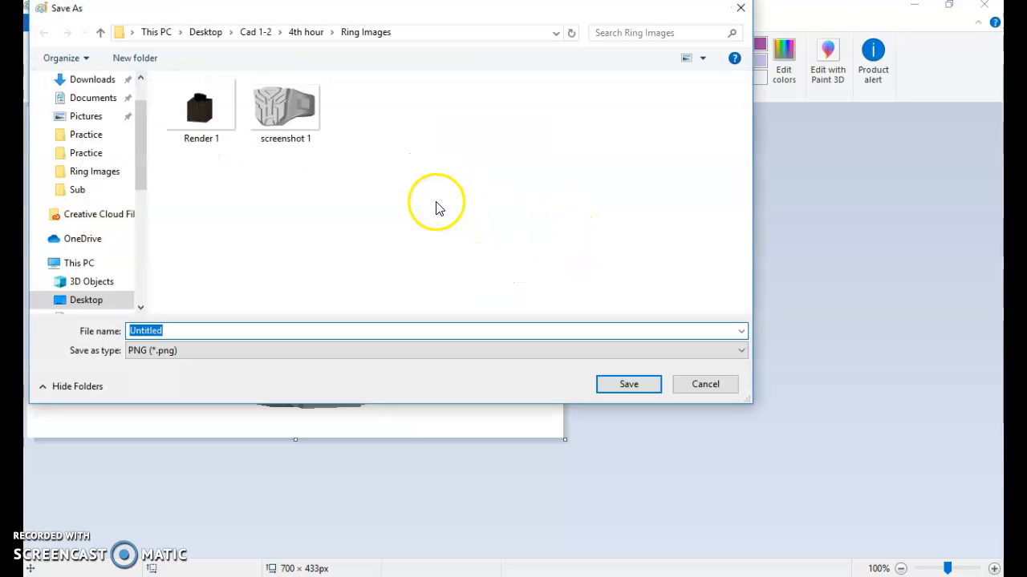
{"action": "mouse_move", "coordinate": [164, 192]}
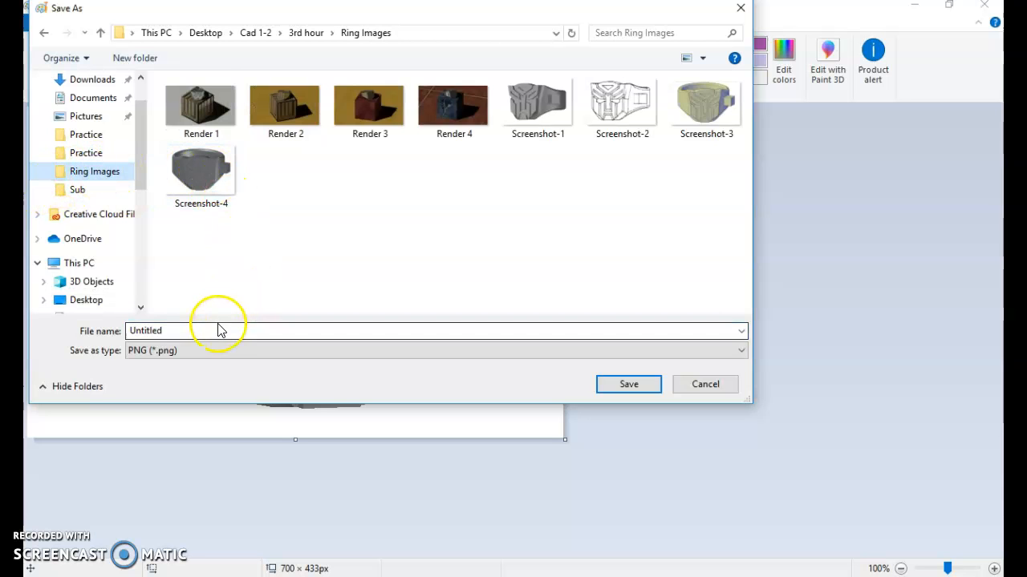
{"action": "mouse_move", "coordinate": [537, 109]}
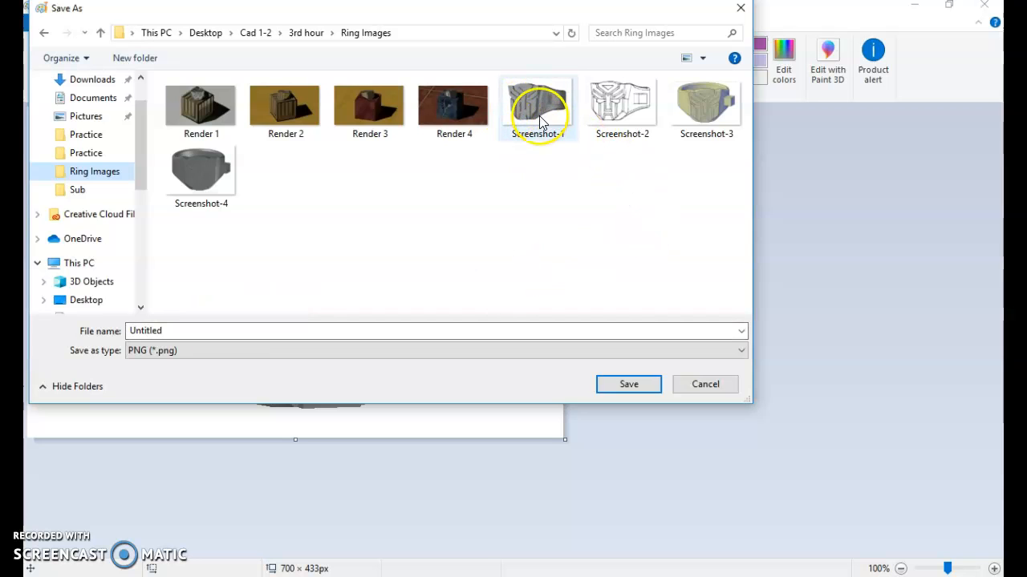
{"action": "left_click", "coordinate": [538, 105]}
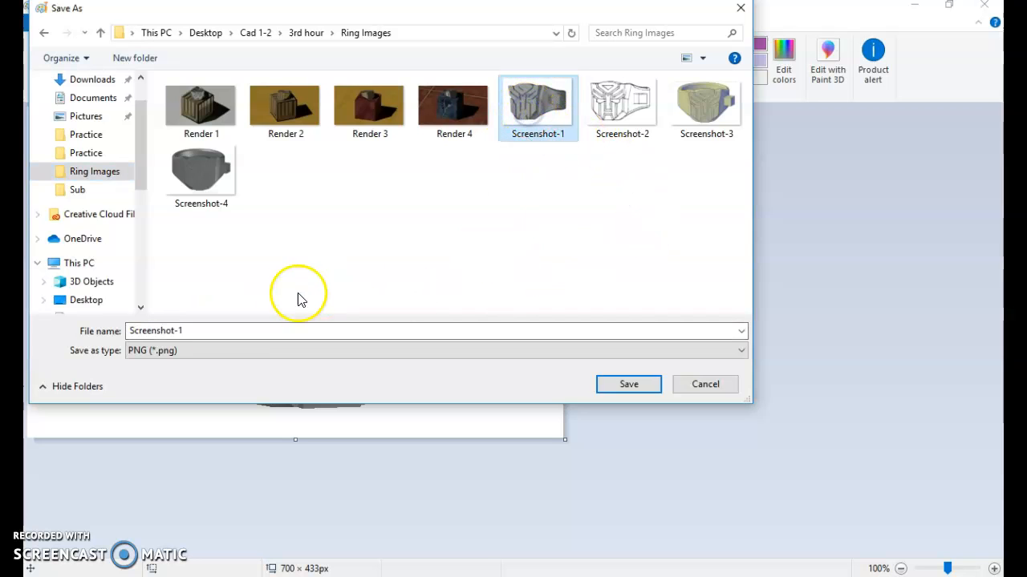
{"action": "mouse_move", "coordinate": [629, 385]}
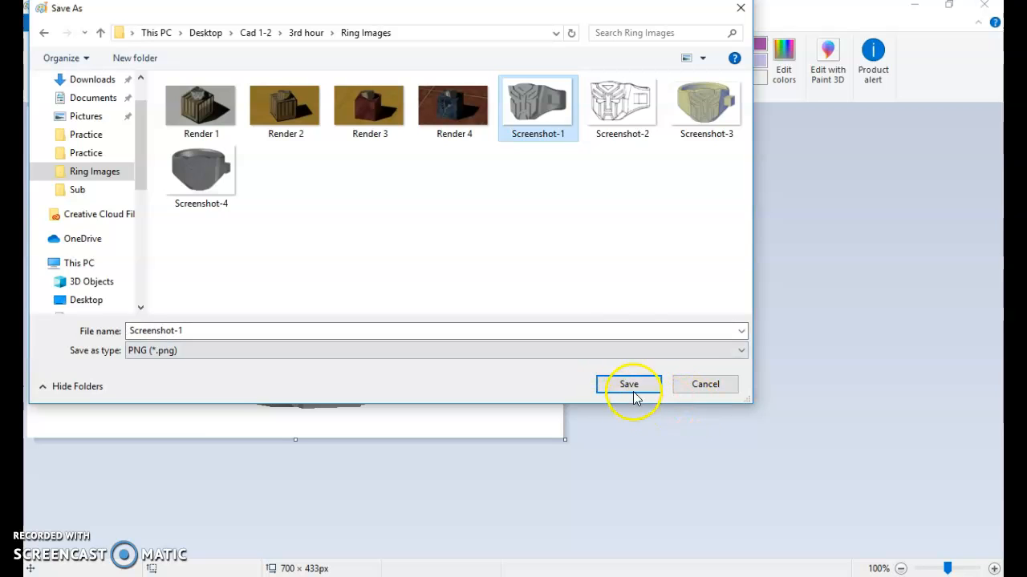
{"action": "left_click", "coordinate": [629, 385]}
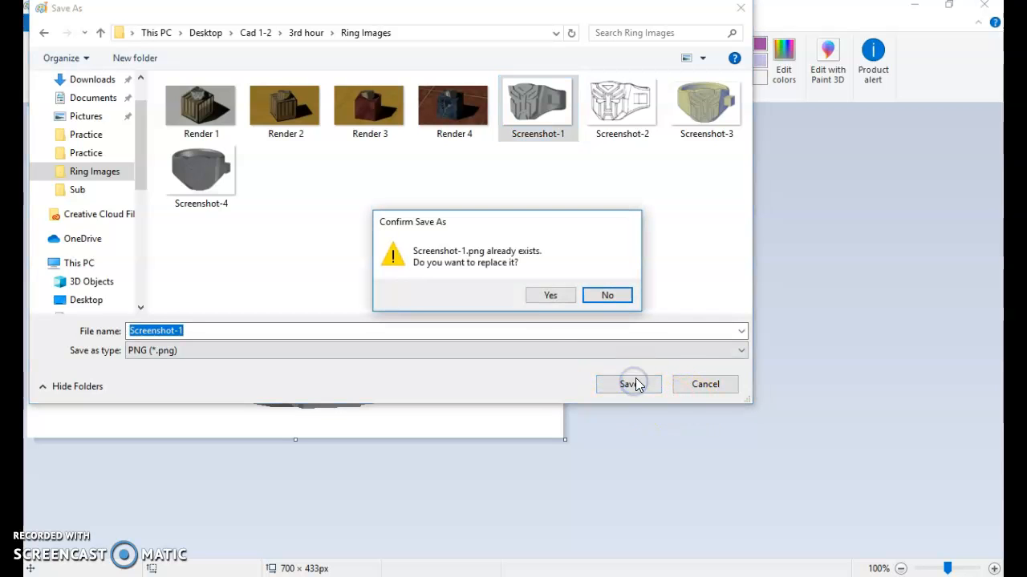
{"action": "left_click", "coordinate": [550, 295]}
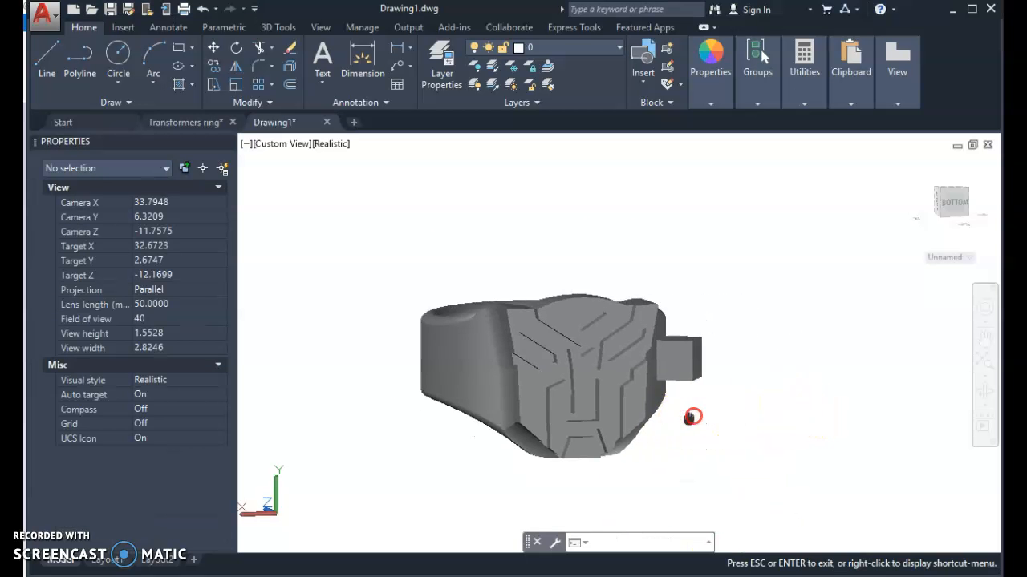
Step: Orbit the silver ring model to inspect the Autobot emblem from several sides
{"action": "left_click", "coordinate": [554, 376]}
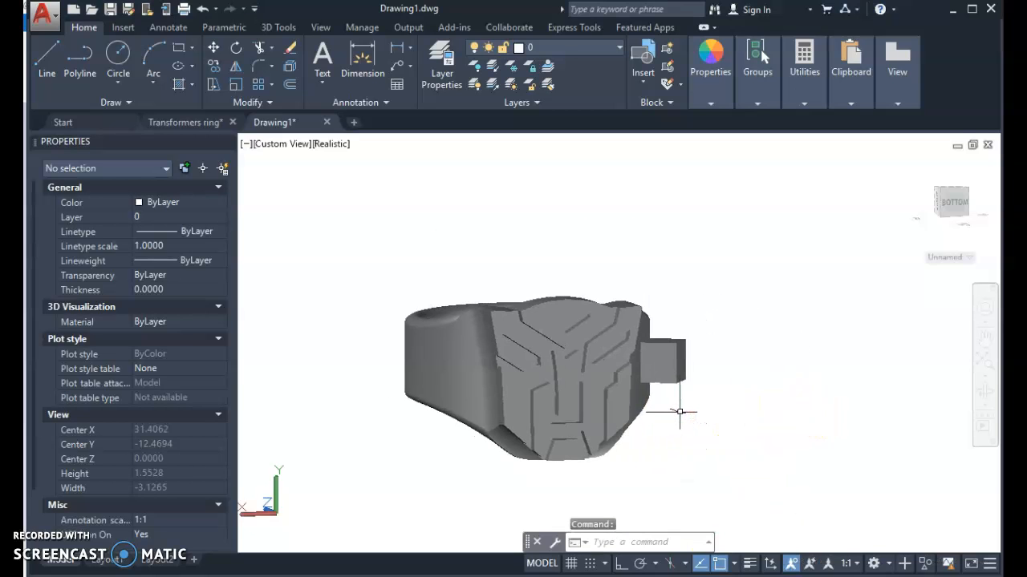
{"action": "left_click_drag", "start_coordinate": [681, 411], "coordinate": [632, 438]}
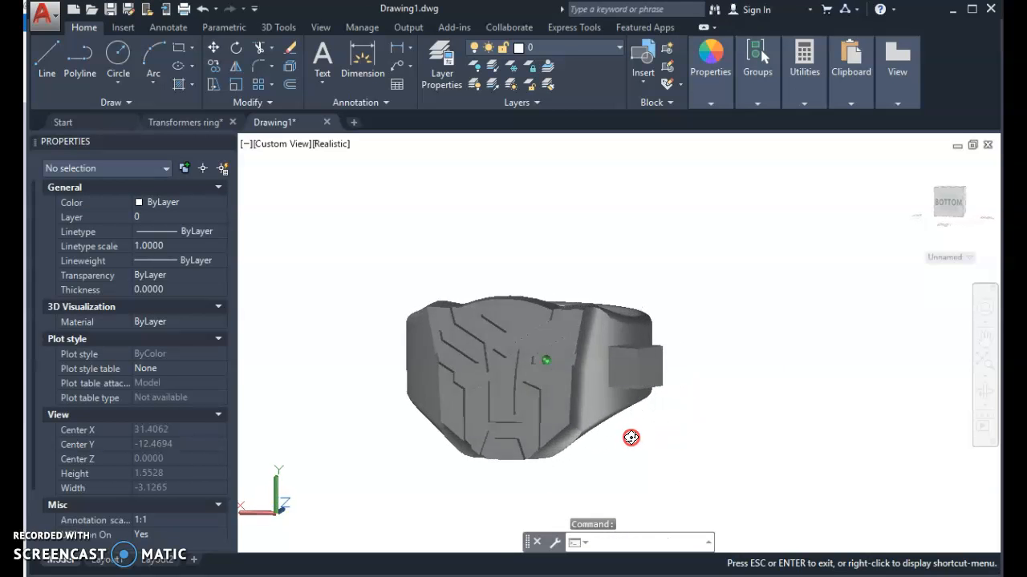
{"action": "left_click_drag", "start_coordinate": [632, 438], "coordinate": [579, 430]}
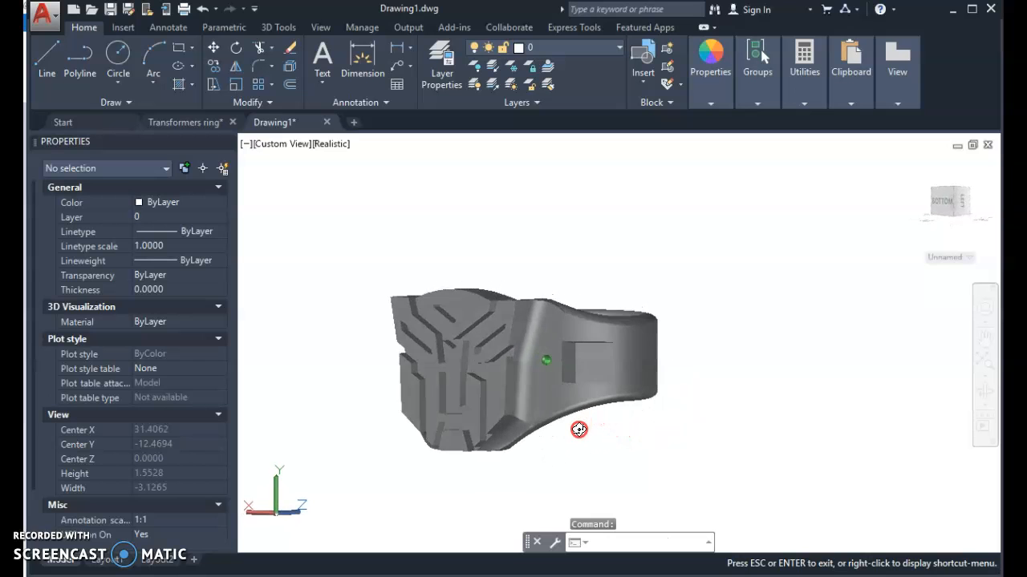
{"action": "left_click_drag", "start_coordinate": [578, 429], "coordinate": [590, 401]}
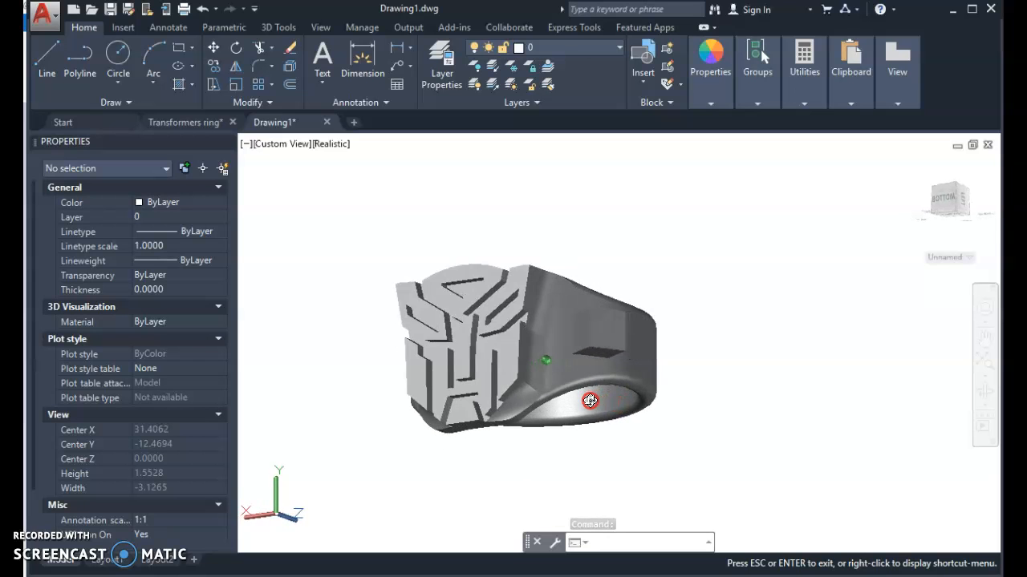
{"action": "left_click_drag", "start_coordinate": [590, 401], "coordinate": [690, 444]}
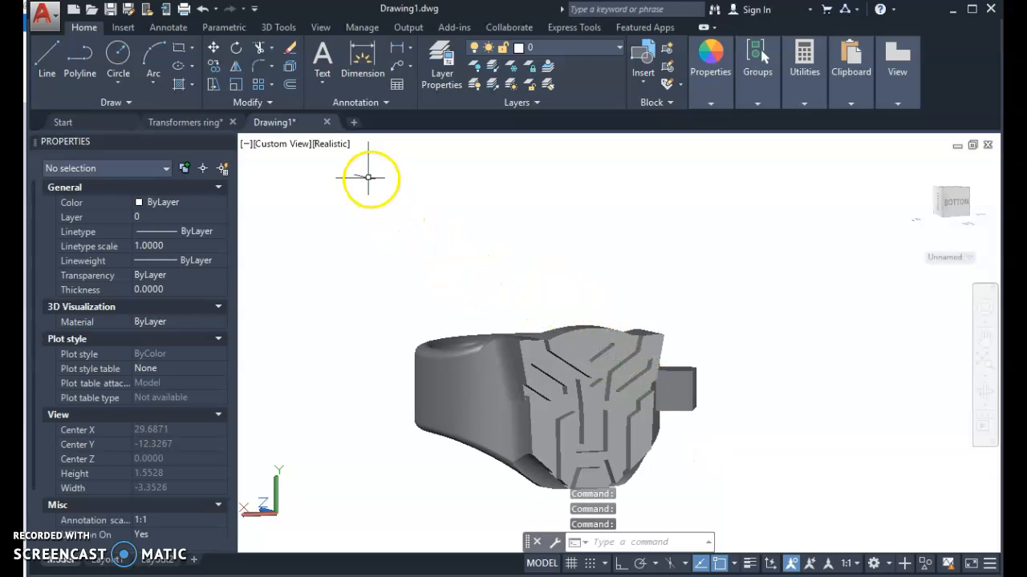
Step: Preview the ring in the 2D Wireframe and then Conceptual visual styles
{"action": "left_click", "coordinate": [331, 144]}
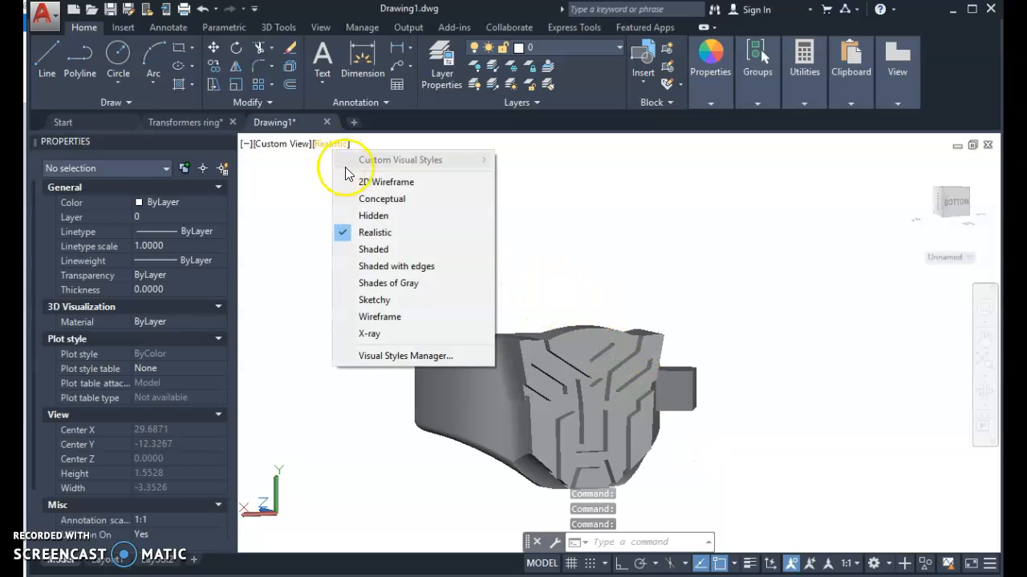
{"action": "left_click", "coordinate": [393, 181]}
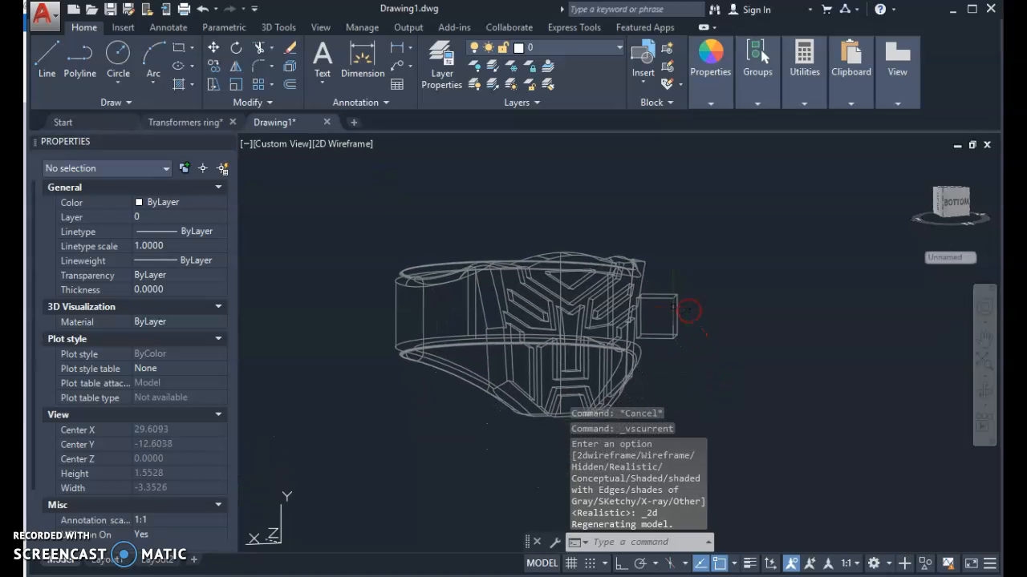
{"action": "left_click", "coordinate": [343, 144]}
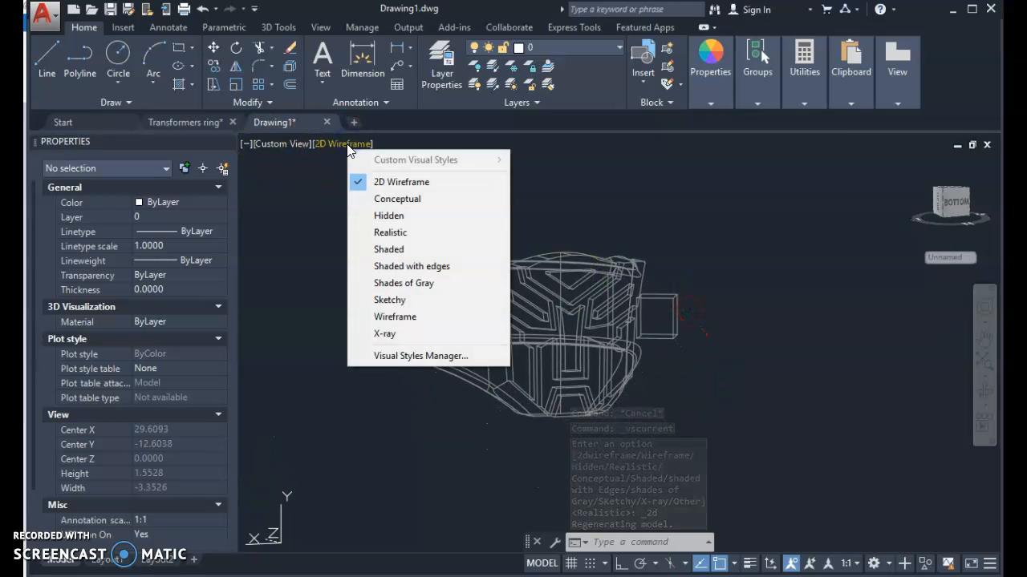
{"action": "left_click", "coordinate": [397, 199]}
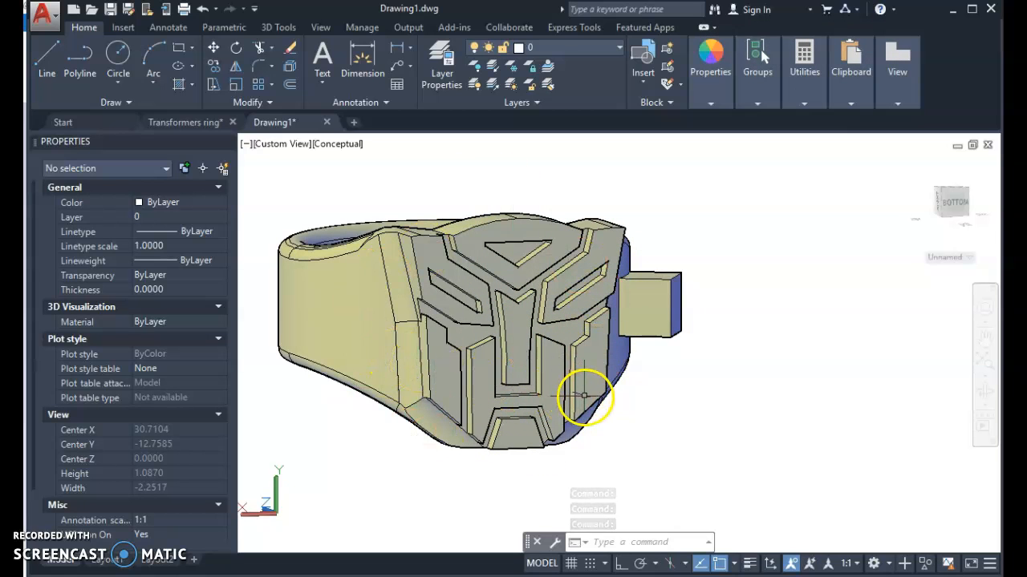
Step: Orbit the ring slightly and switch it to the Hidden visual style
{"action": "left_click_drag", "start_coordinate": [585, 398], "coordinate": [459, 257]}
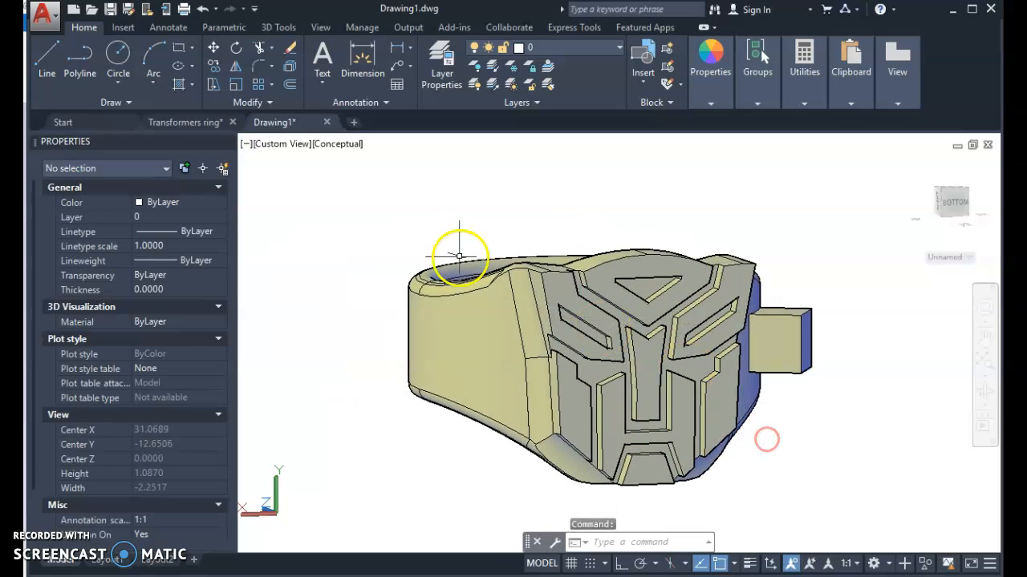
{"action": "left_click", "coordinate": [337, 144]}
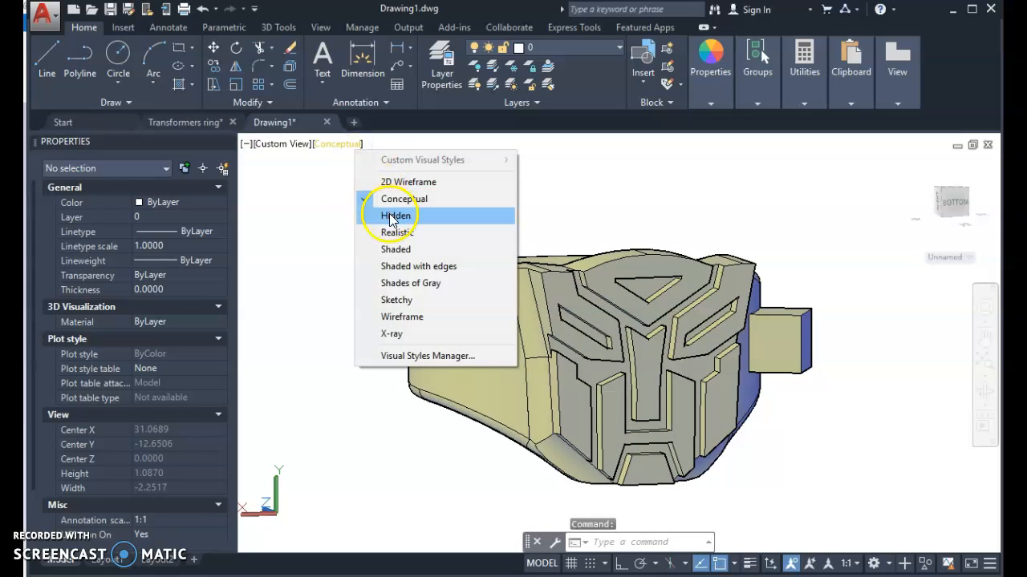
{"action": "left_click", "coordinate": [396, 215]}
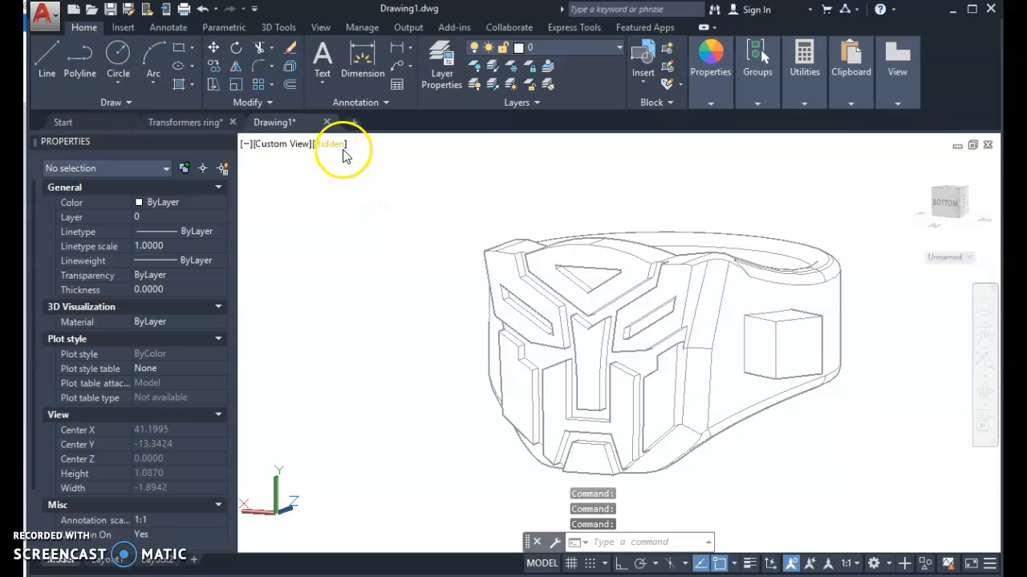
Step: Preview the ring in Shaded, Shaded with edges and Shades of Gray styles
{"action": "left_click", "coordinate": [329, 144]}
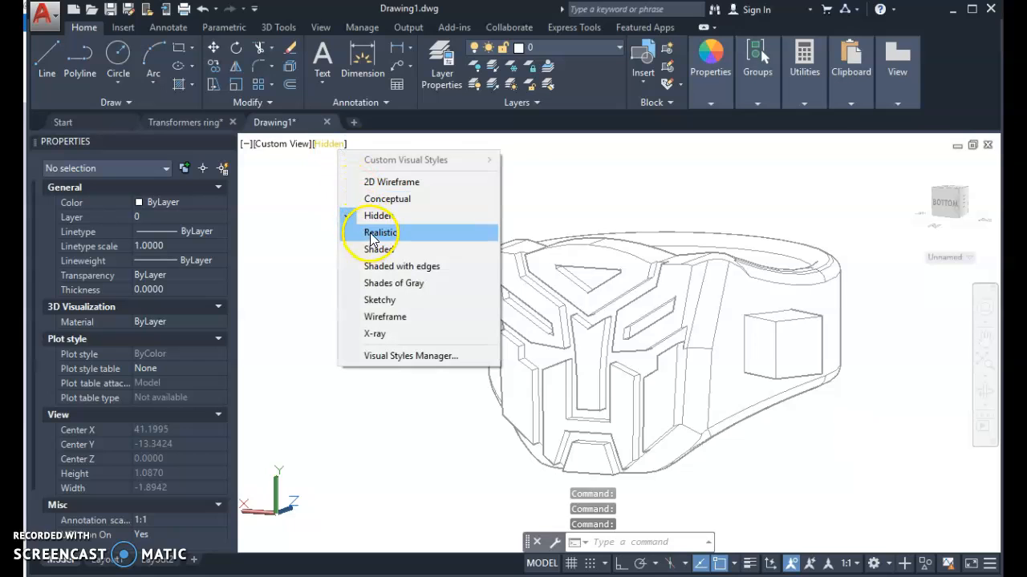
{"action": "left_click", "coordinate": [378, 249]}
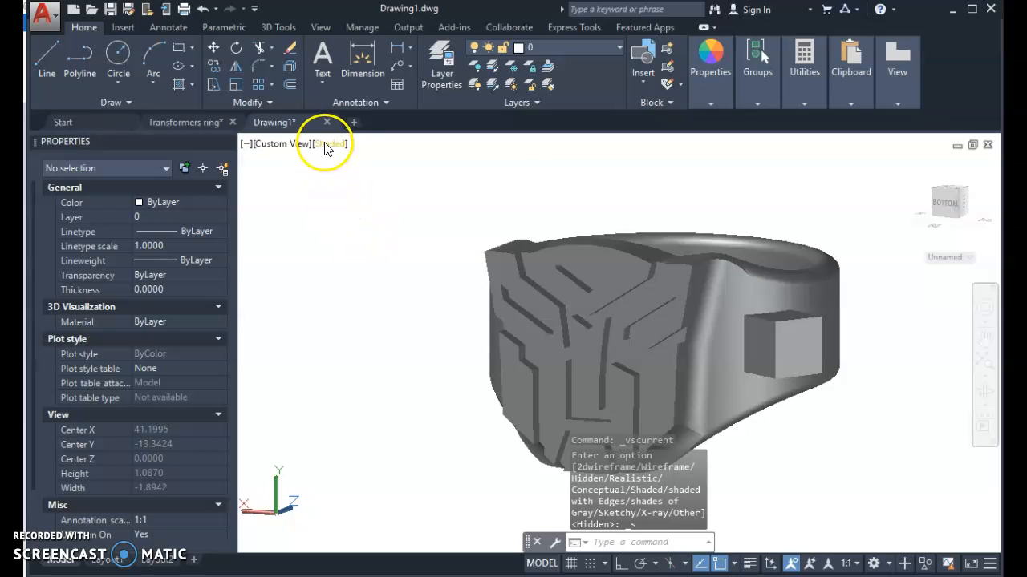
{"action": "left_click", "coordinate": [329, 145]}
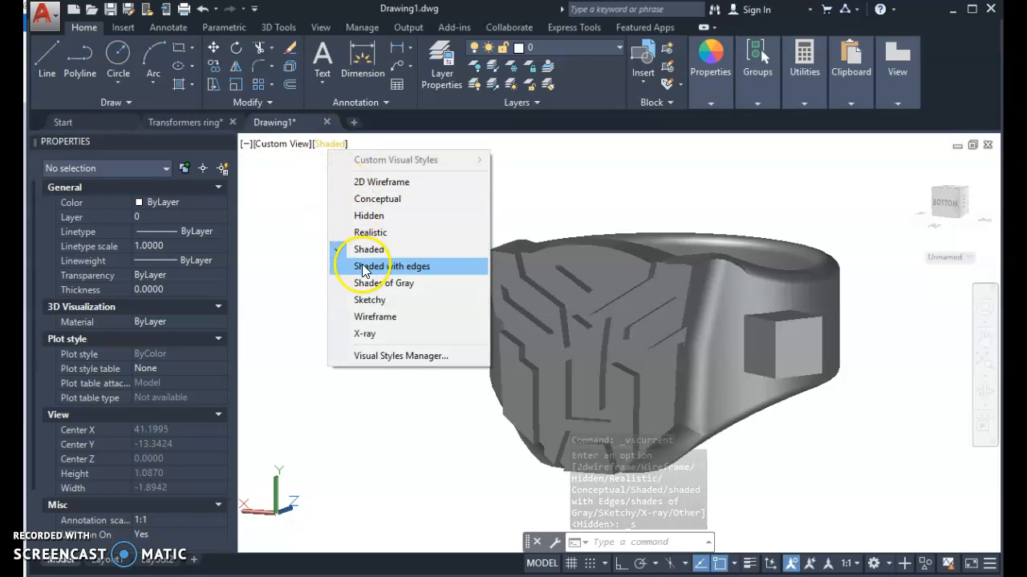
{"action": "left_click", "coordinate": [392, 266]}
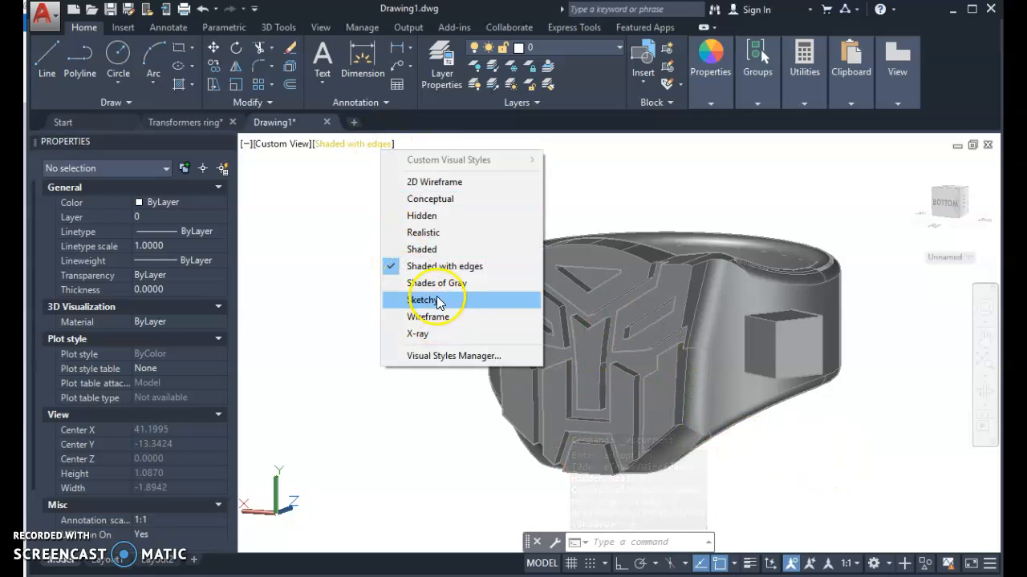
{"action": "left_click", "coordinate": [436, 283]}
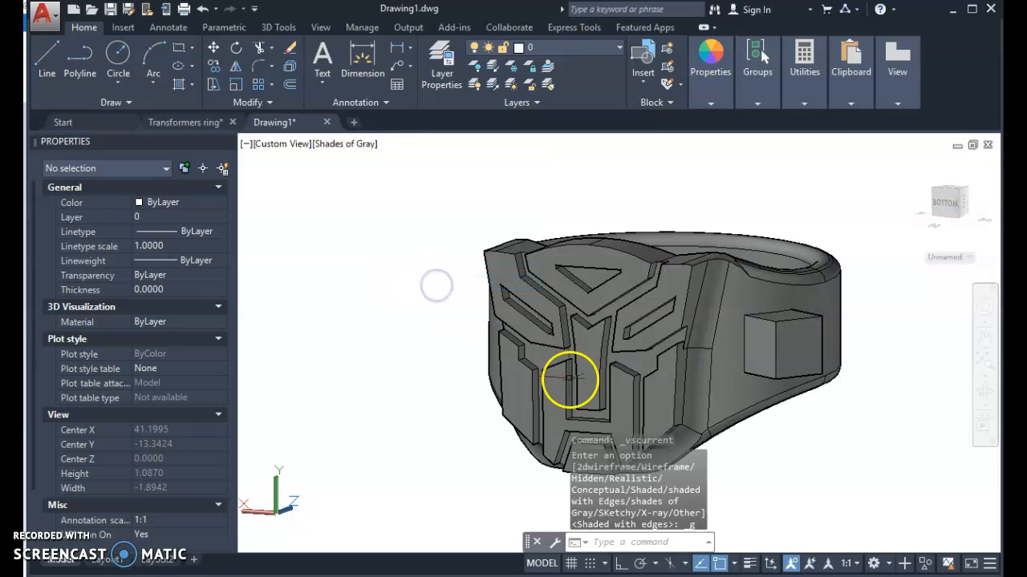
{"action": "mouse_move", "coordinate": [802, 494]}
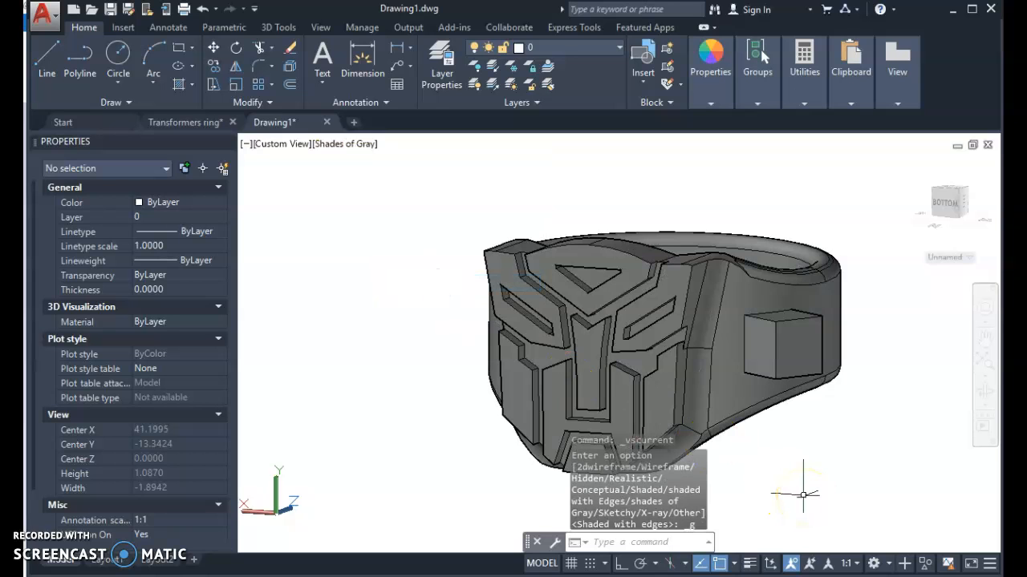
Step: Try the Sketchy and Wireframe styles, then settle on the X-ray visual style
{"action": "left_click", "coordinate": [344, 144]}
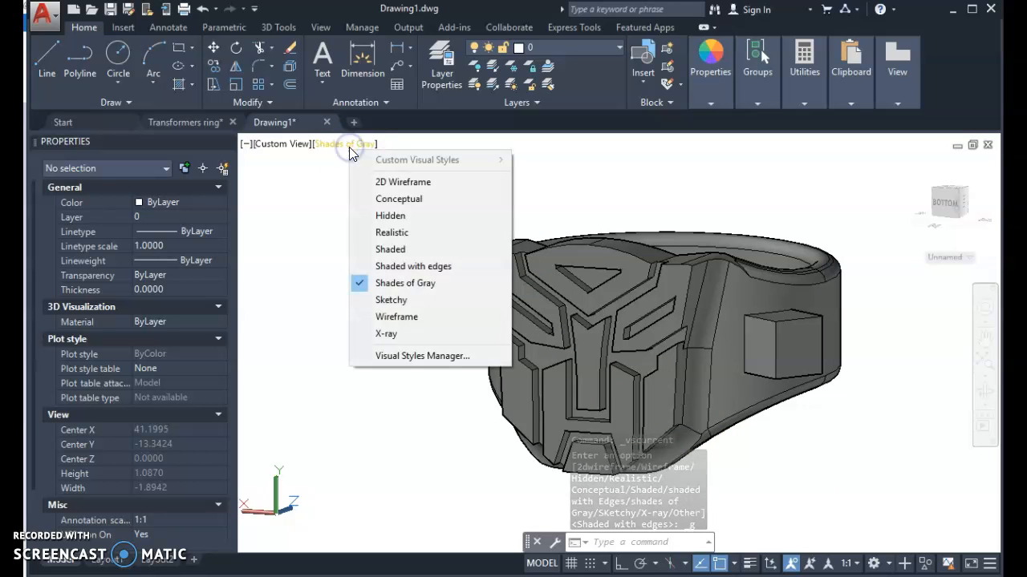
{"action": "left_click", "coordinate": [392, 300]}
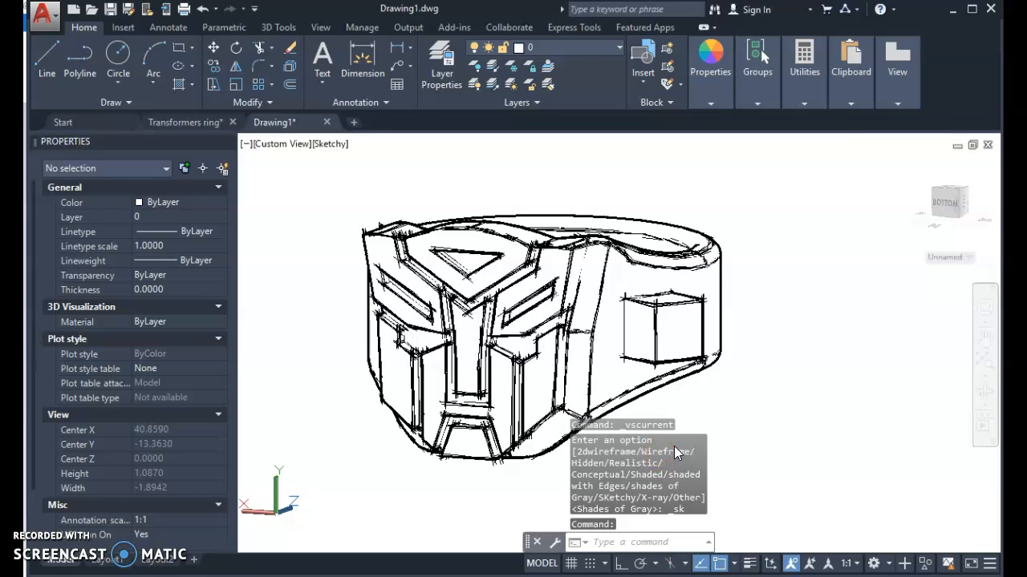
{"action": "left_click", "coordinate": [331, 145]}
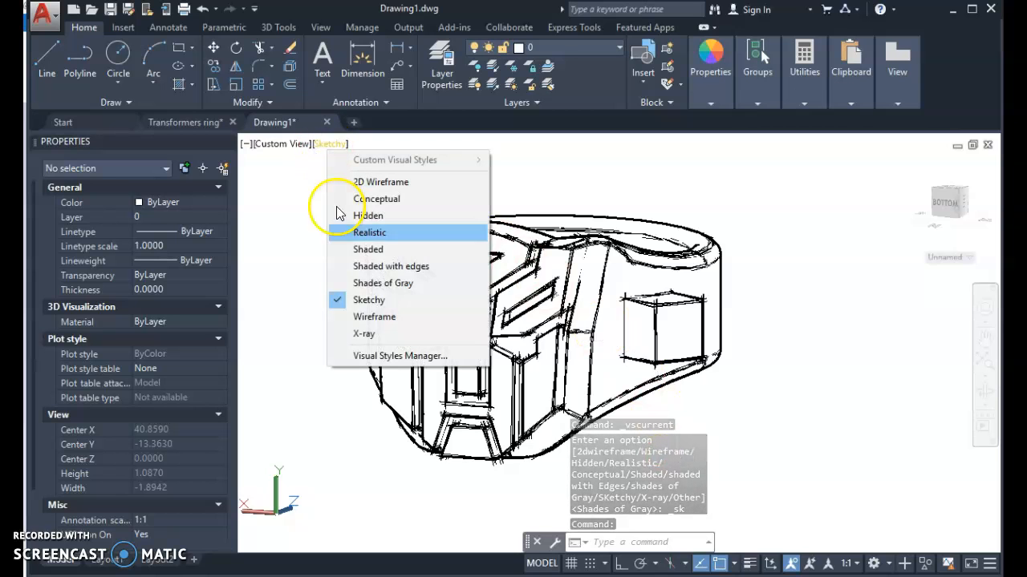
{"action": "left_click", "coordinate": [374, 316]}
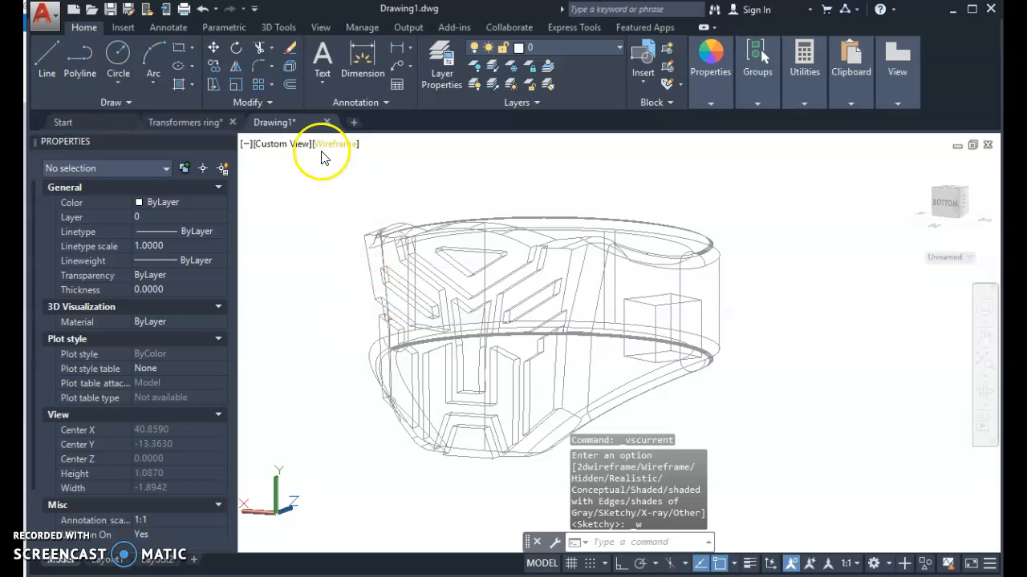
{"action": "left_click", "coordinate": [335, 145]}
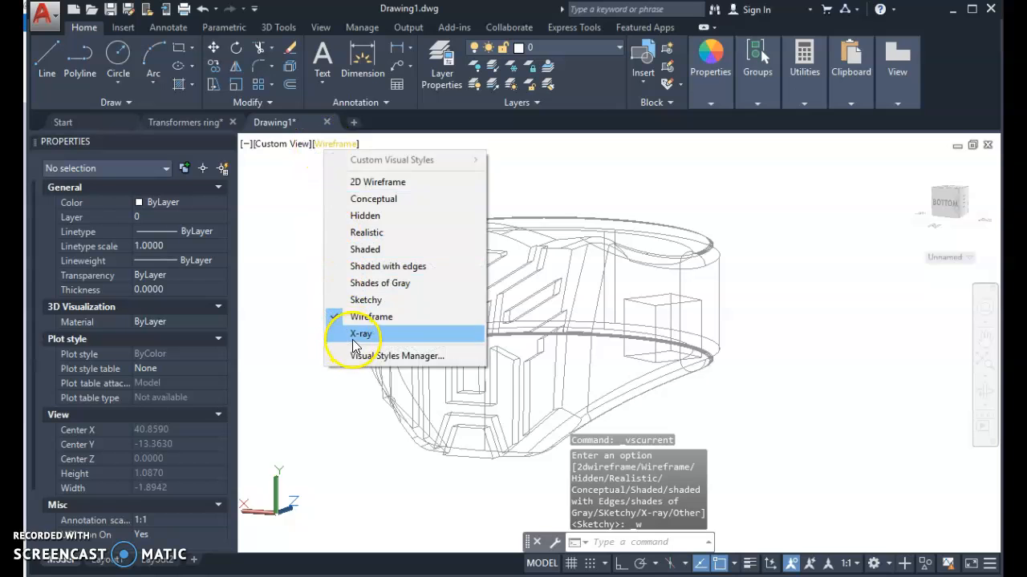
{"action": "left_click", "coordinate": [361, 333]}
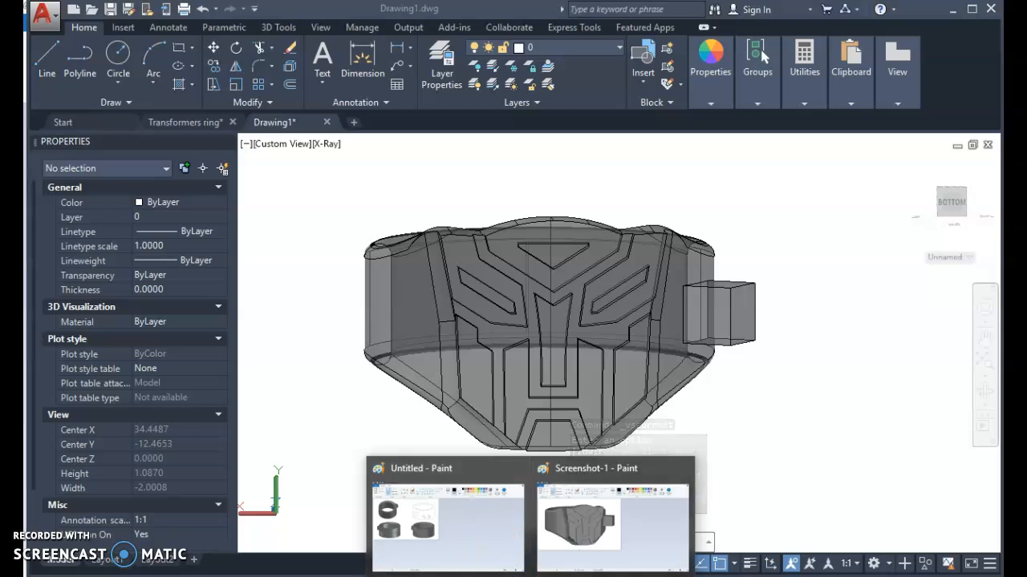
Step: Switch to Paint's ring-views image and browse the Ring Images folder from the Open dialog
{"action": "left_click", "coordinate": [446, 521]}
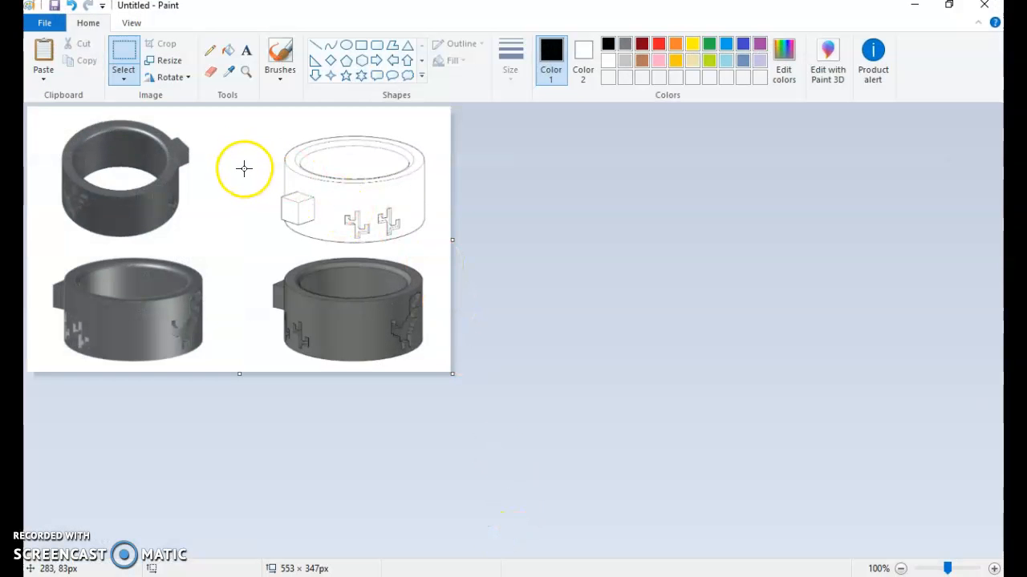
{"action": "mouse_move", "coordinate": [157, 320]}
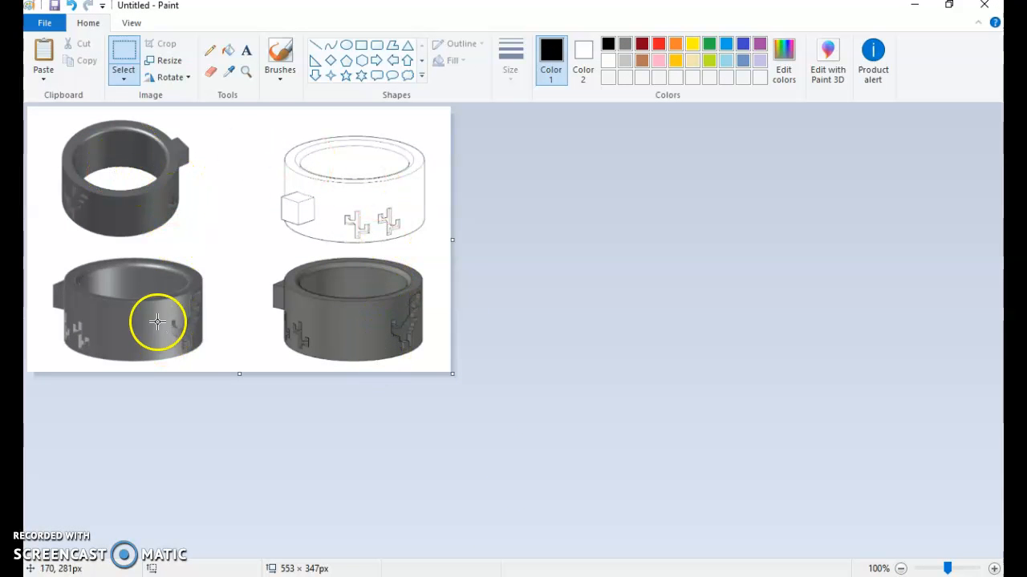
{"action": "mouse_move", "coordinate": [90, 343]}
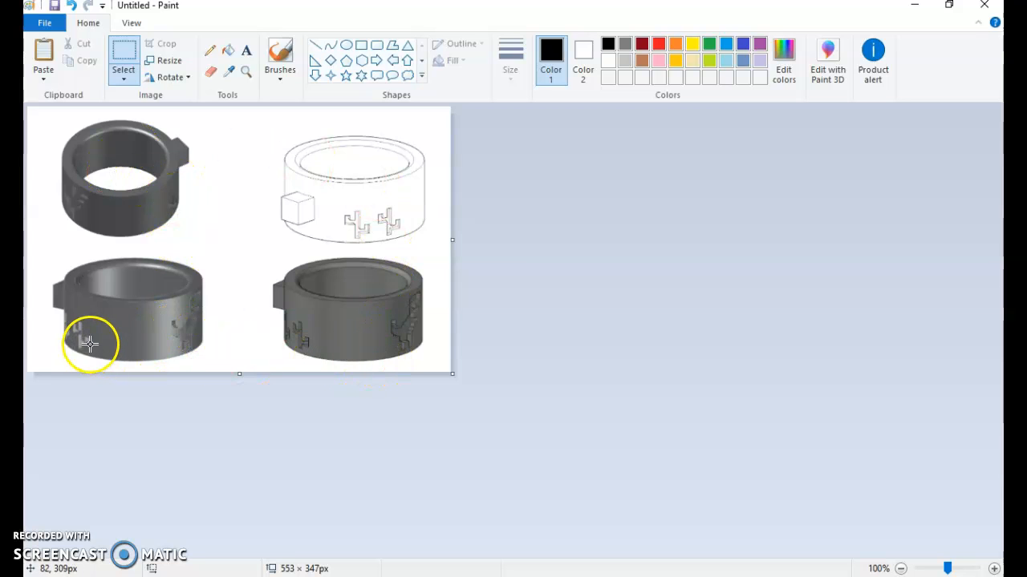
{"action": "mouse_move", "coordinate": [168, 180]}
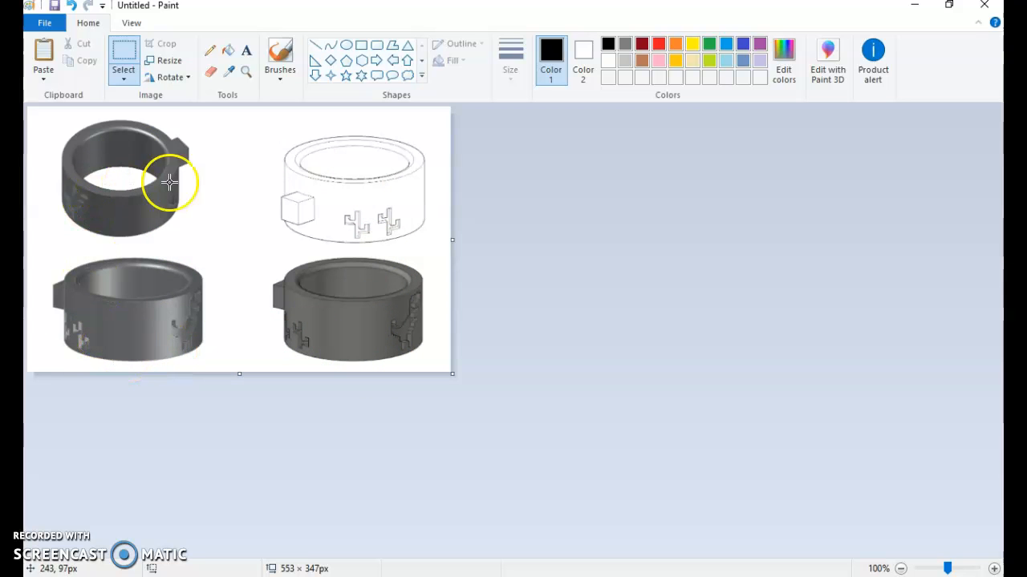
{"action": "mouse_move", "coordinate": [87, 328]}
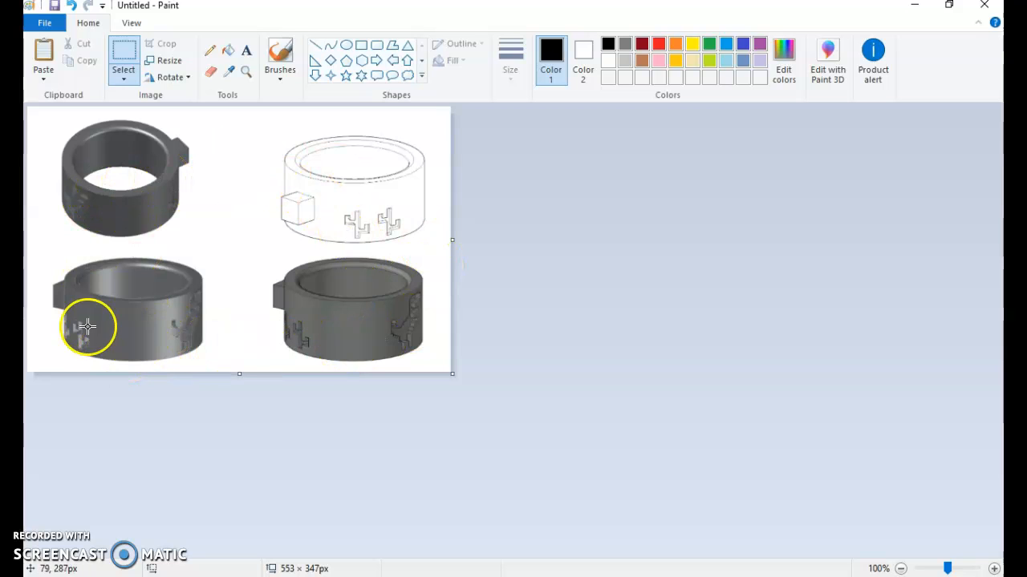
{"action": "mouse_move", "coordinate": [407, 327]}
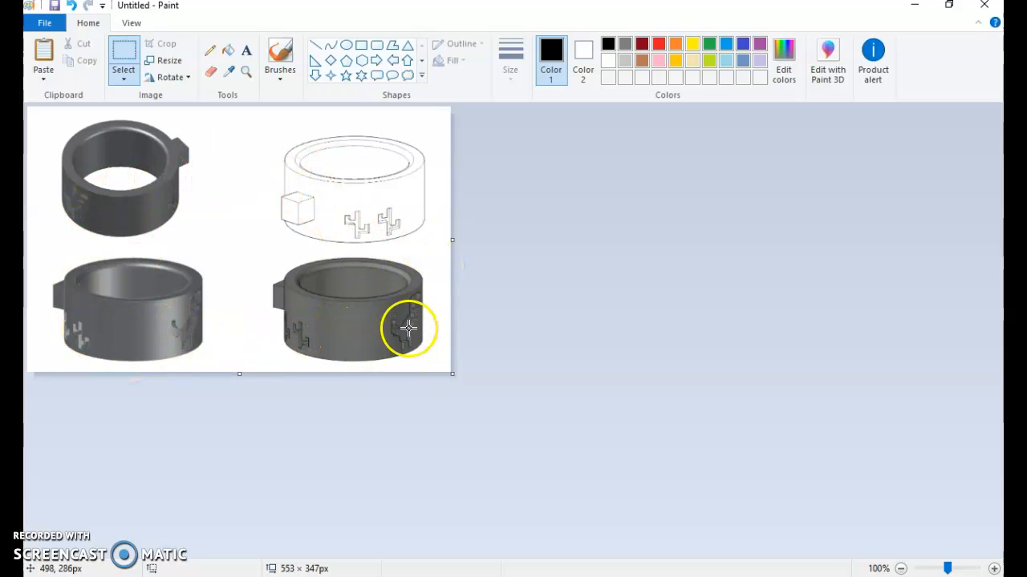
{"action": "mouse_move", "coordinate": [392, 351]}
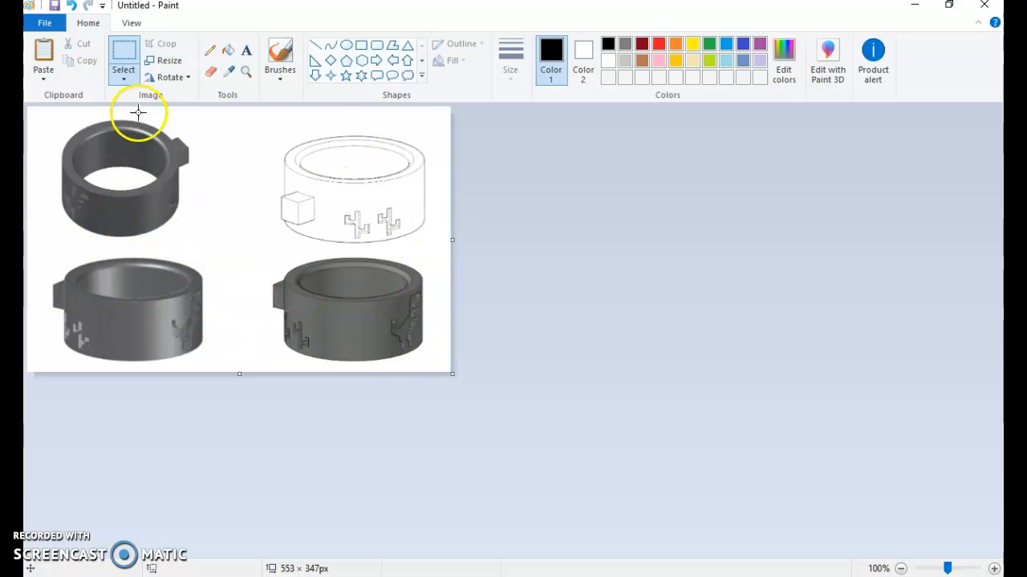
{"action": "left_click", "coordinate": [45, 22]}
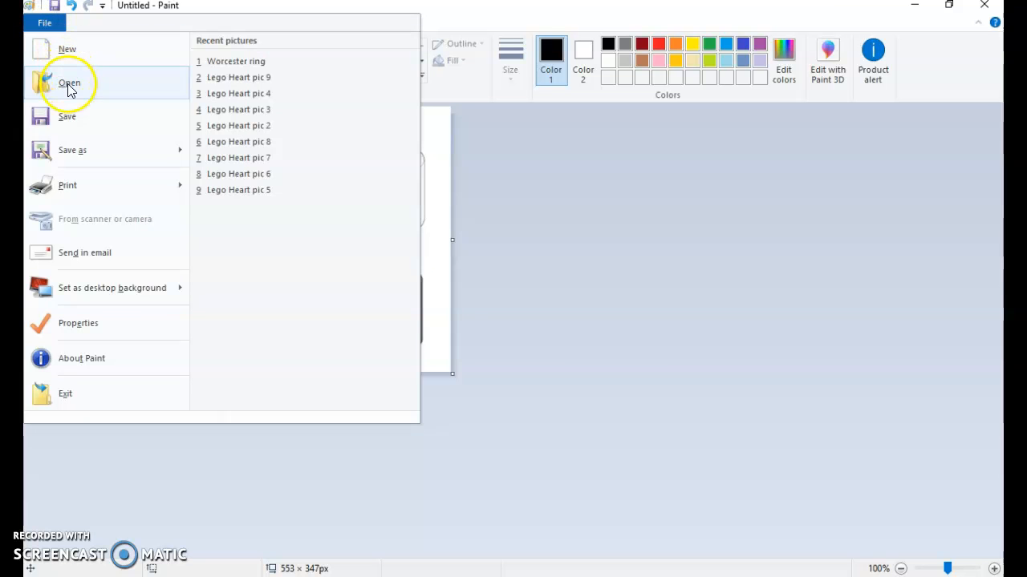
{"action": "left_click", "coordinate": [69, 84]}
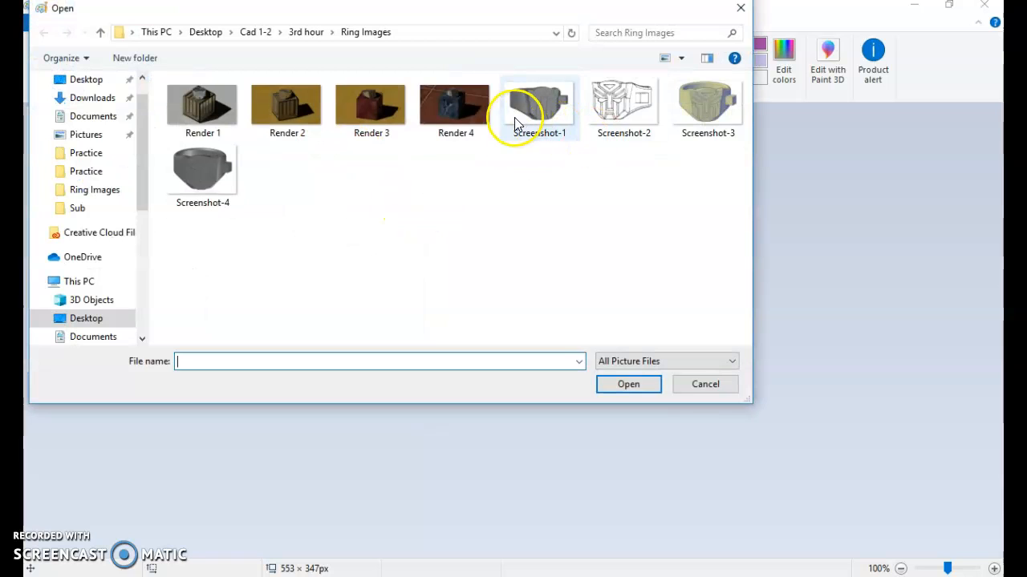
{"action": "mouse_move", "coordinate": [708, 109]}
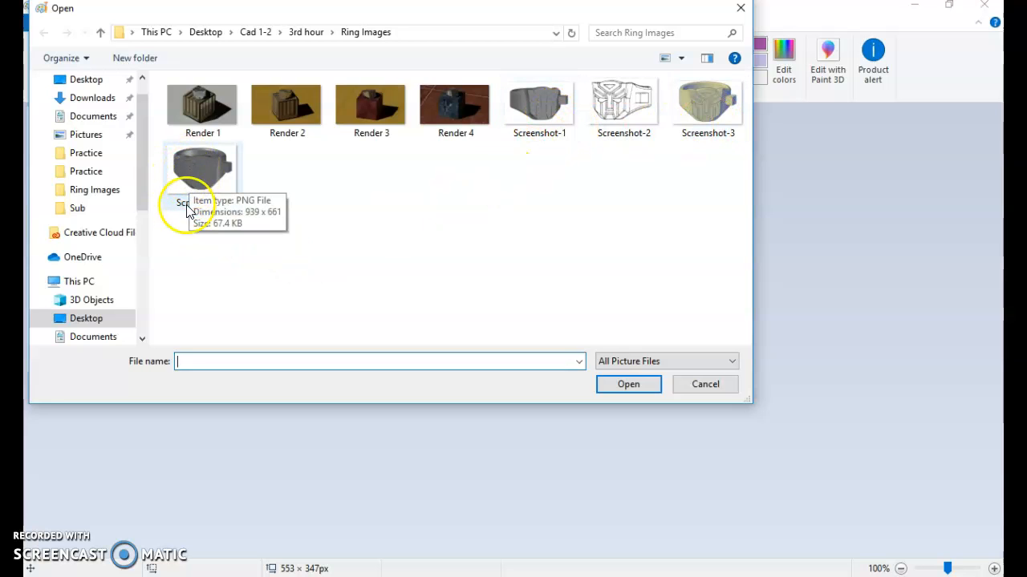
{"action": "mouse_move", "coordinate": [625, 147]}
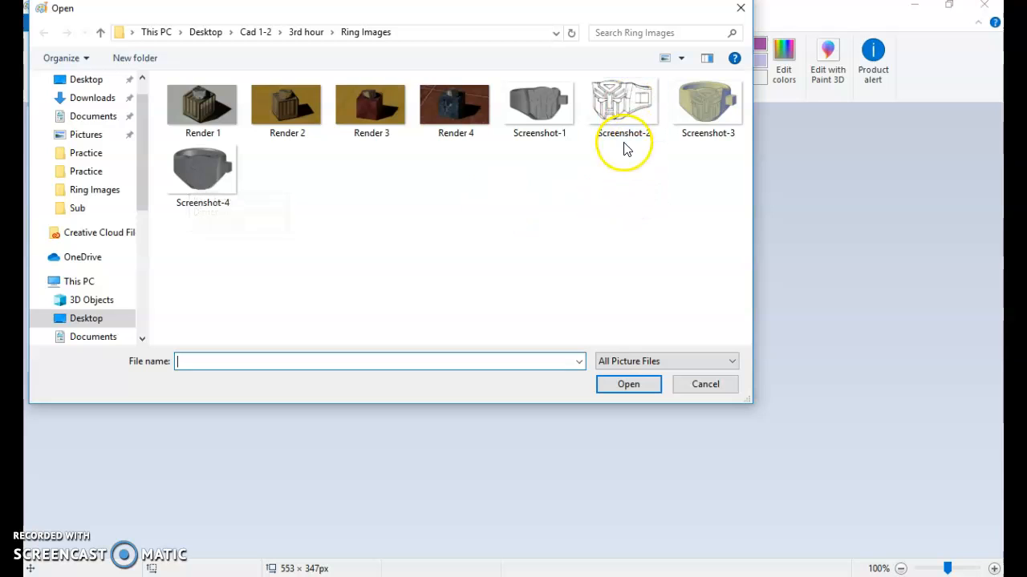
{"action": "mouse_move", "coordinate": [141, 481]}
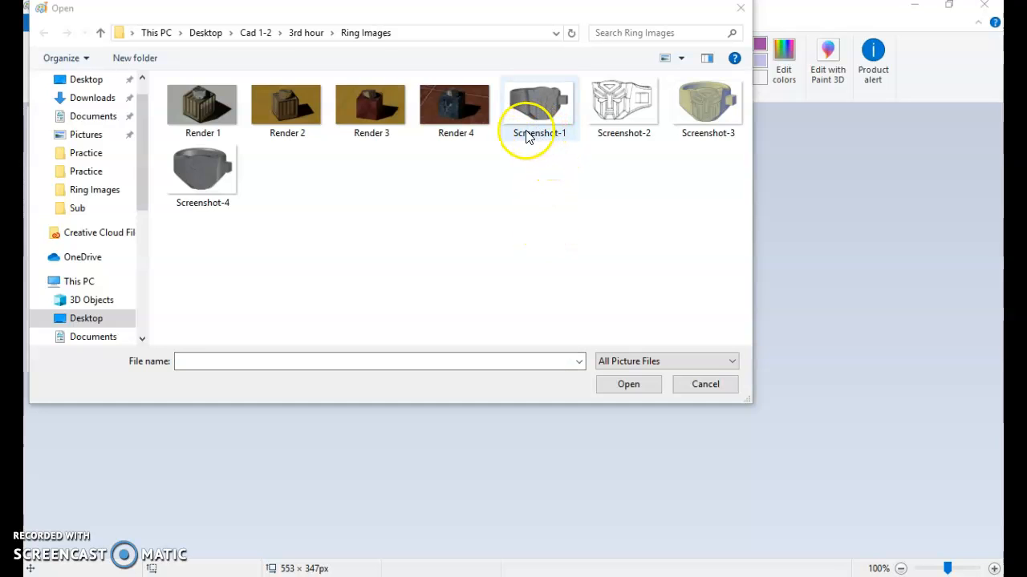
{"action": "mouse_move", "coordinate": [591, 143]}
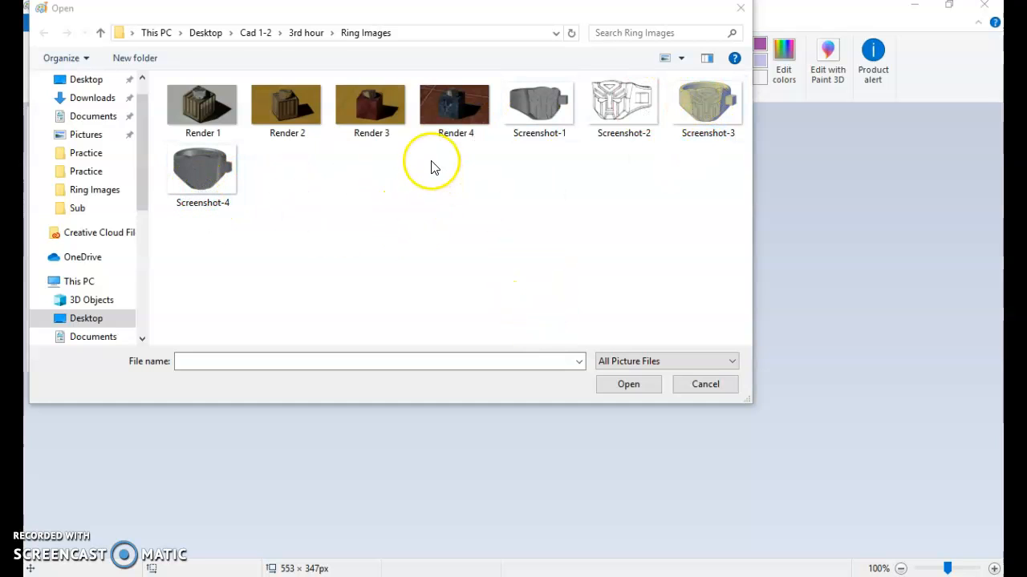
{"action": "mouse_move", "coordinate": [608, 554]}
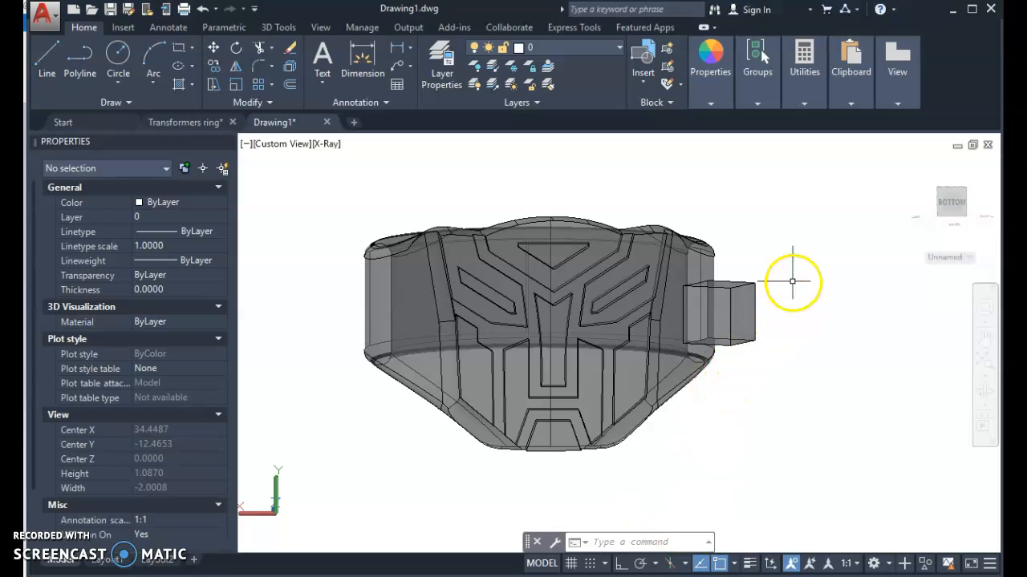
Step: Switch the ring back to the Realistic visual style
{"action": "left_click", "coordinate": [280, 144]}
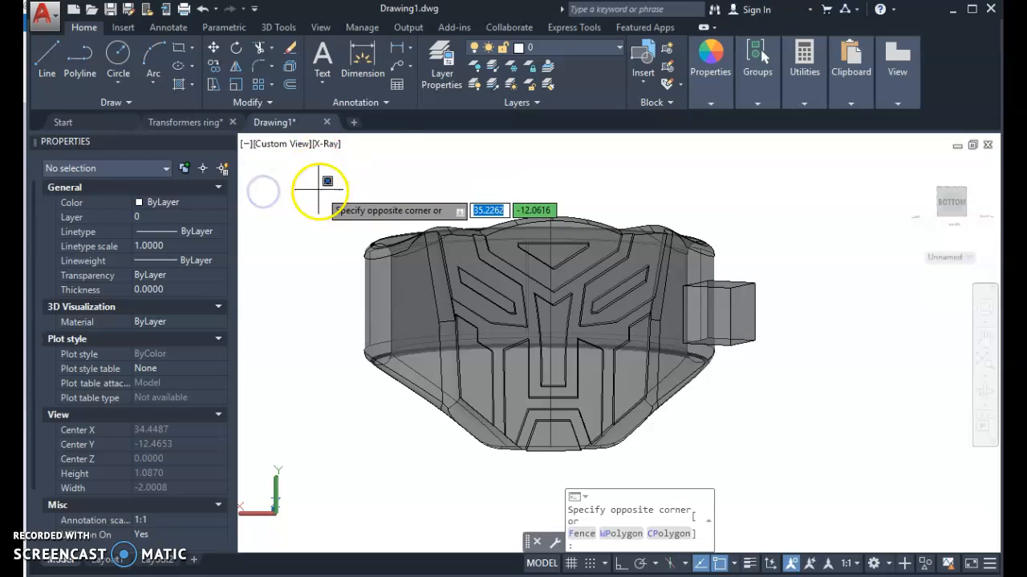
{"action": "left_click", "coordinate": [324, 144]}
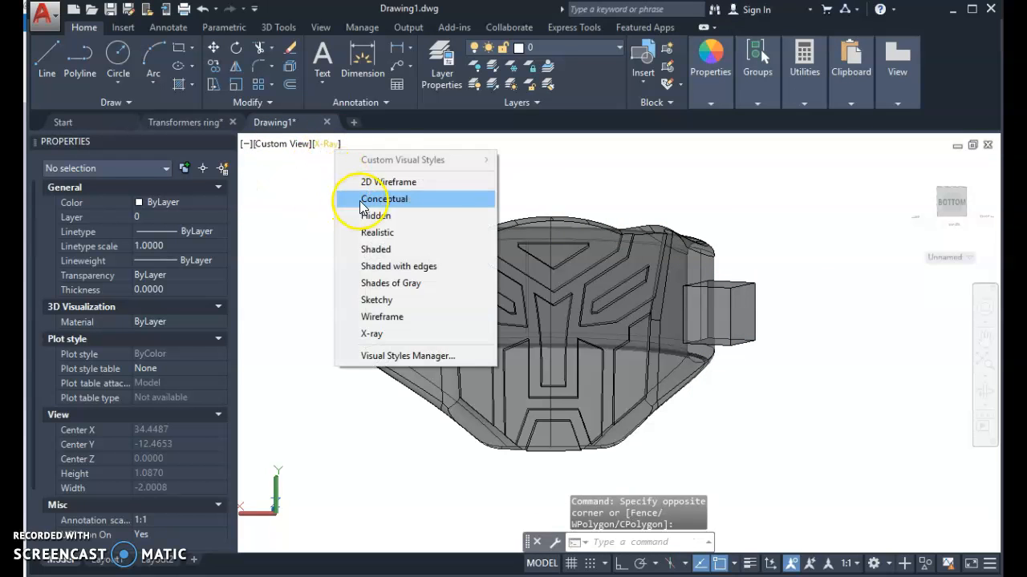
{"action": "left_click", "coordinate": [376, 231]}
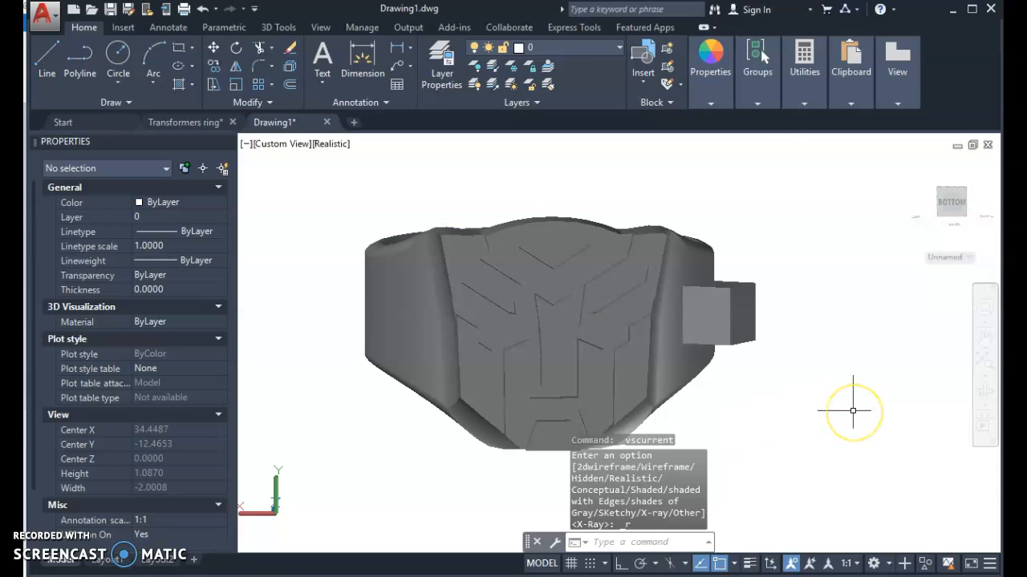
{"action": "mouse_move", "coordinate": [841, 468]}
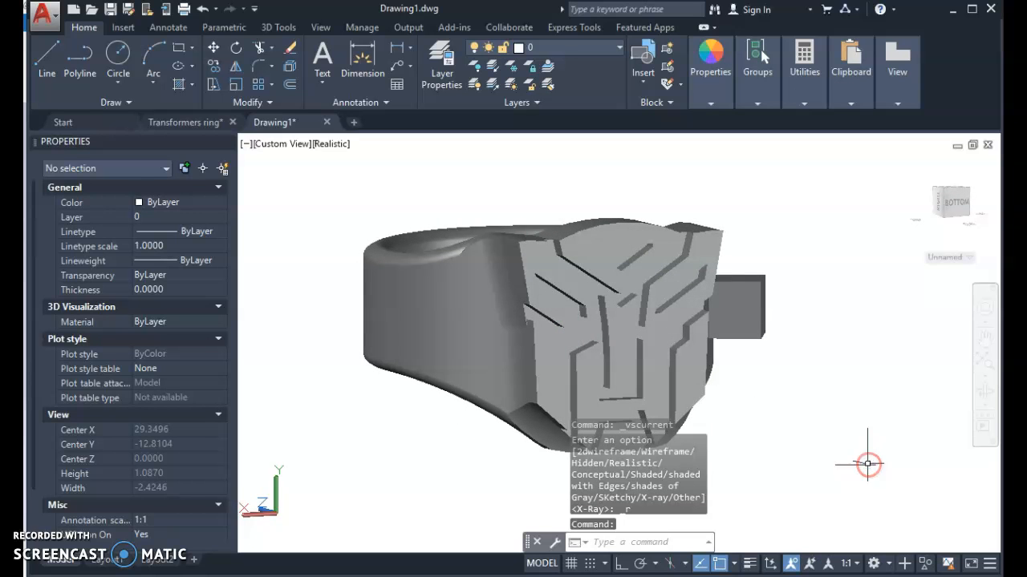
Step: Bring up the Materials Browser with MAT, close Properties and widen the Name column
{"action": "type", "text": "mat"}
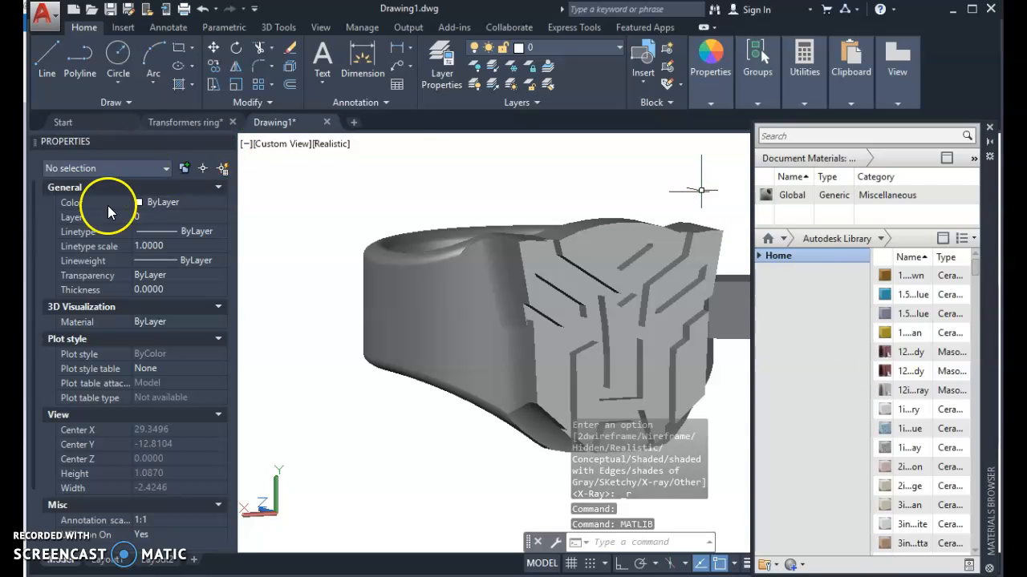
{"action": "mouse_move", "coordinate": [228, 145]}
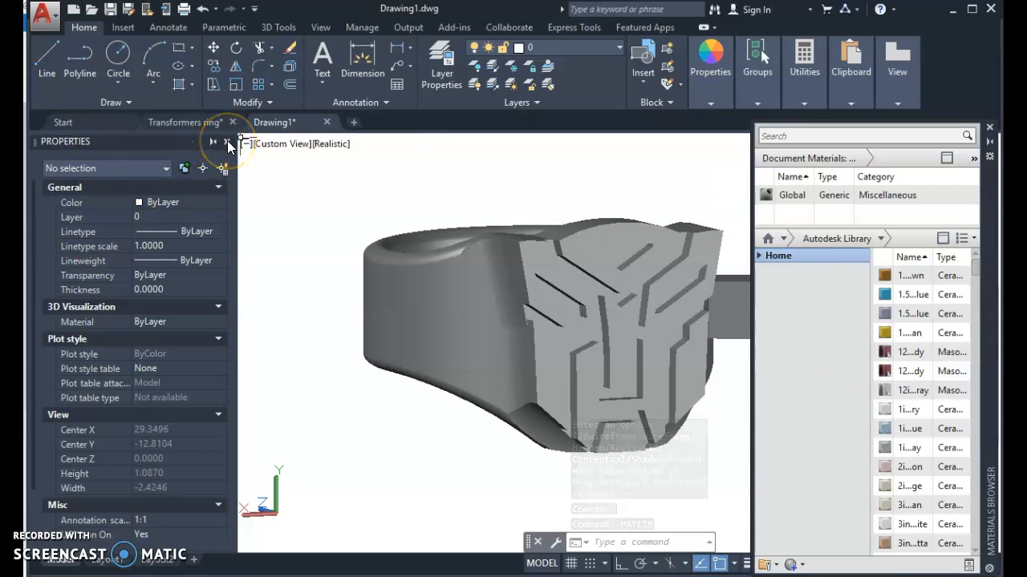
{"action": "left_click", "coordinate": [214, 141]}
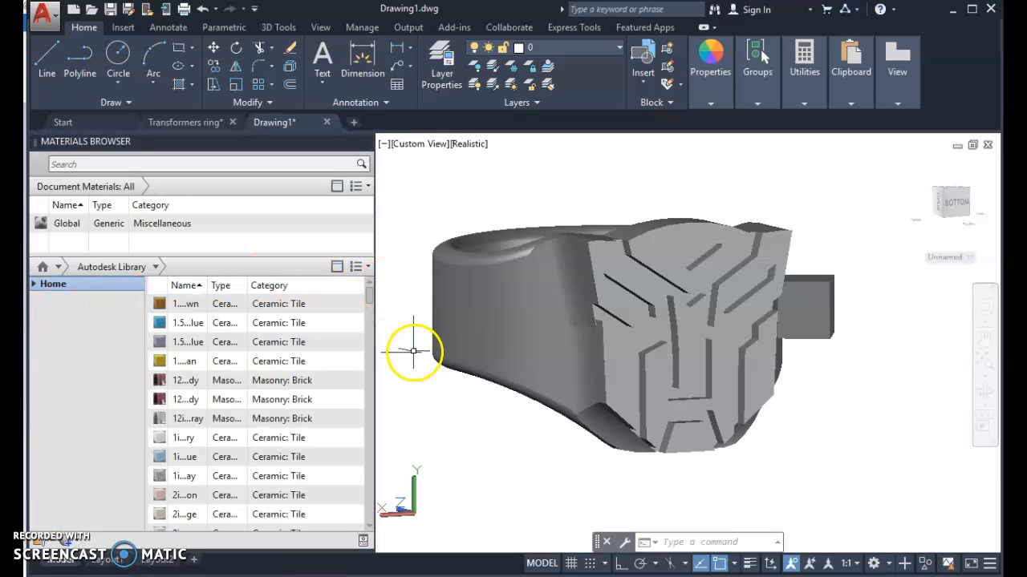
{"action": "mouse_move", "coordinate": [462, 416]}
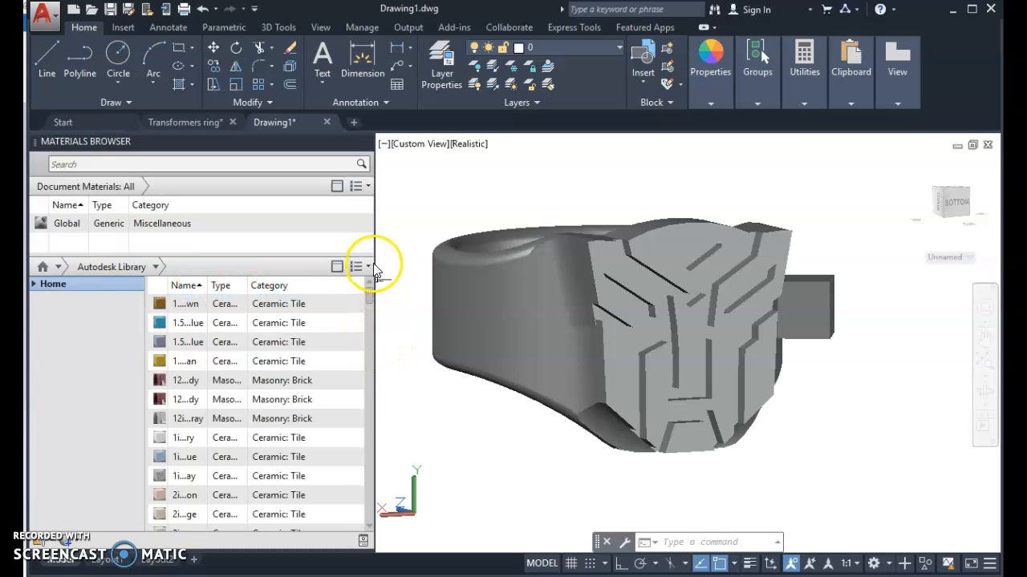
{"action": "mouse_move", "coordinate": [377, 253]}
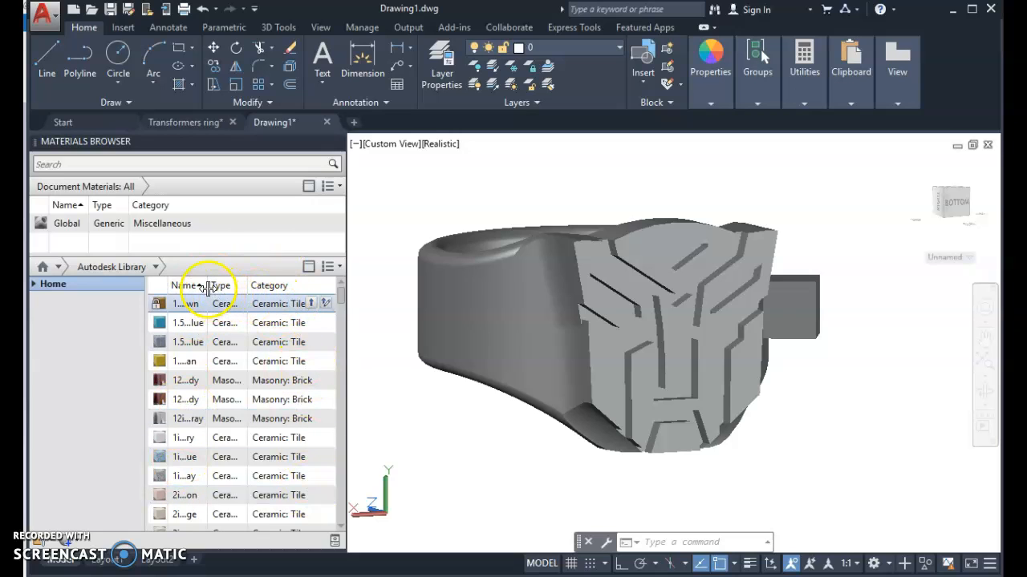
{"action": "left_click_drag", "start_coordinate": [248, 285], "coordinate": [272, 285]}
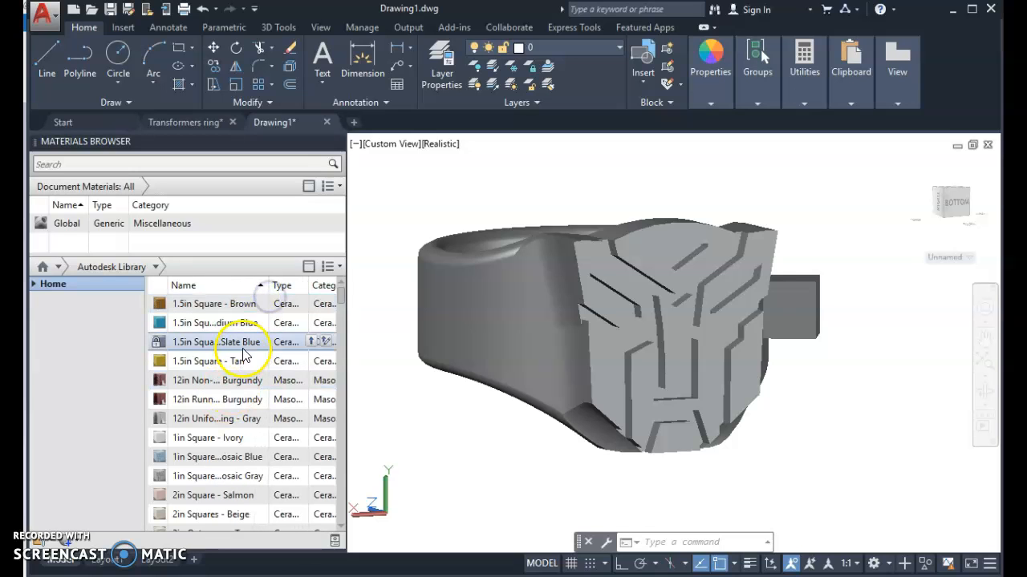
{"action": "left_click", "coordinate": [212, 494]}
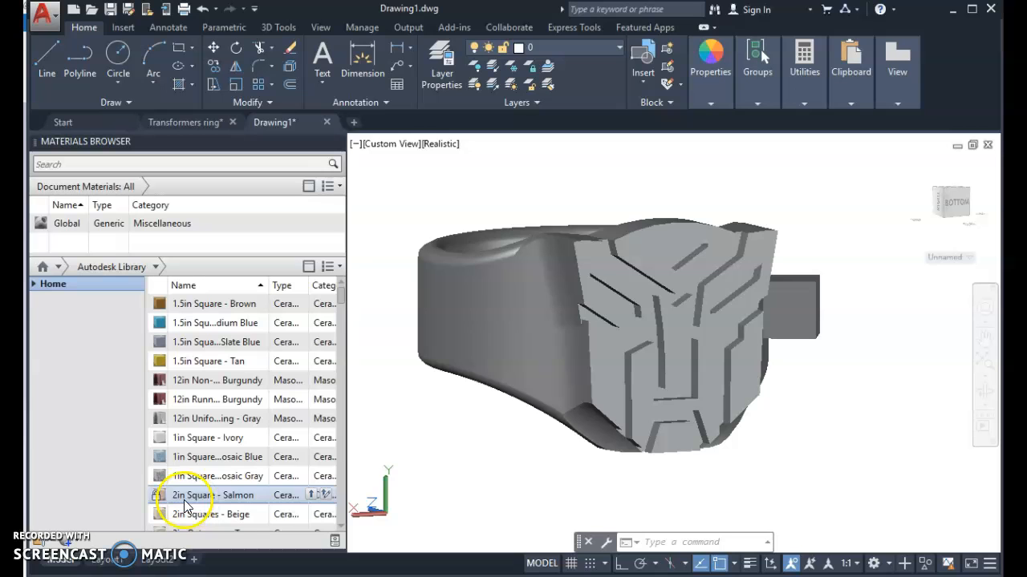
{"action": "left_click", "coordinate": [215, 513]}
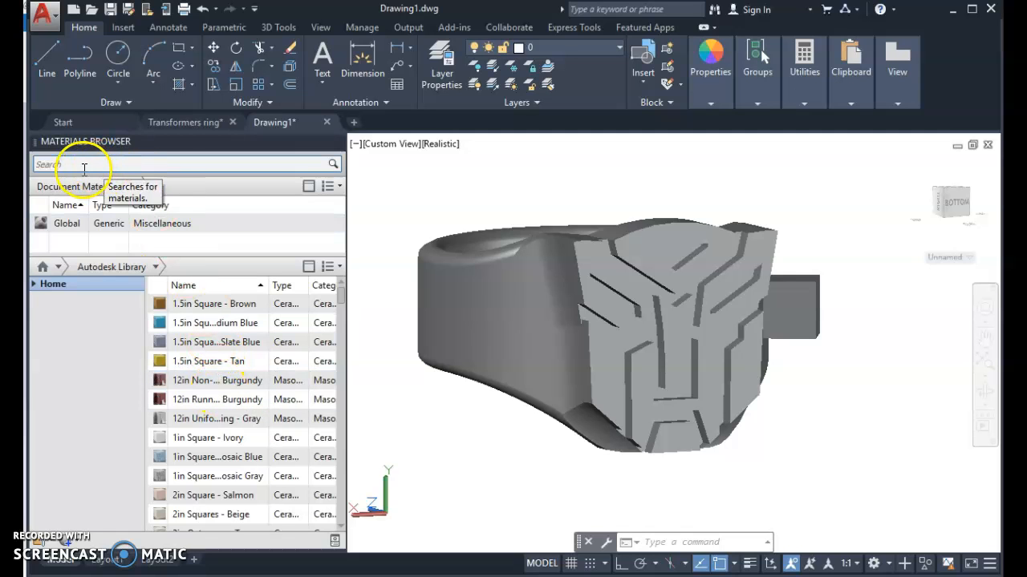
{"action": "mouse_move", "coordinate": [696, 247]}
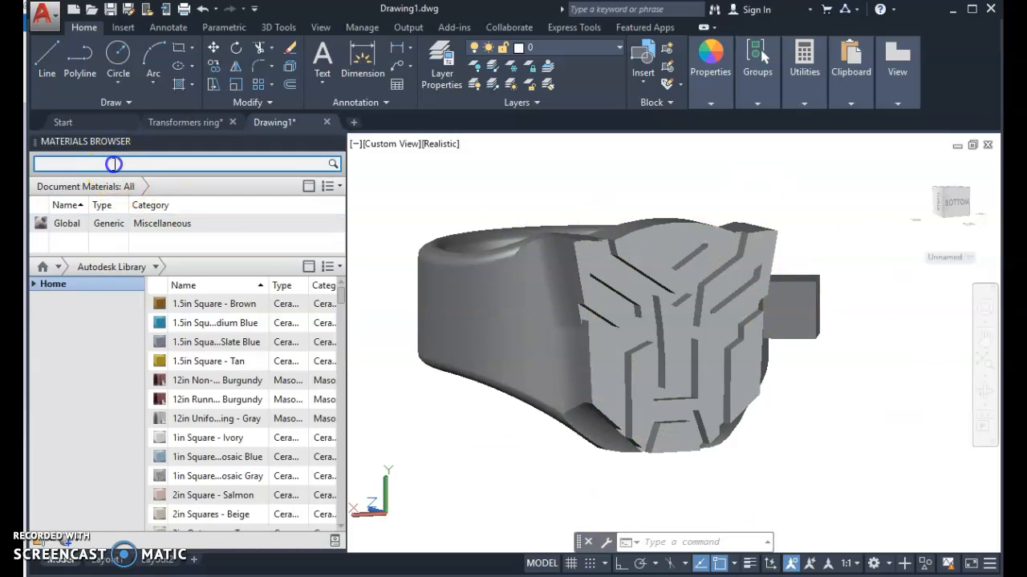
Step: Search the Materials Browser for 'silver' to list the matching library materials
{"action": "type", "text": "silvw"}
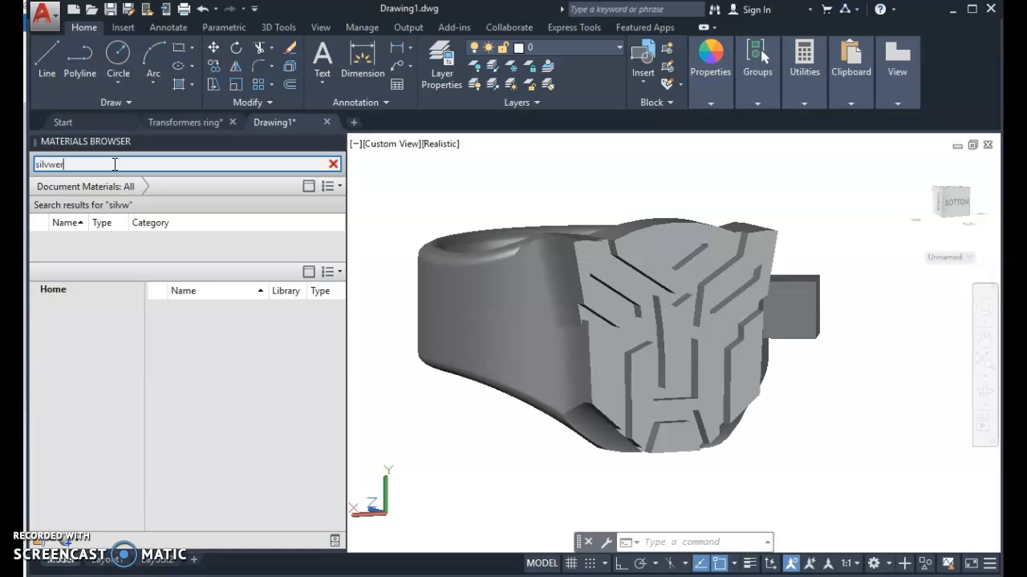
{"action": "type", "text": "er"}
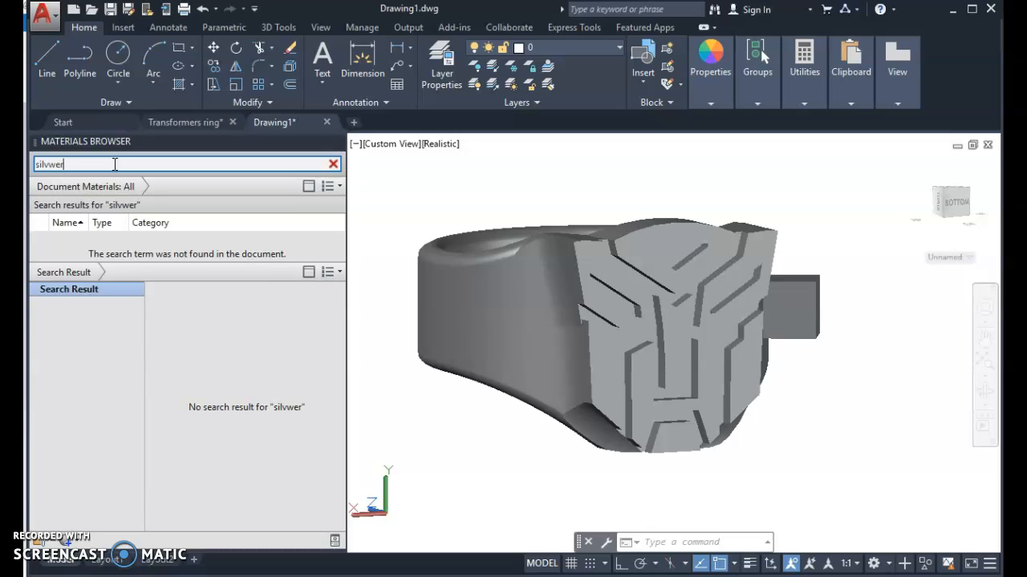
{"action": "type", "text": "silver"}
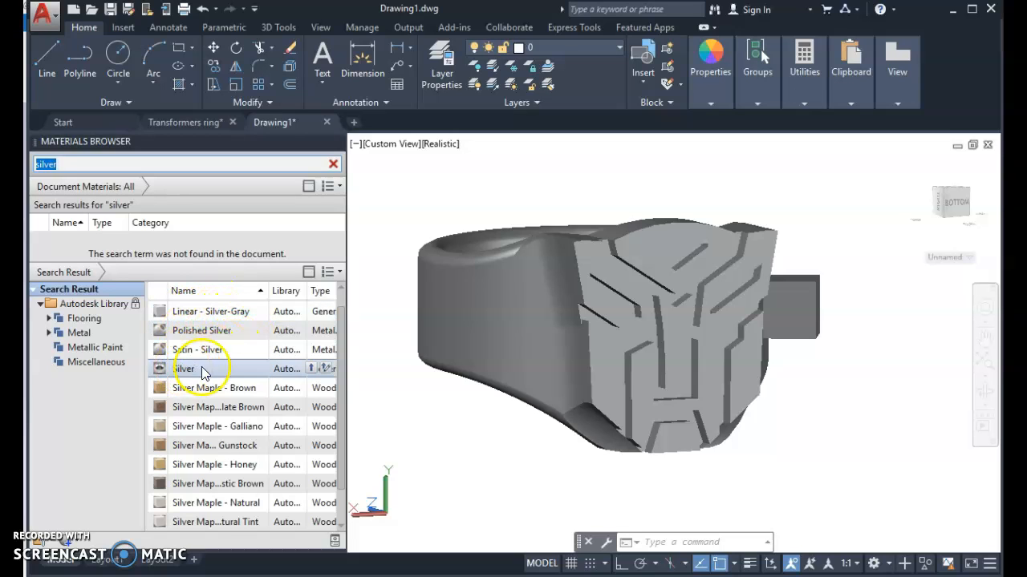
{"action": "mouse_move", "coordinate": [215, 386]}
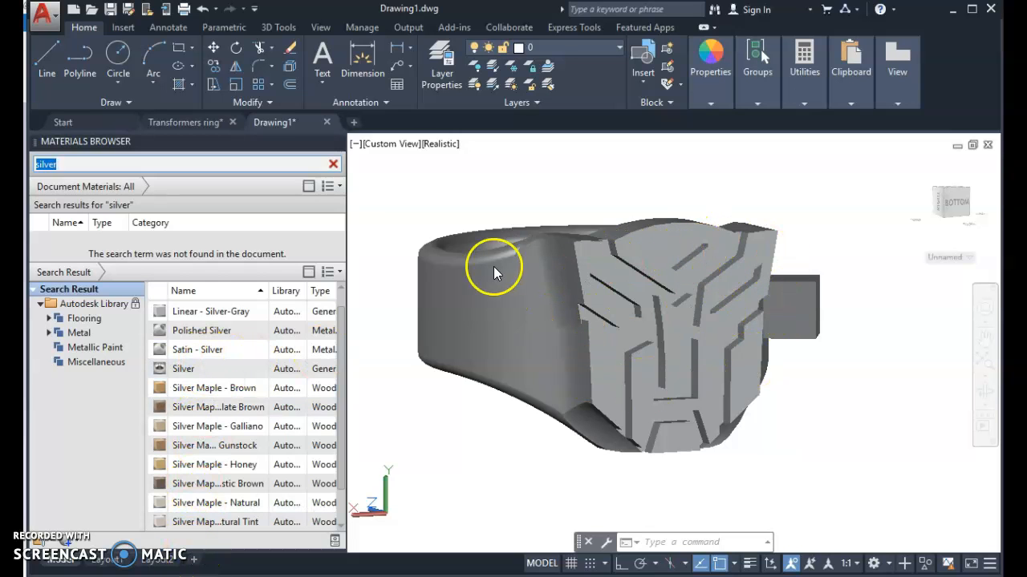
{"action": "mouse_move", "coordinate": [673, 265]}
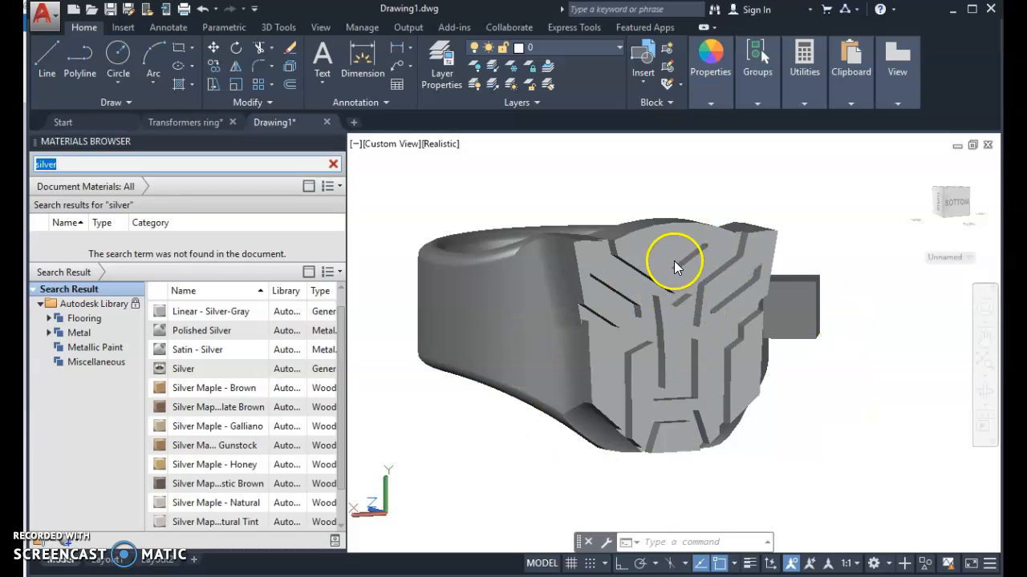
Step: Select the ring and add the Silver metal material to the drawing
{"action": "left_click", "coordinate": [677, 264]}
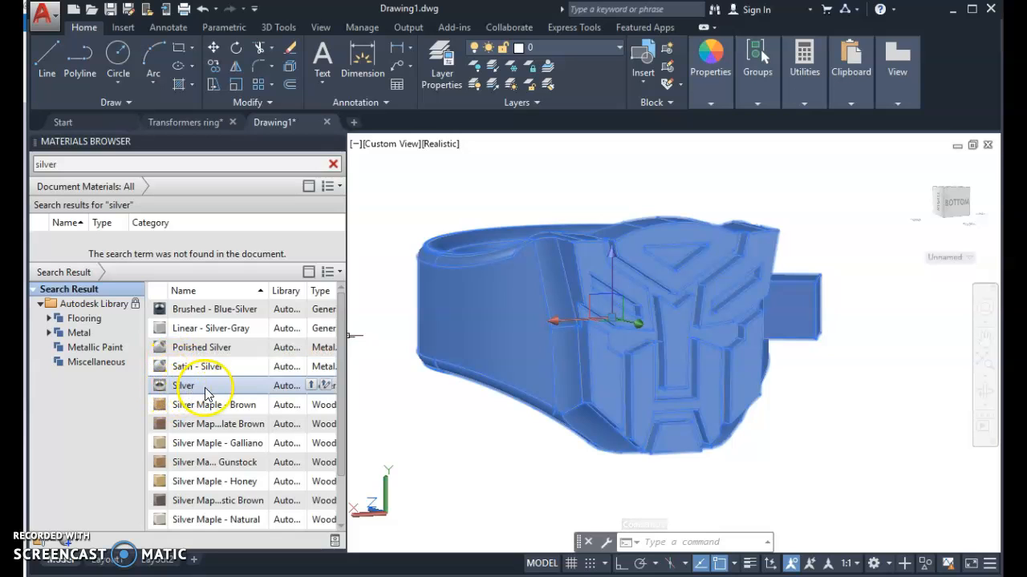
{"action": "mouse_move", "coordinate": [315, 390]}
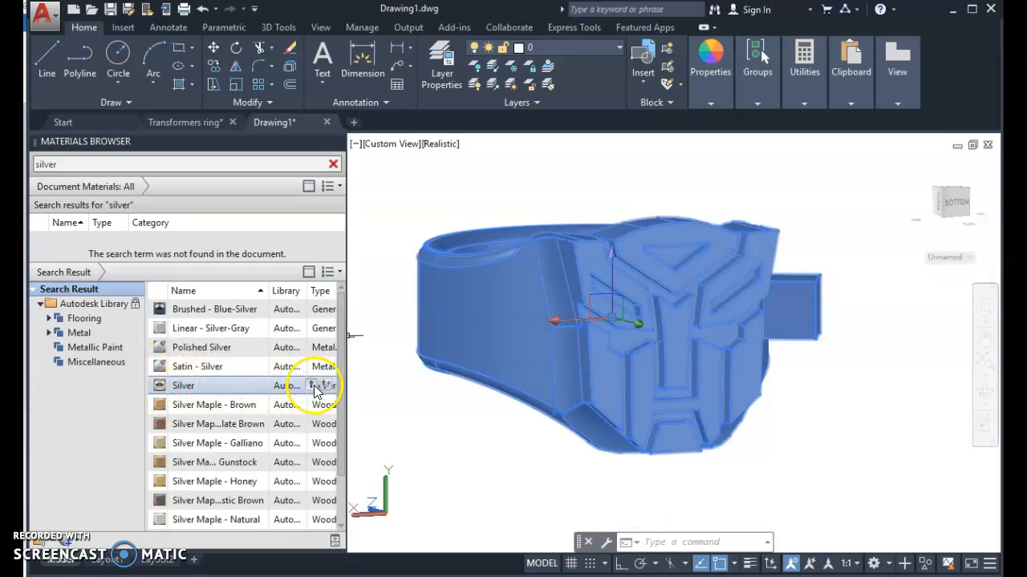
{"action": "mouse_move", "coordinate": [320, 385]}
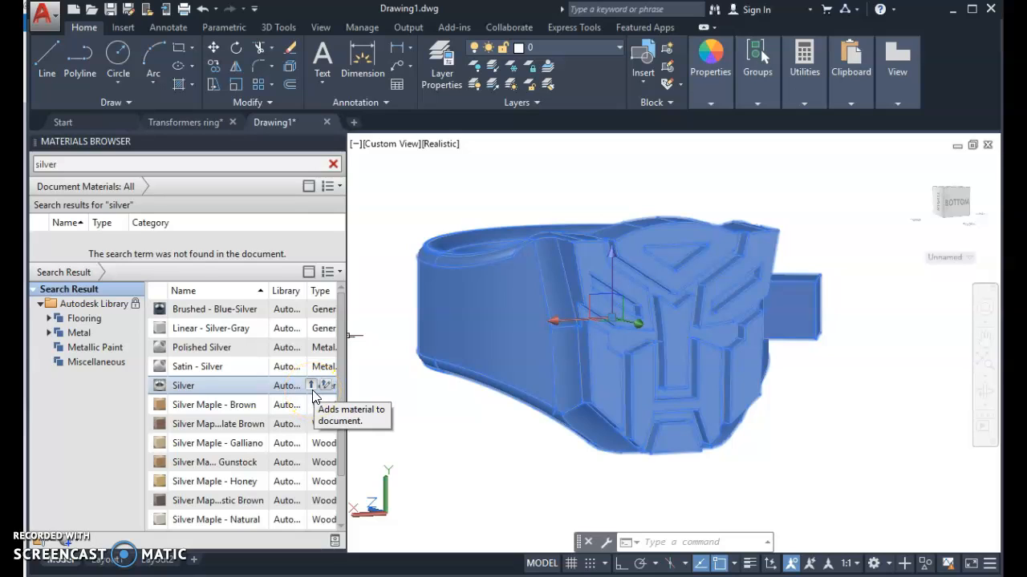
{"action": "left_click", "coordinate": [311, 385]}
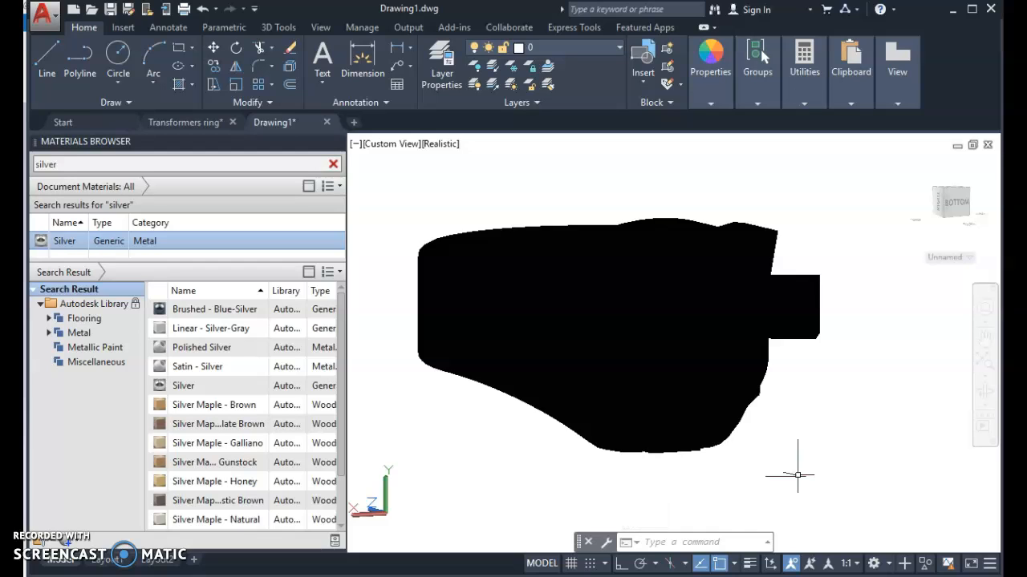
{"action": "mouse_move", "coordinate": [824, 441]}
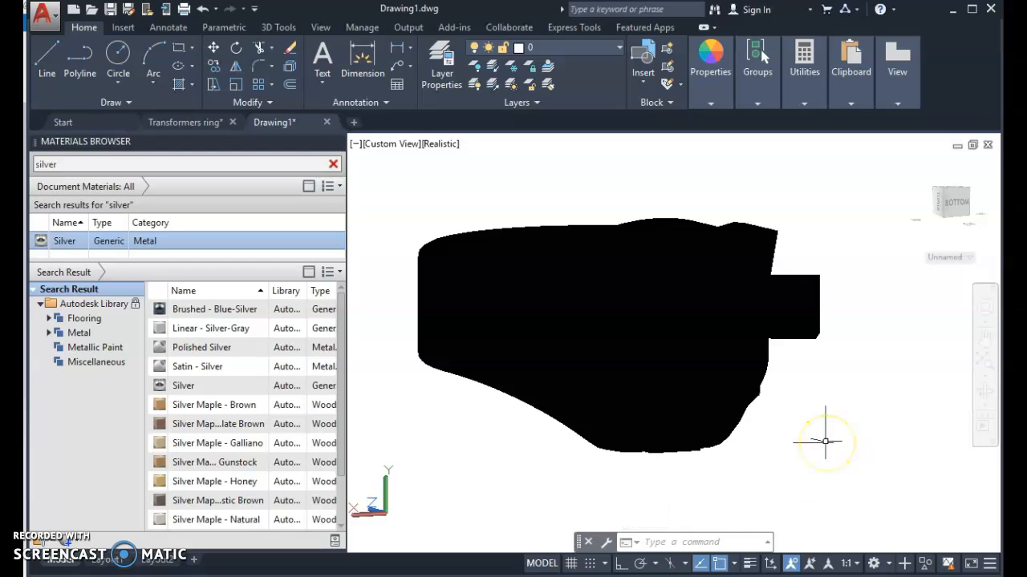
{"action": "mouse_move", "coordinate": [825, 441]}
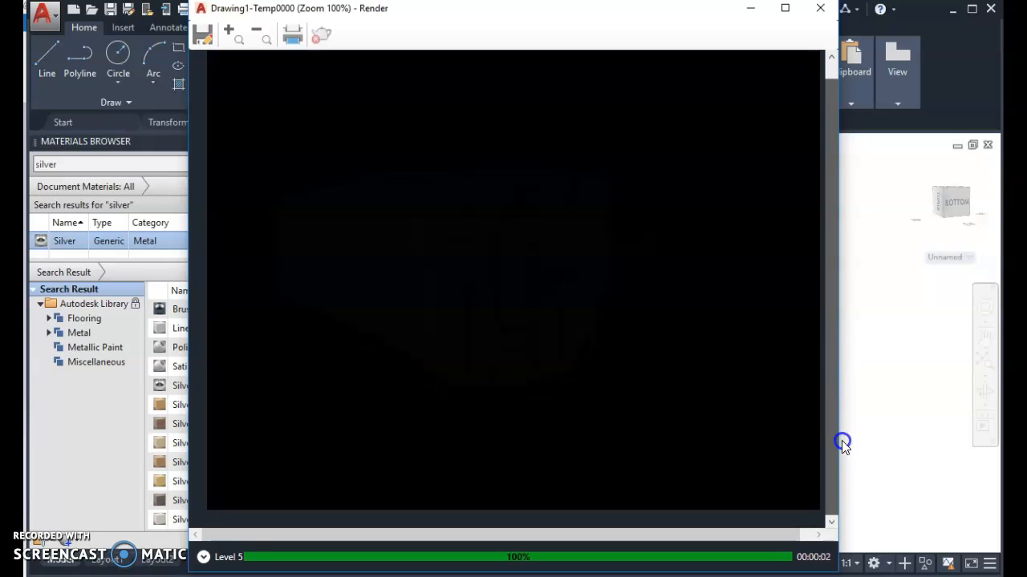
{"action": "mouse_move", "coordinate": [497, 281]}
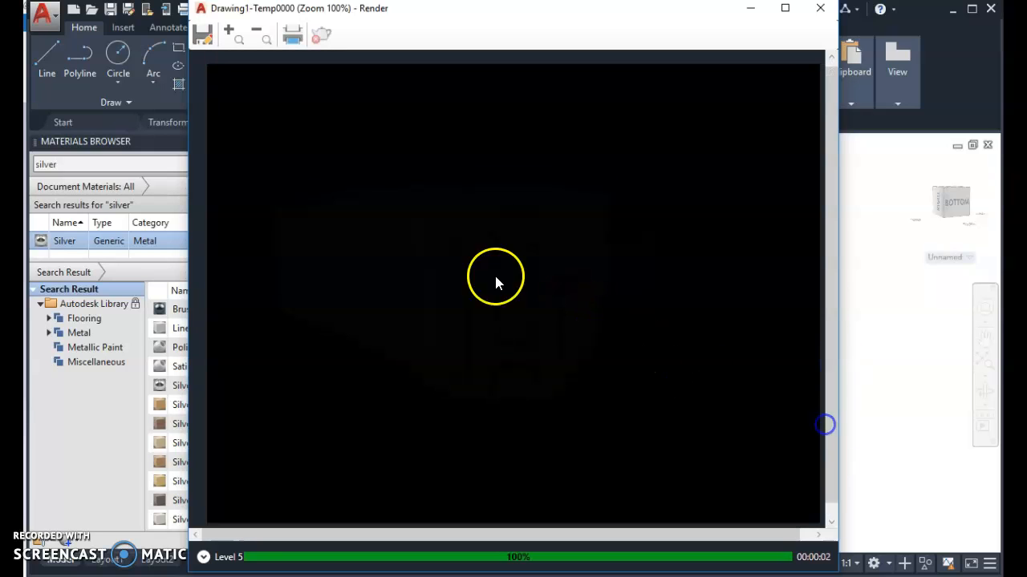
{"action": "mouse_move", "coordinate": [652, 317]}
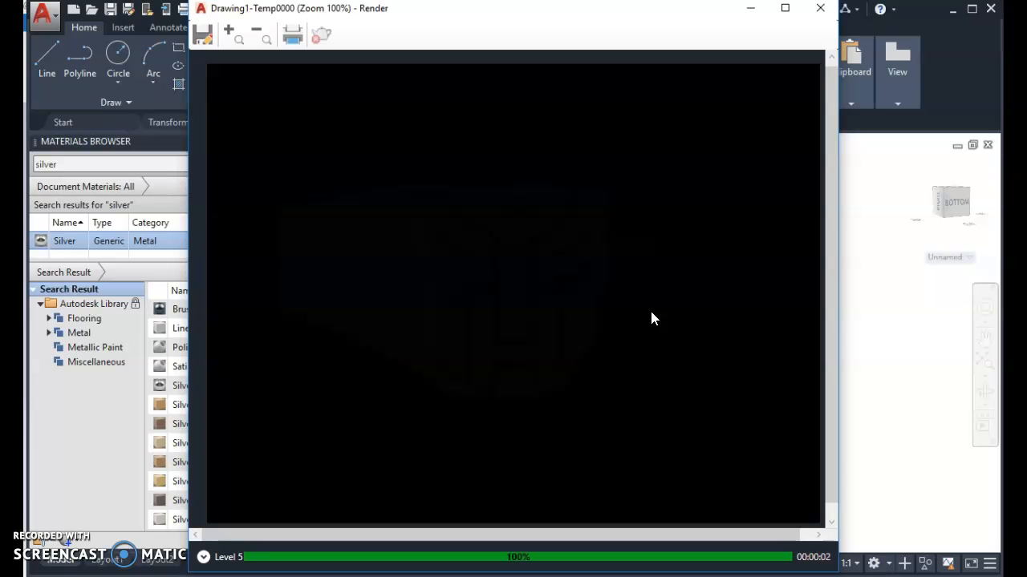
Step: Zoom into the mostly black render of the ring, then return to the model
{"action": "scroll", "scroll_direction": "down", "scroll_amount": 3}
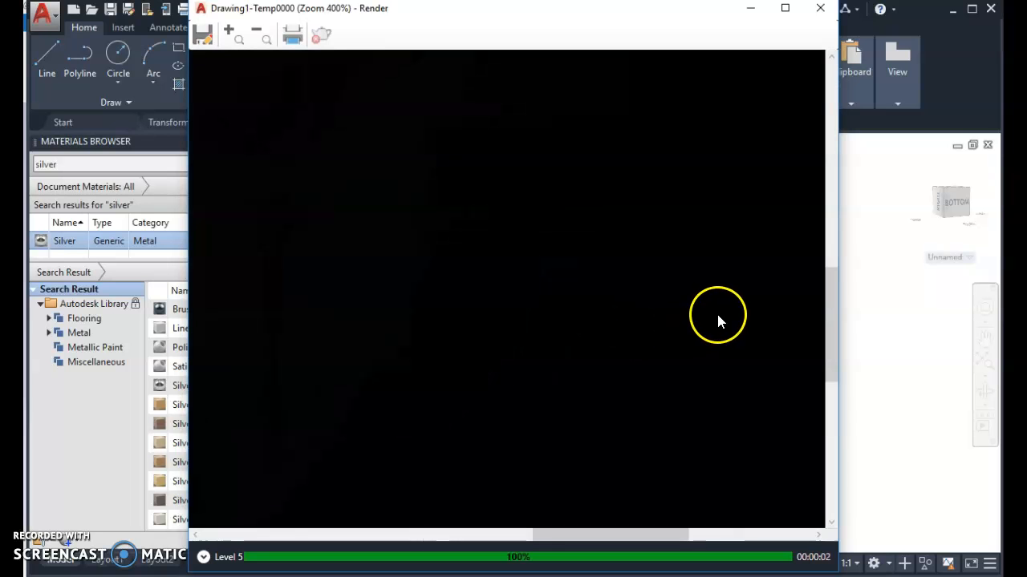
{"action": "mouse_move", "coordinate": [821, 10]}
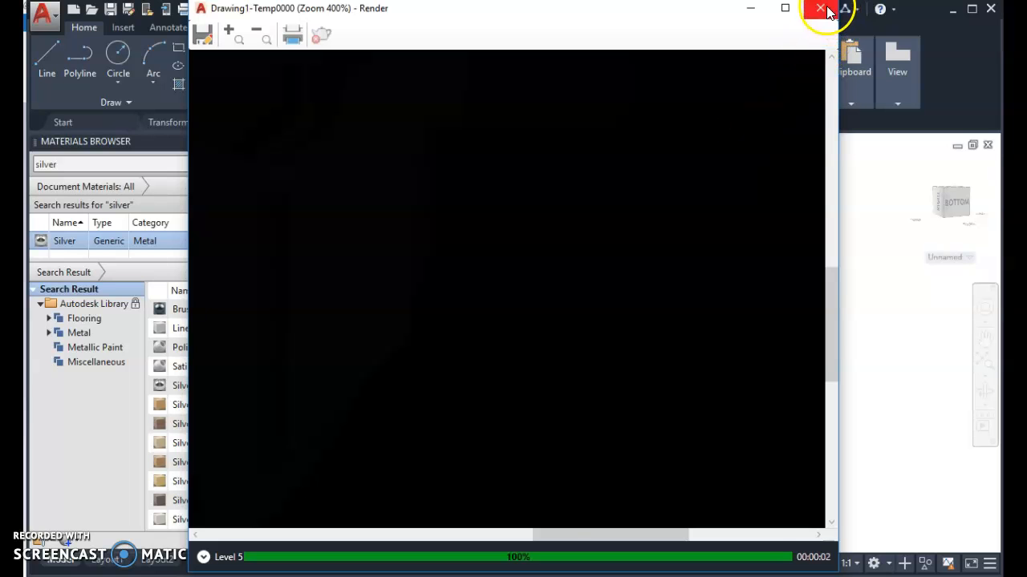
{"action": "left_click", "coordinate": [821, 10]}
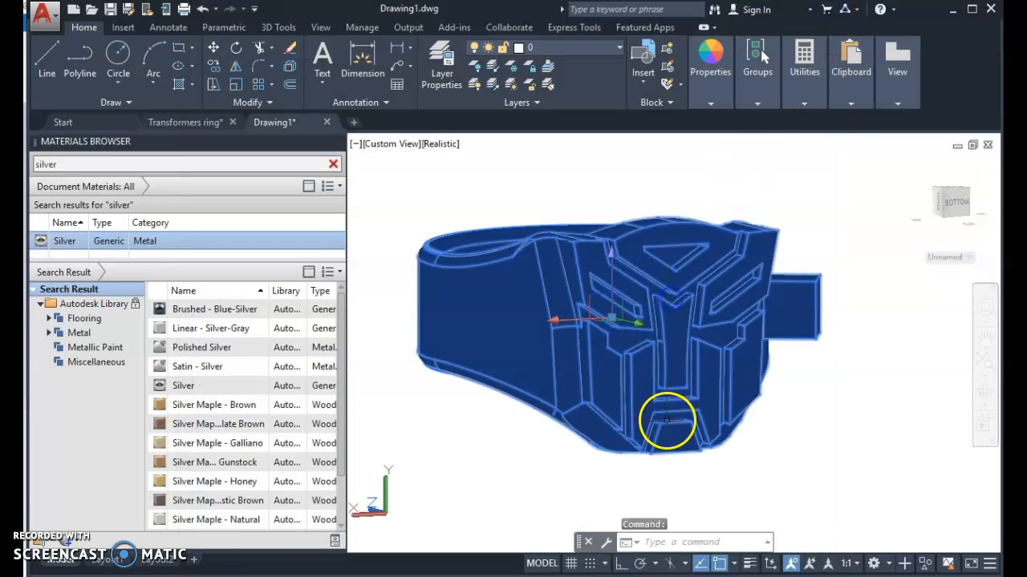
{"action": "mouse_move", "coordinate": [416, 398]}
{"action": "type", "text": "RENDER"}
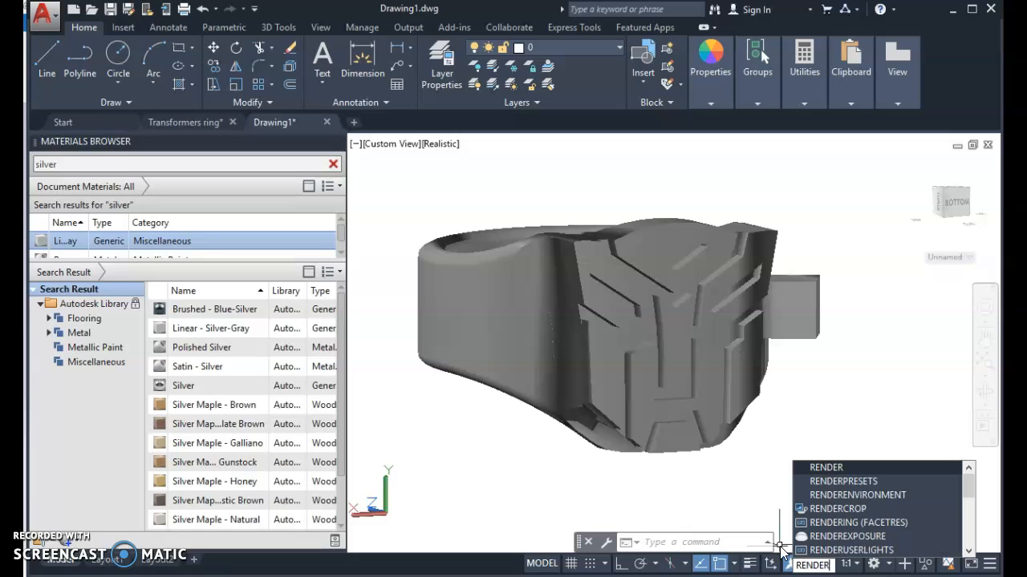
{"action": "left_click", "coordinate": [825, 468]}
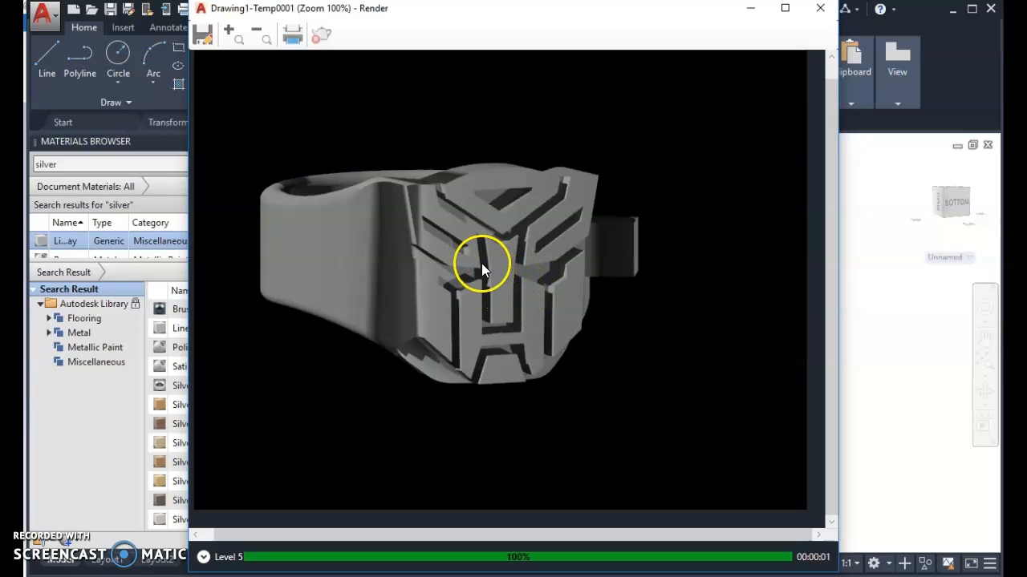
{"action": "scroll", "scroll_direction": "up", "scroll_amount": 3}
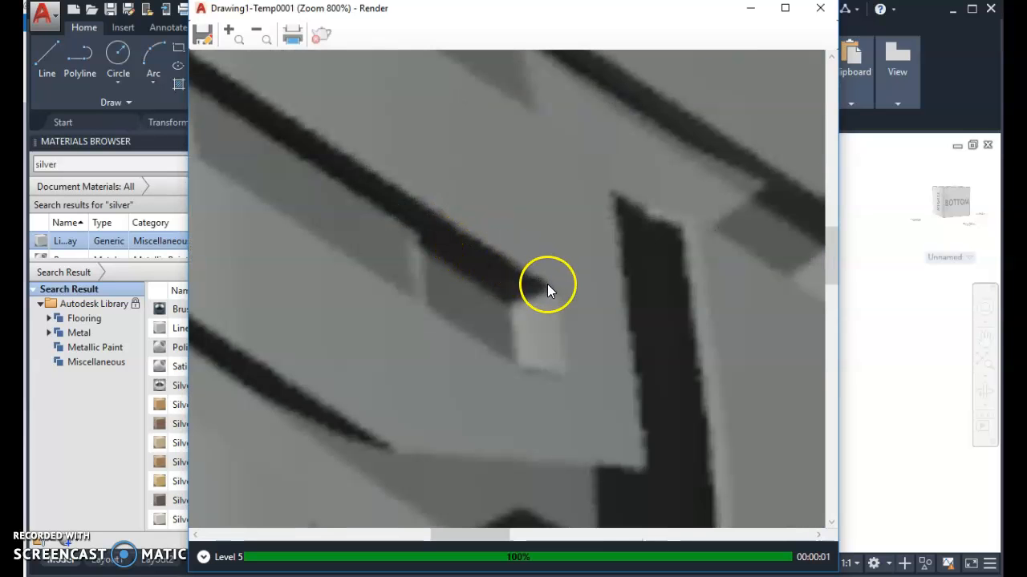
{"action": "mouse_move", "coordinate": [542, 285]}
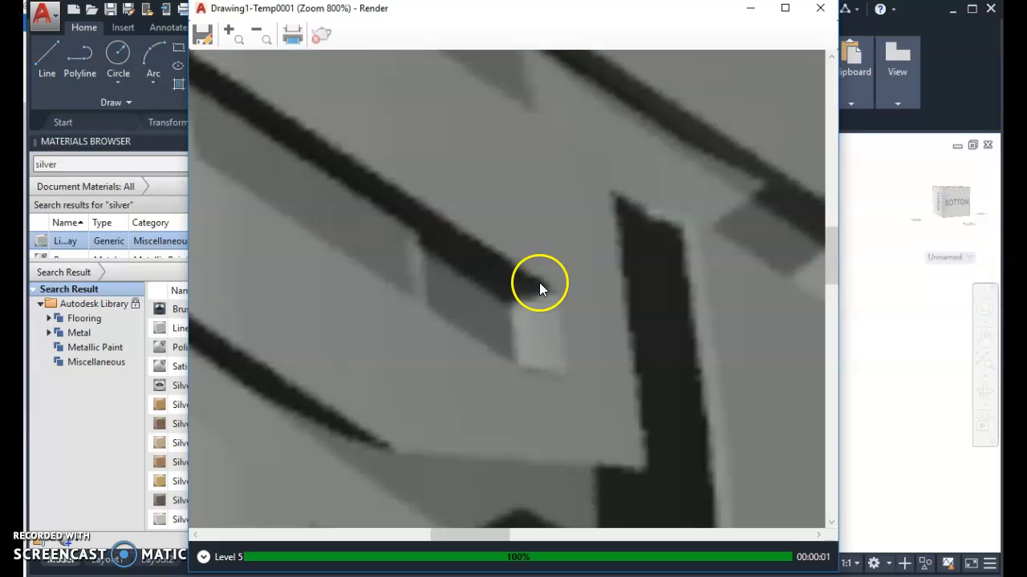
{"action": "left_click", "coordinate": [256, 29]}
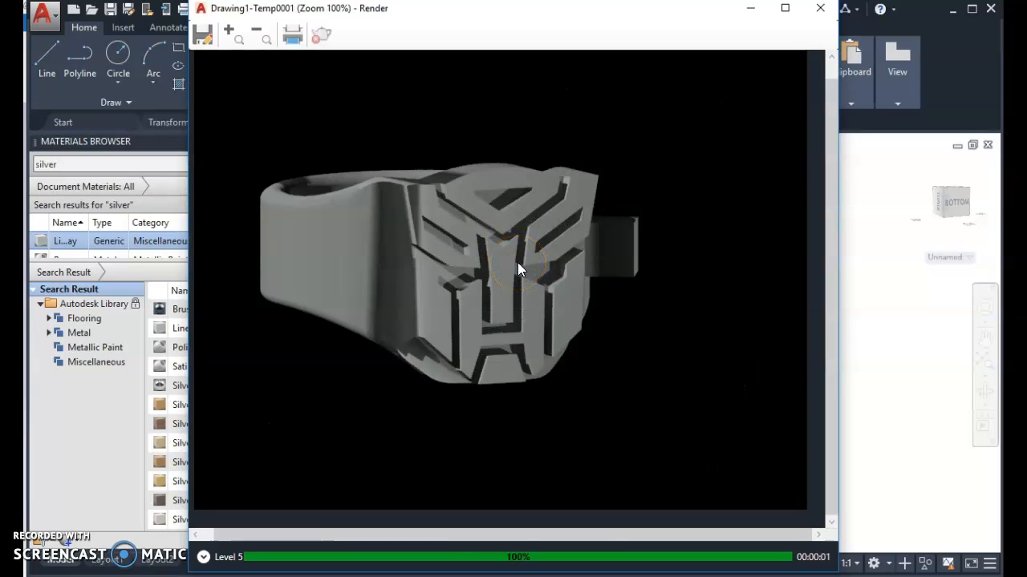
{"action": "left_click", "coordinate": [818, 8]}
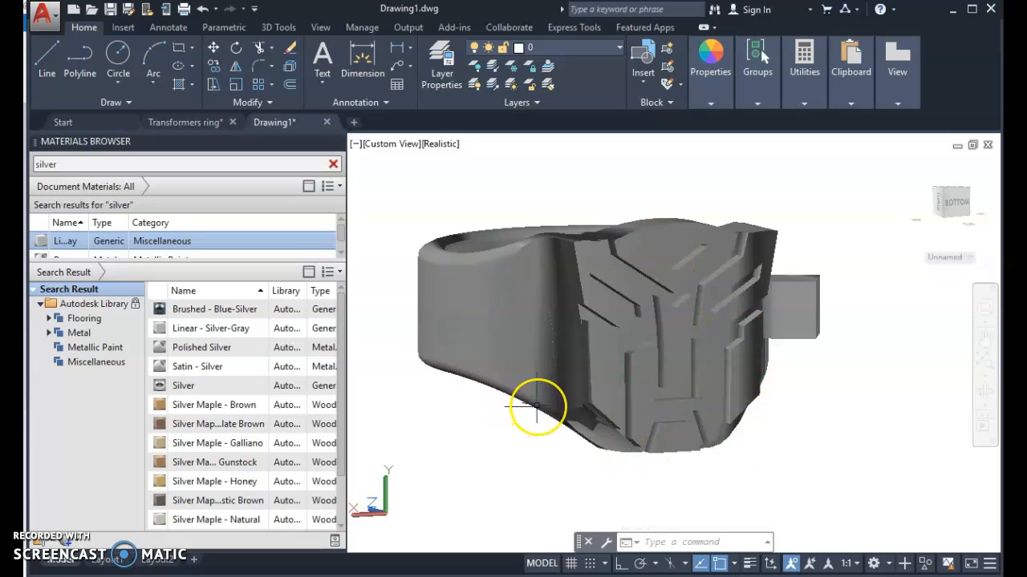
{"action": "mouse_move", "coordinate": [767, 369]}
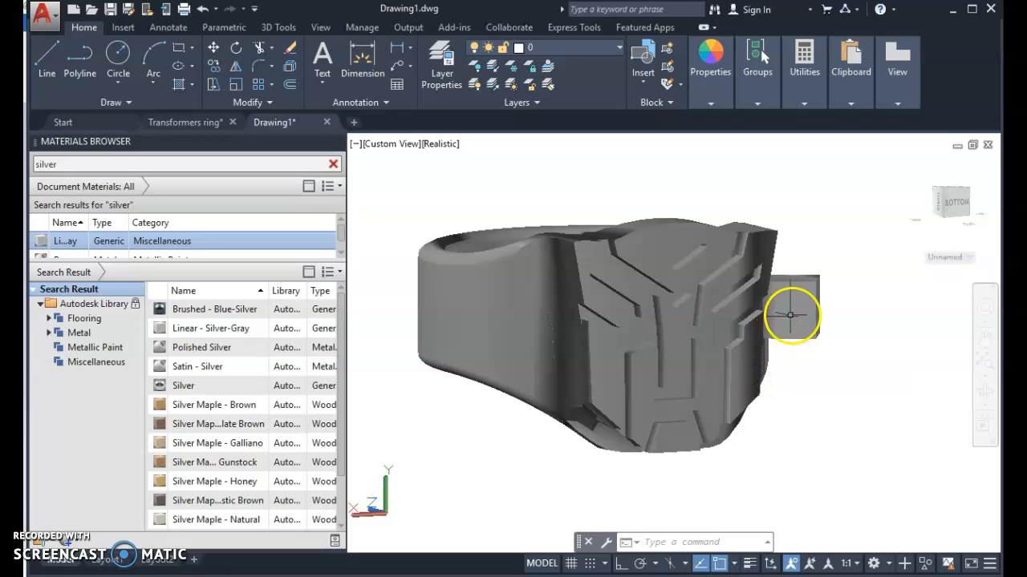
Step: Select the ring for erasing and set the view to Top
{"action": "left_click", "coordinate": [789, 314]}
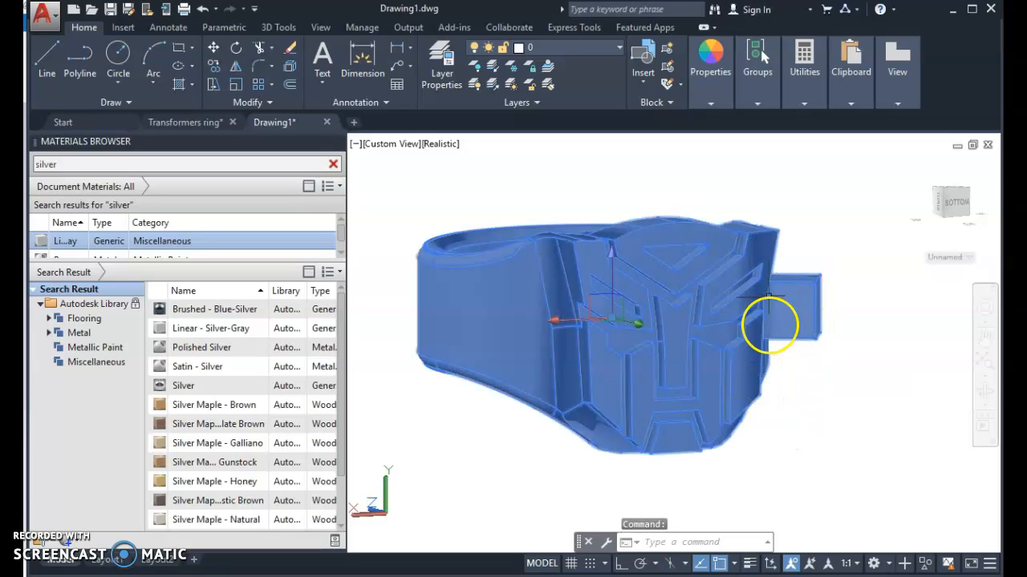
{"action": "mouse_move", "coordinate": [666, 372]}
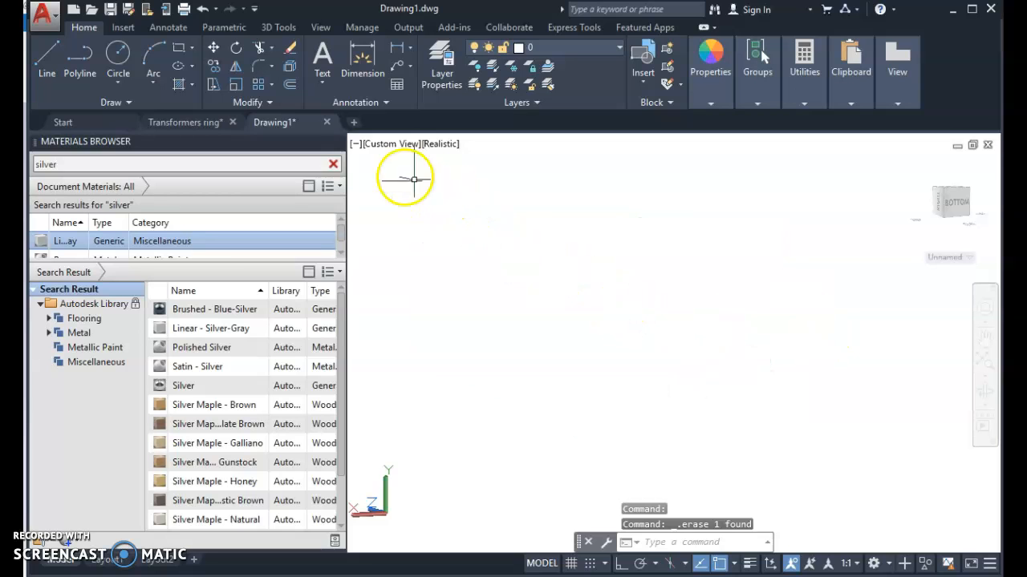
{"action": "left_click", "coordinate": [393, 144]}
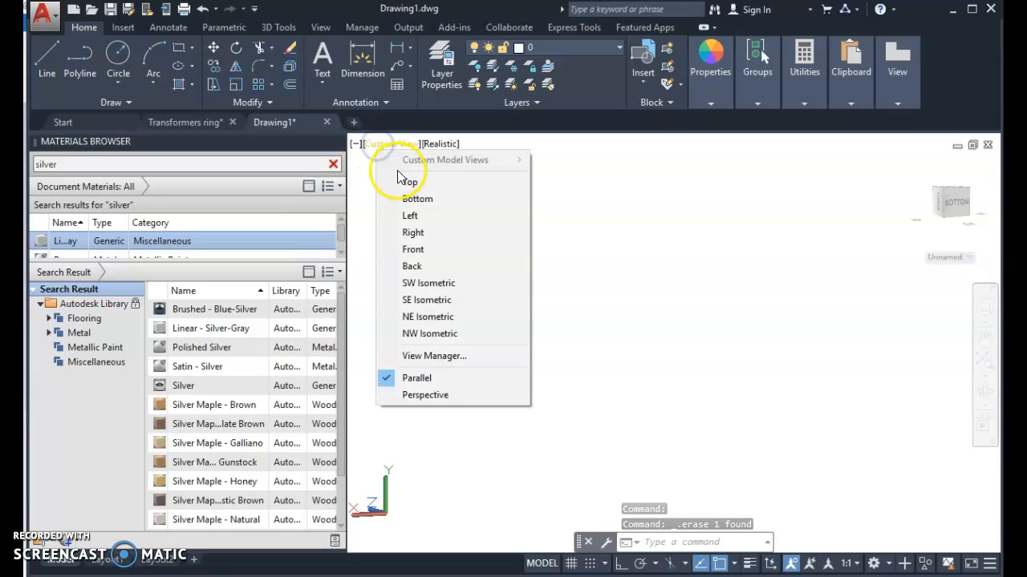
{"action": "left_click", "coordinate": [408, 183]}
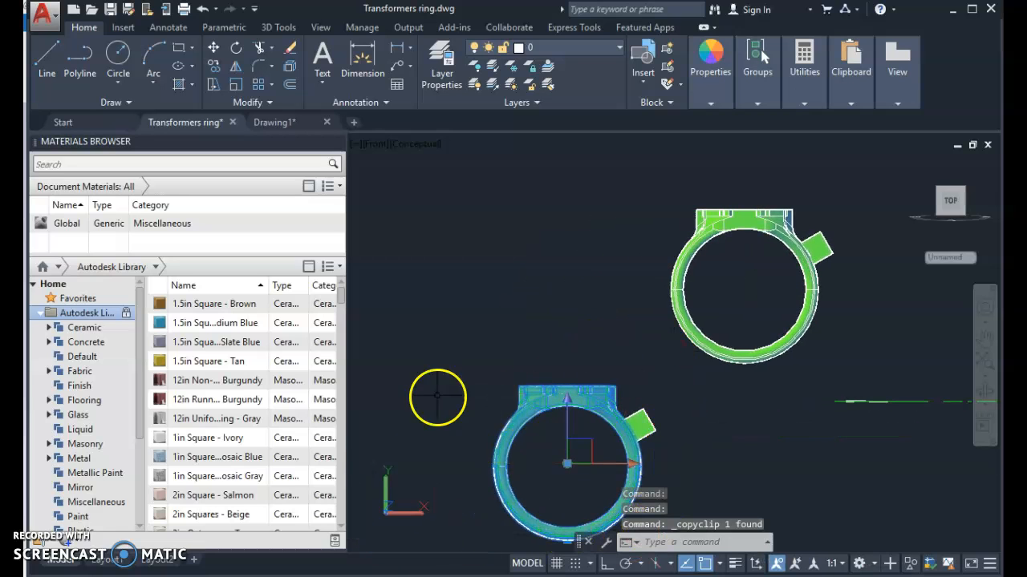
{"action": "mouse_move", "coordinate": [613, 436]}
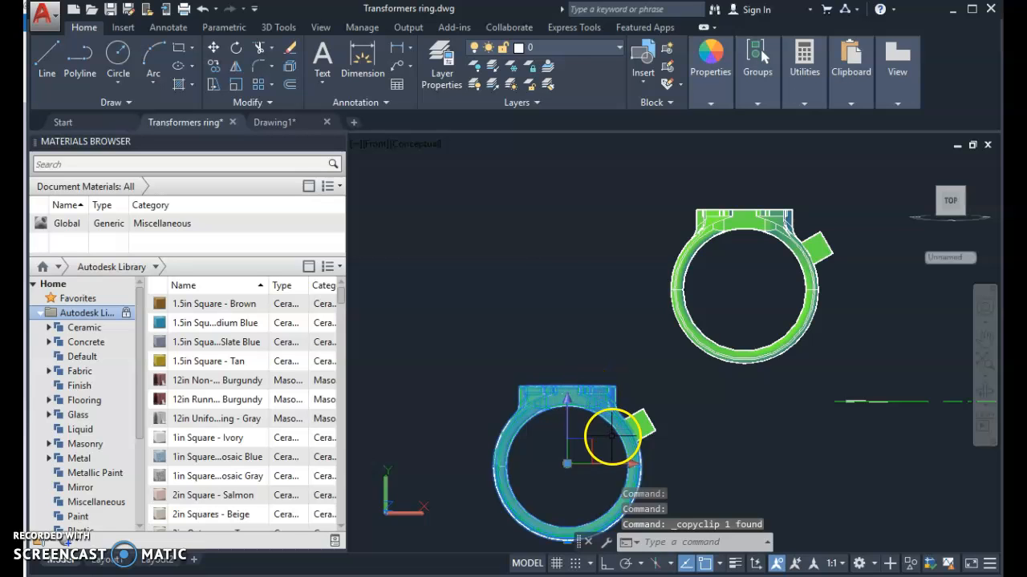
Step: Paste the copied ring into Drawing1 and keep the Realistic visual style
{"action": "left_click", "coordinate": [274, 122]}
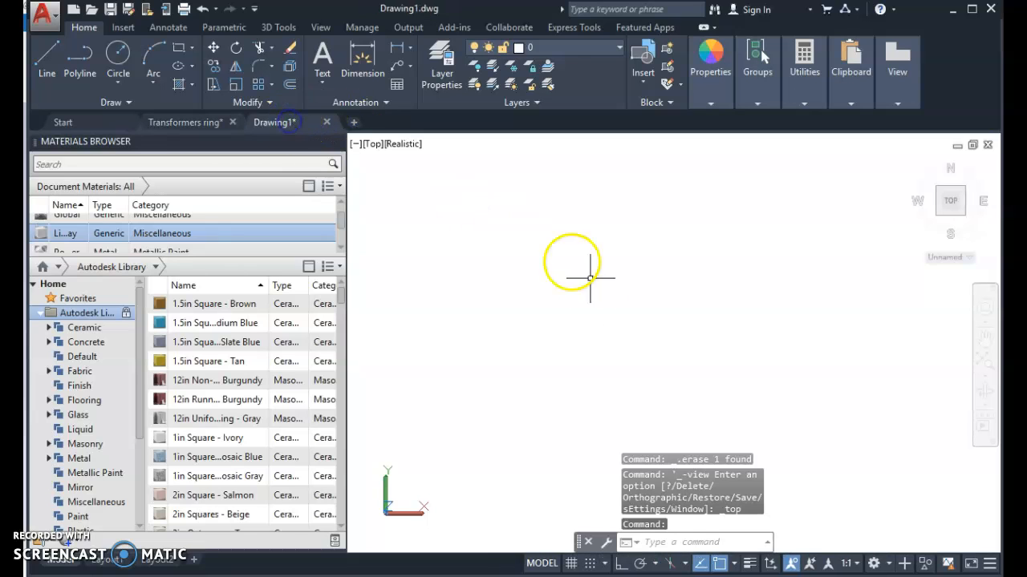
{"action": "key", "text": "ctrl+v"}
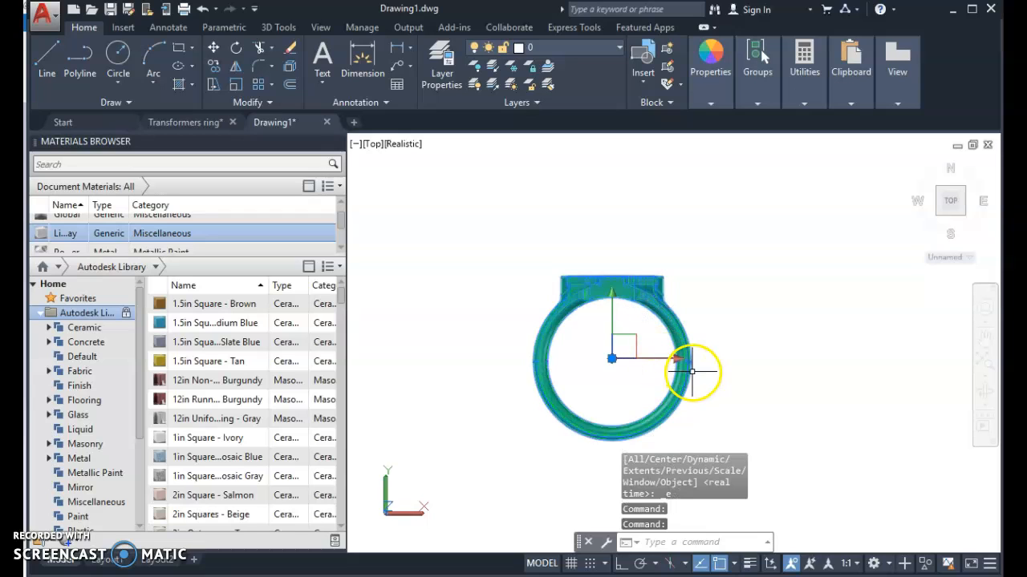
{"action": "mouse_move", "coordinate": [404, 153]}
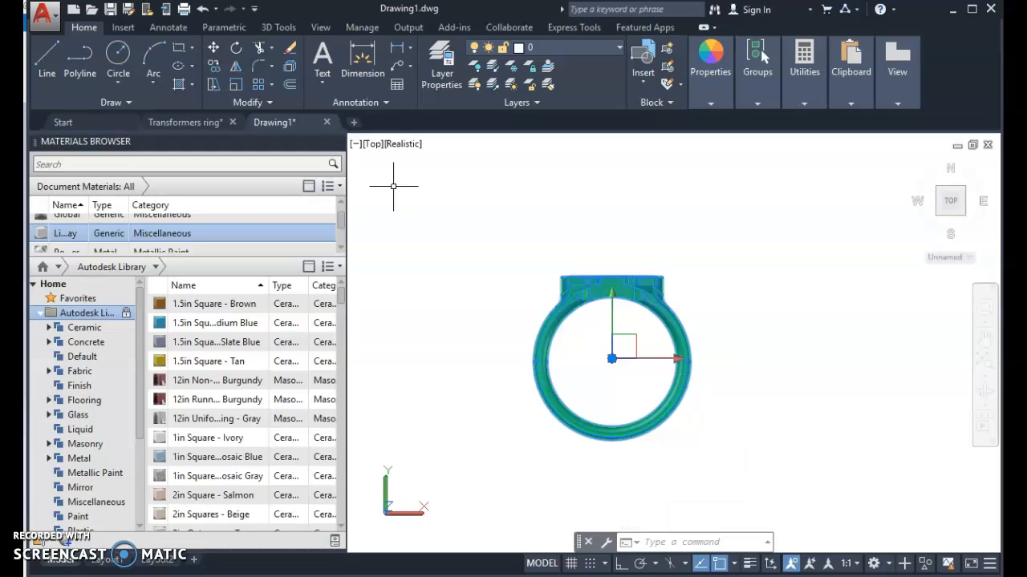
{"action": "mouse_move", "coordinate": [398, 132]}
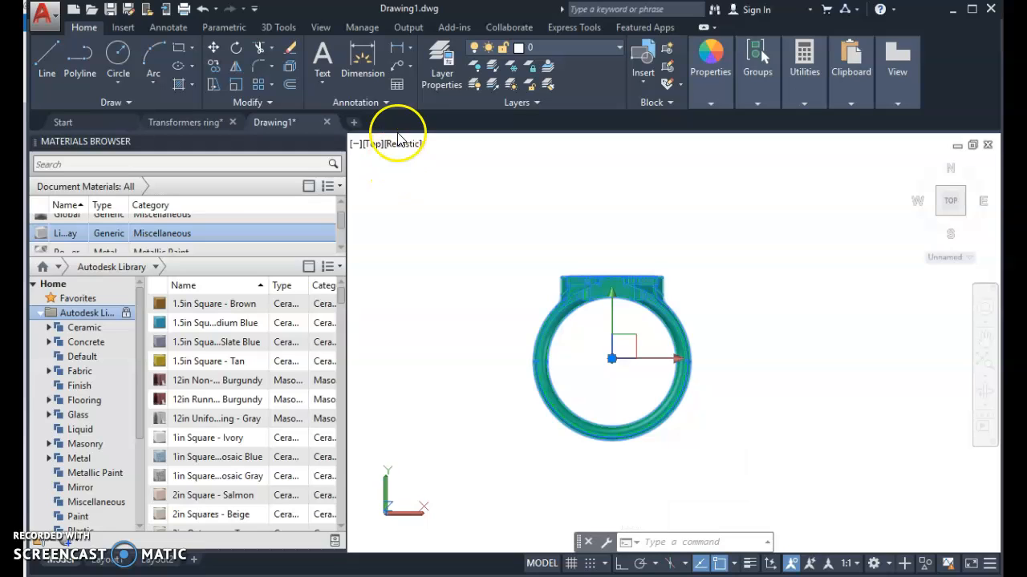
{"action": "left_click", "coordinate": [403, 144]}
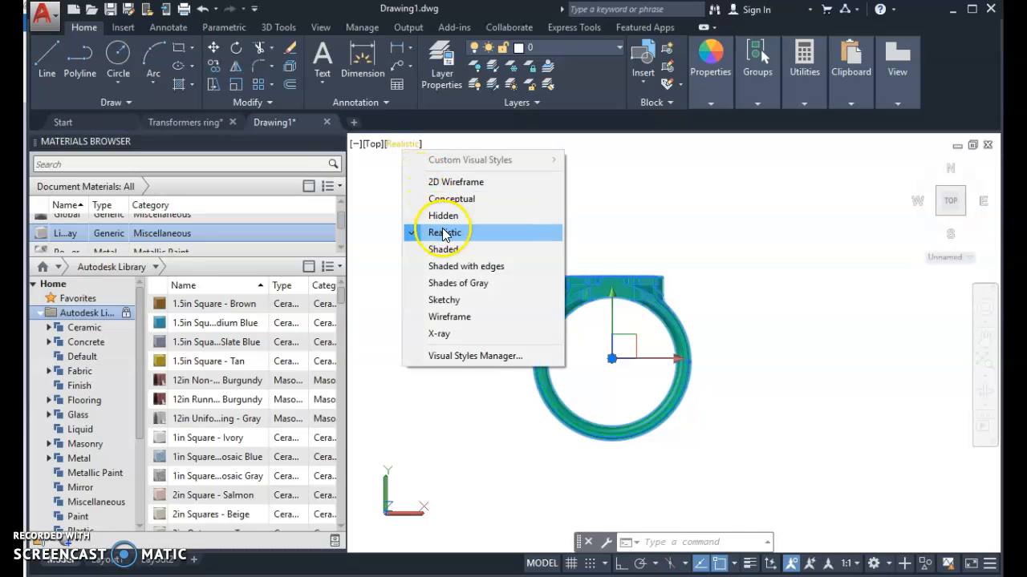
{"action": "left_click", "coordinate": [446, 231]}
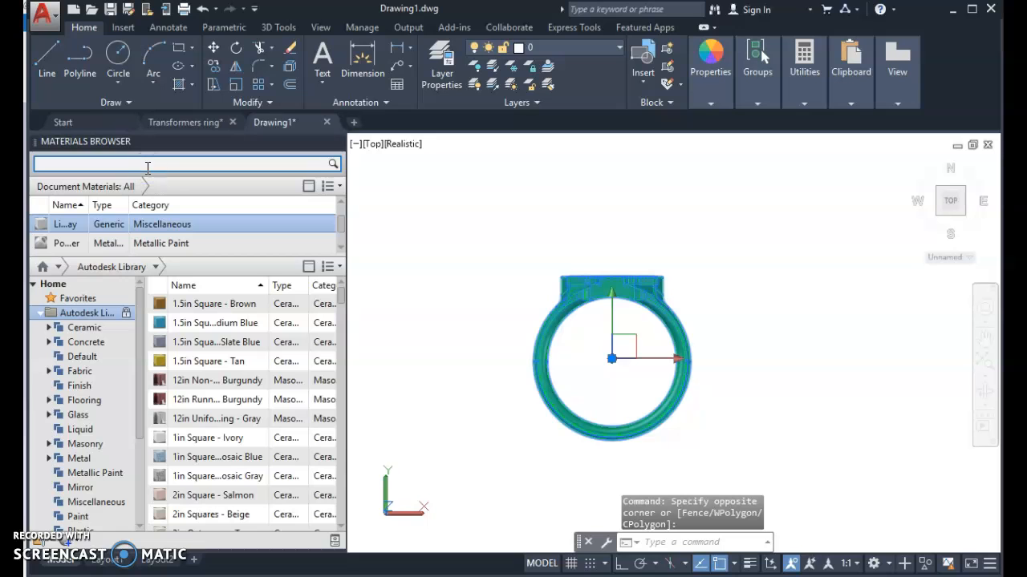
Step: Search the Materials Browser for 'silver' again for the pasted ring
{"action": "type", "text": "silver"}
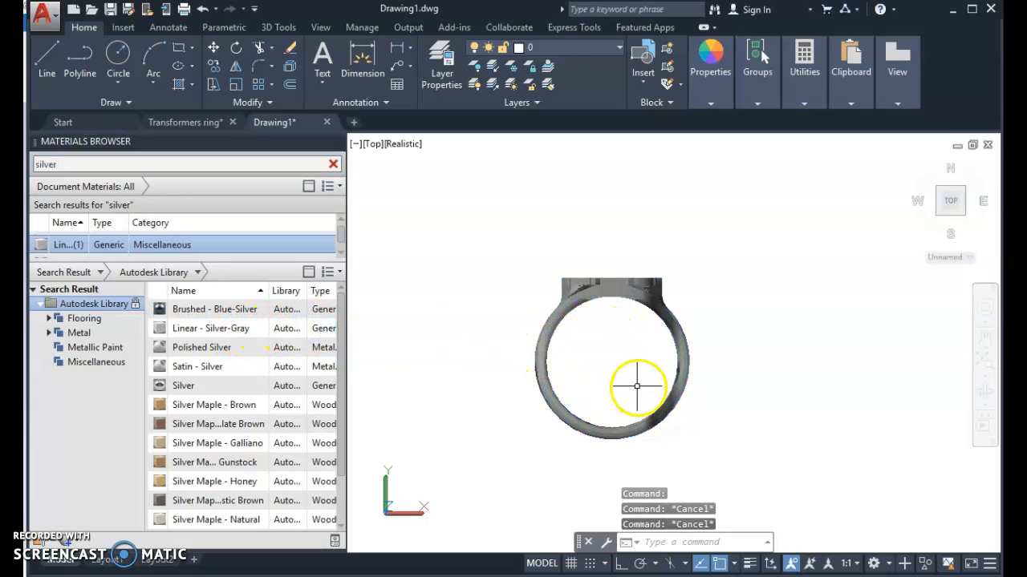
{"action": "mouse_move", "coordinate": [722, 431]}
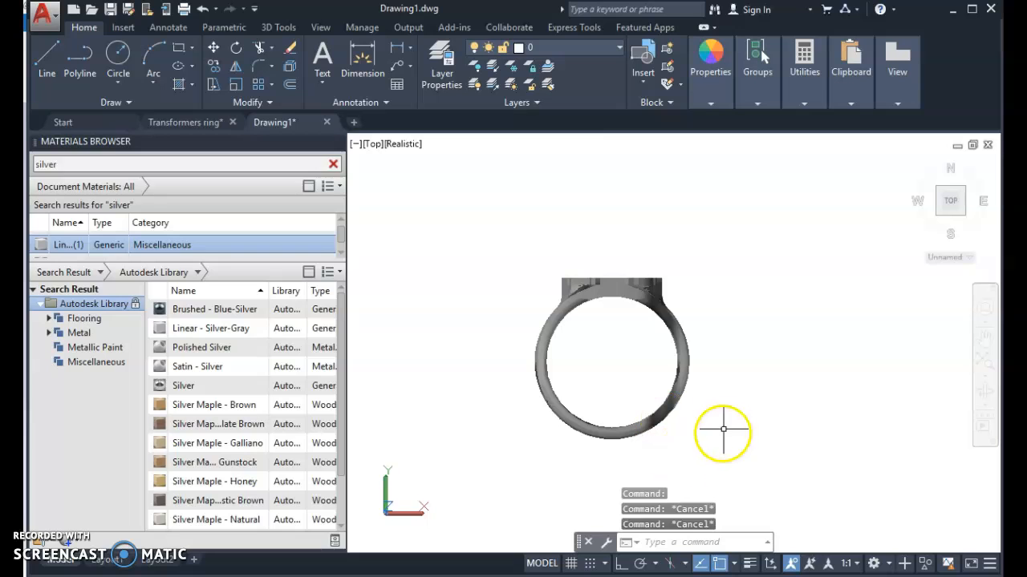
{"action": "mouse_move", "coordinate": [607, 538]}
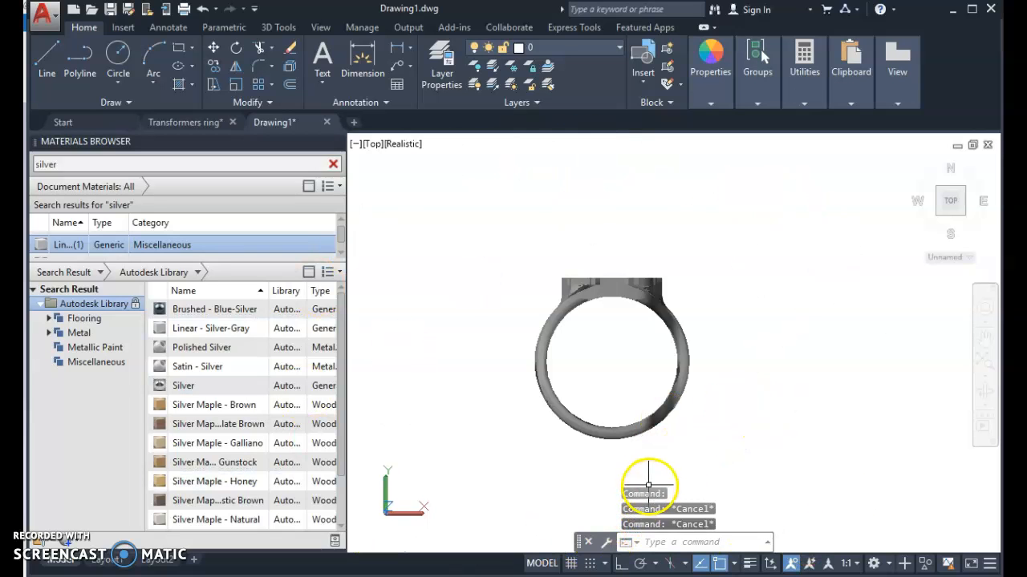
{"action": "mouse_move", "coordinate": [555, 345]}
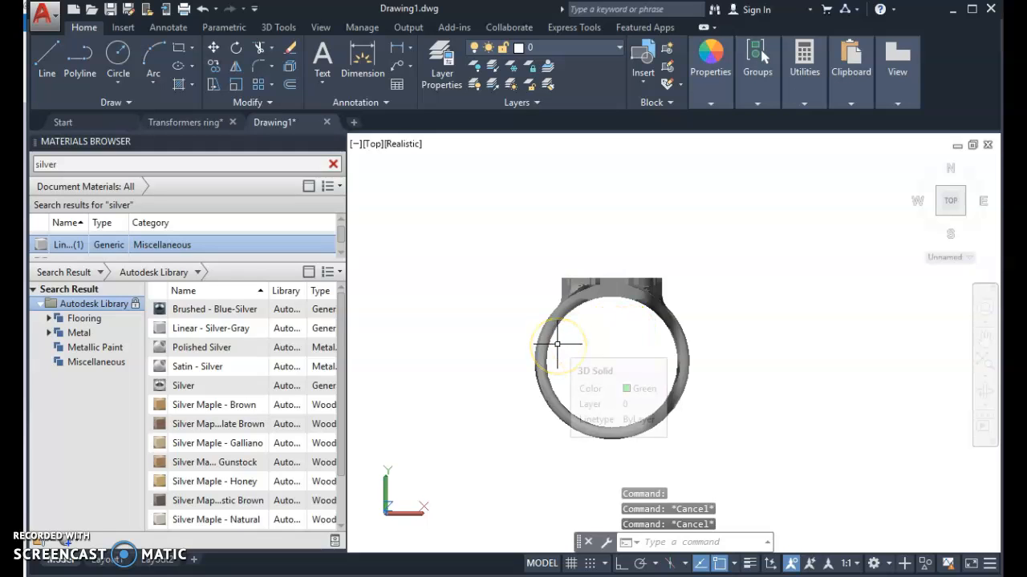
Step: Create a box solid with the BOX command to act as the ring's pedestal
{"action": "type", "text": "BO"}
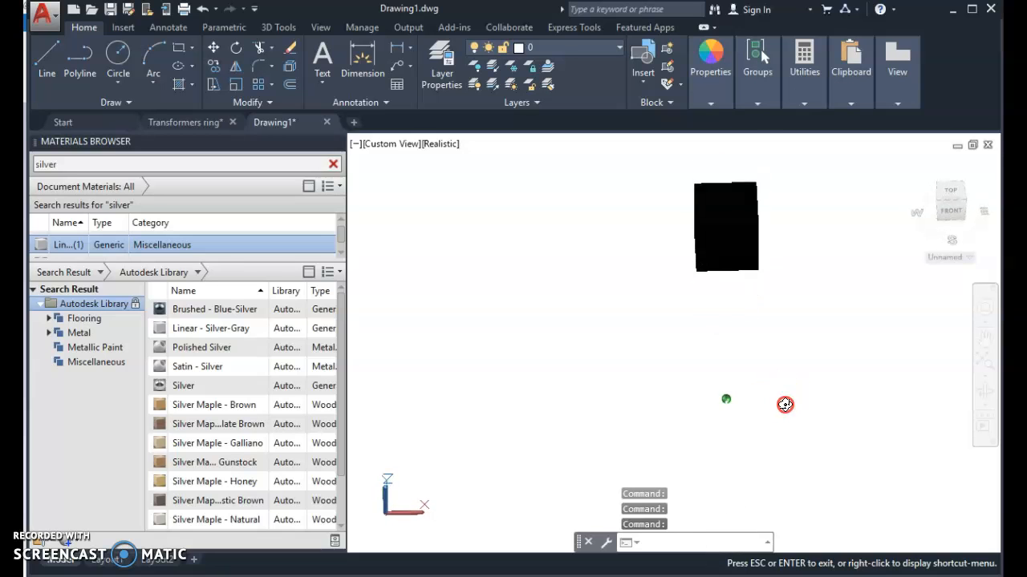
{"action": "left_click", "coordinate": [392, 144]}
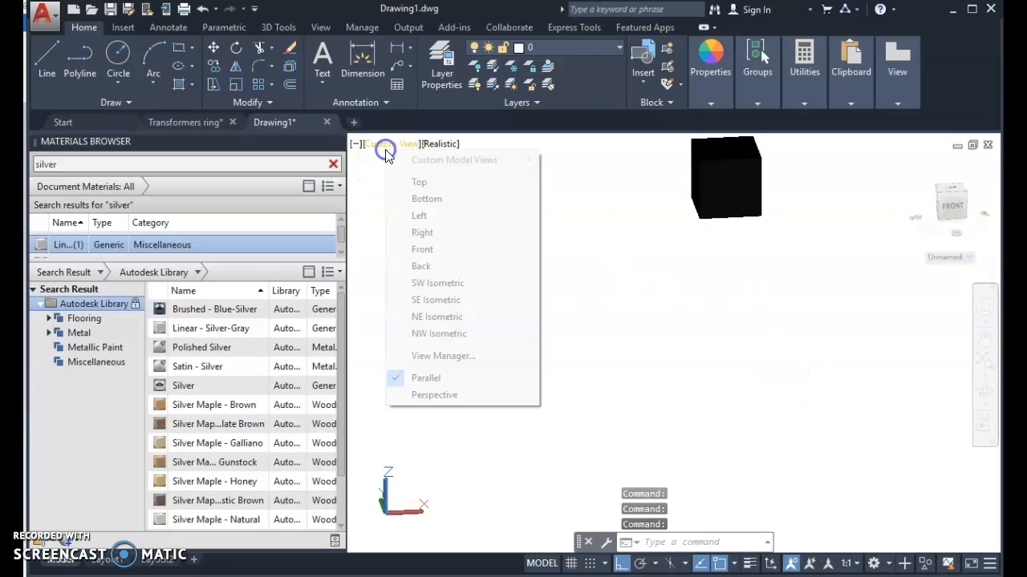
Step: Check the model from the front and back views and select the ring for repositioning
{"action": "left_click", "coordinate": [422, 249]}
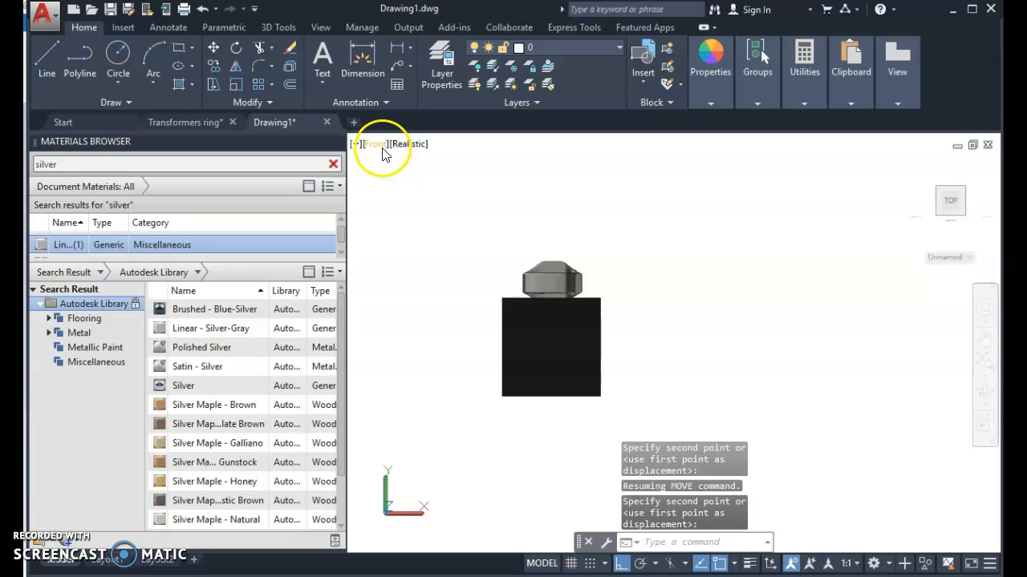
{"action": "left_click", "coordinate": [375, 144]}
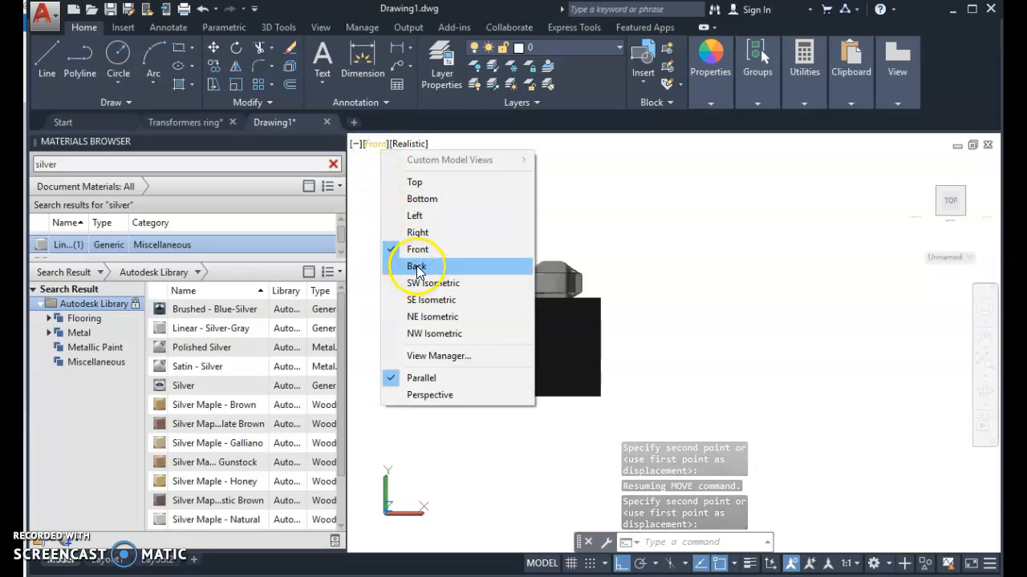
{"action": "left_click", "coordinate": [417, 266]}
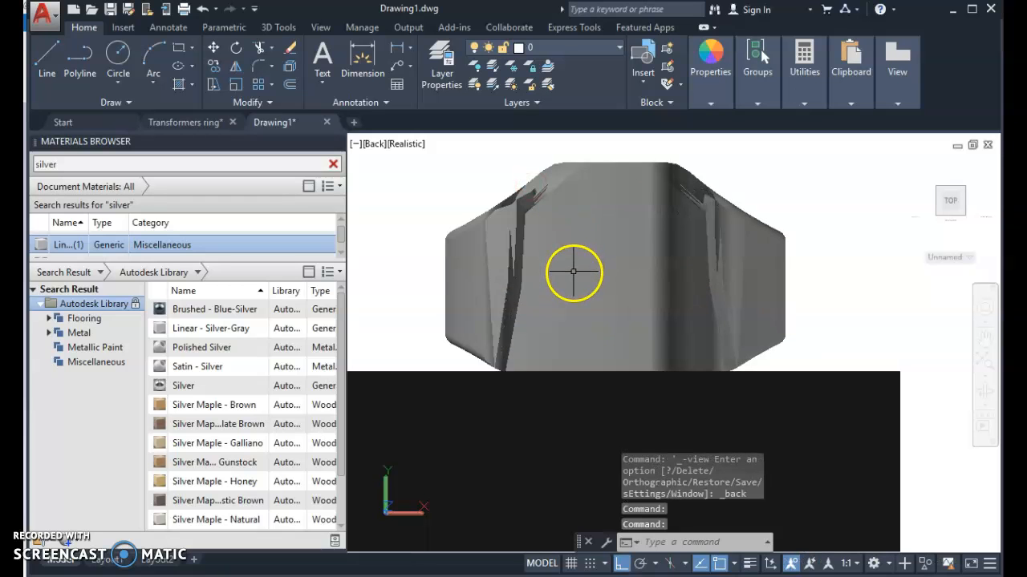
{"action": "left_click", "coordinate": [619, 317]}
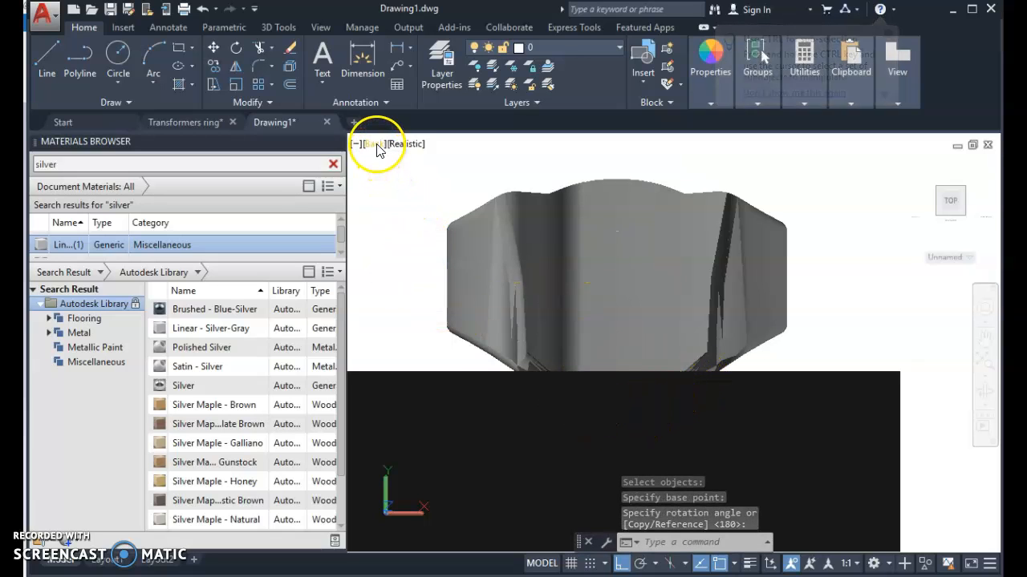
Step: From the right view, rotate the ring about a pivot and lower it onto the box top
{"action": "left_click", "coordinate": [377, 145]}
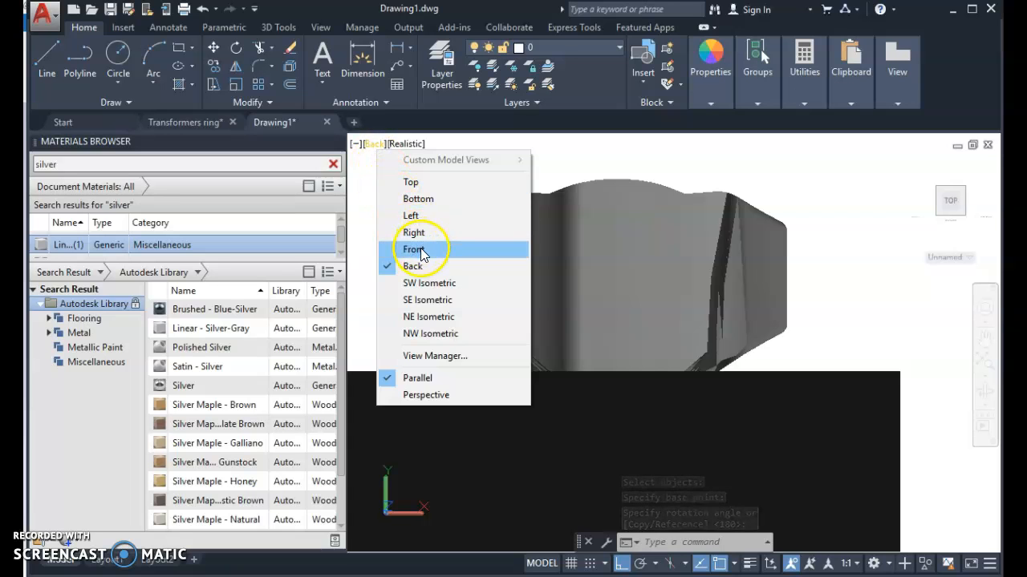
{"action": "left_click", "coordinate": [413, 231]}
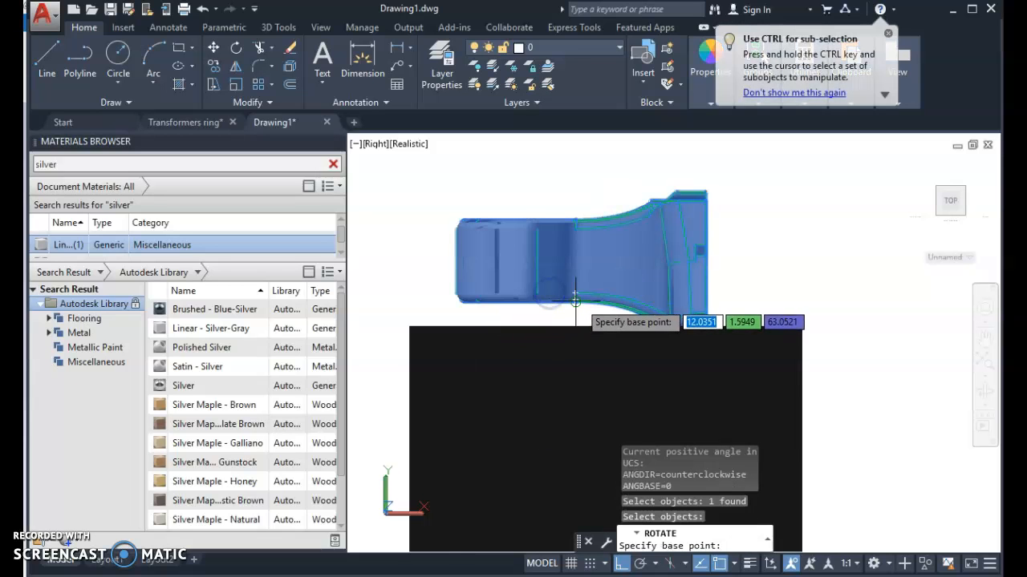
{"action": "left_click", "coordinate": [576, 297]}
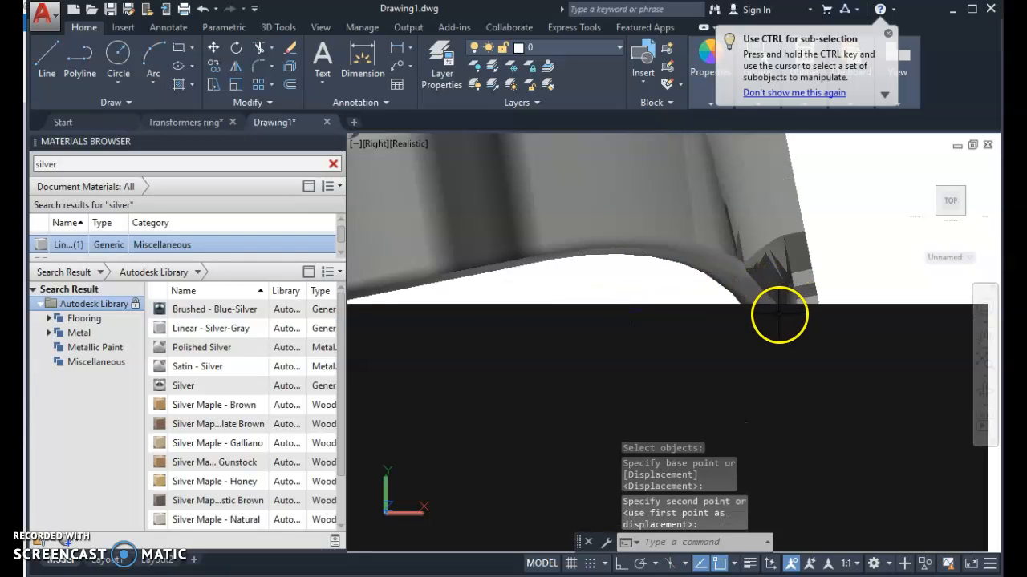
{"action": "left_click_drag", "start_coordinate": [778, 313], "coordinate": [722, 321]}
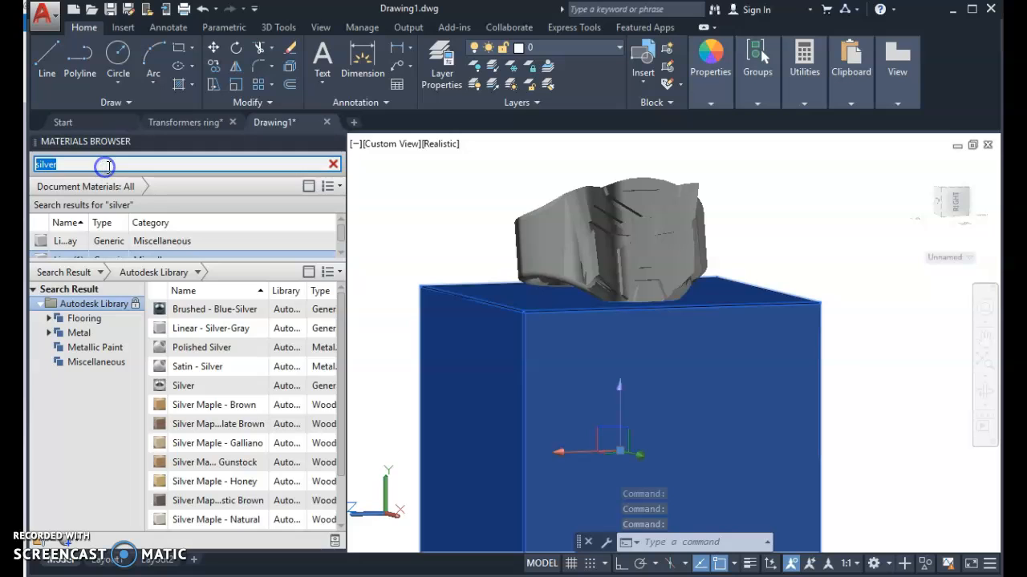
Step: Search the Materials Browser for granite and apply a Granite material to the cube pedestal
{"action": "type", "text": "stone"}
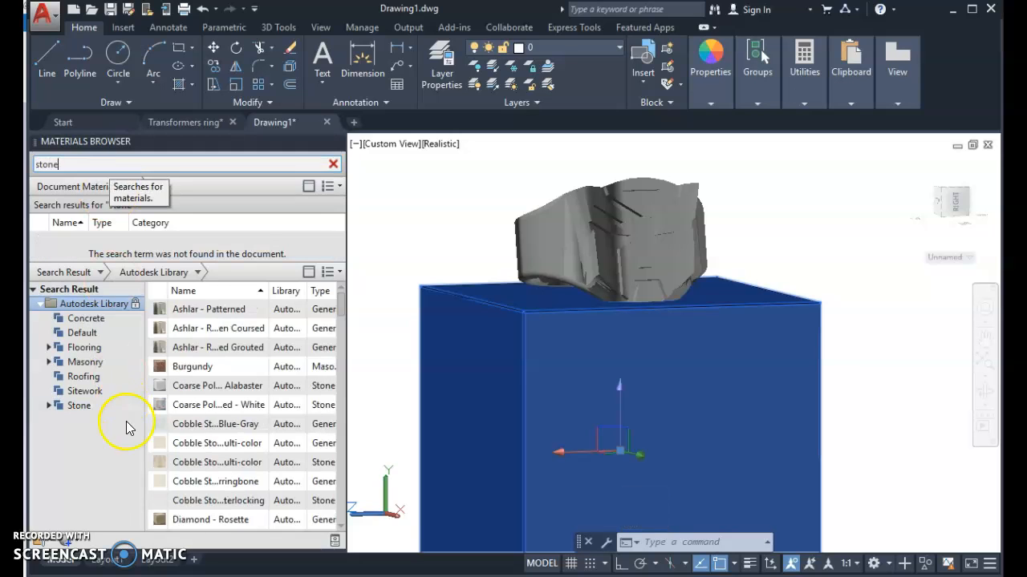
{"action": "scroll", "scroll_direction": "down", "scroll_amount": 3}
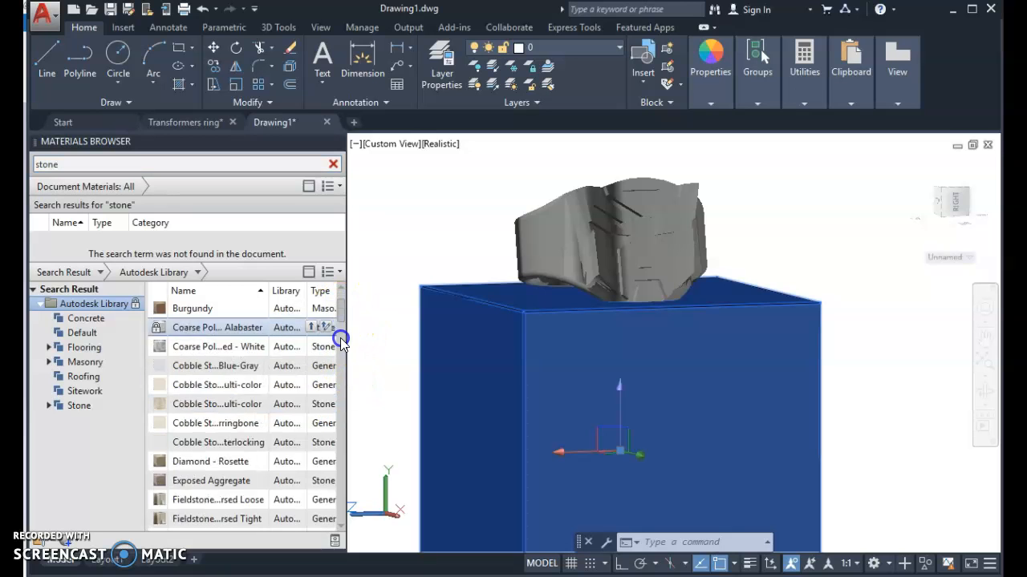
{"action": "scroll", "scroll_direction": "up", "scroll_amount": 3}
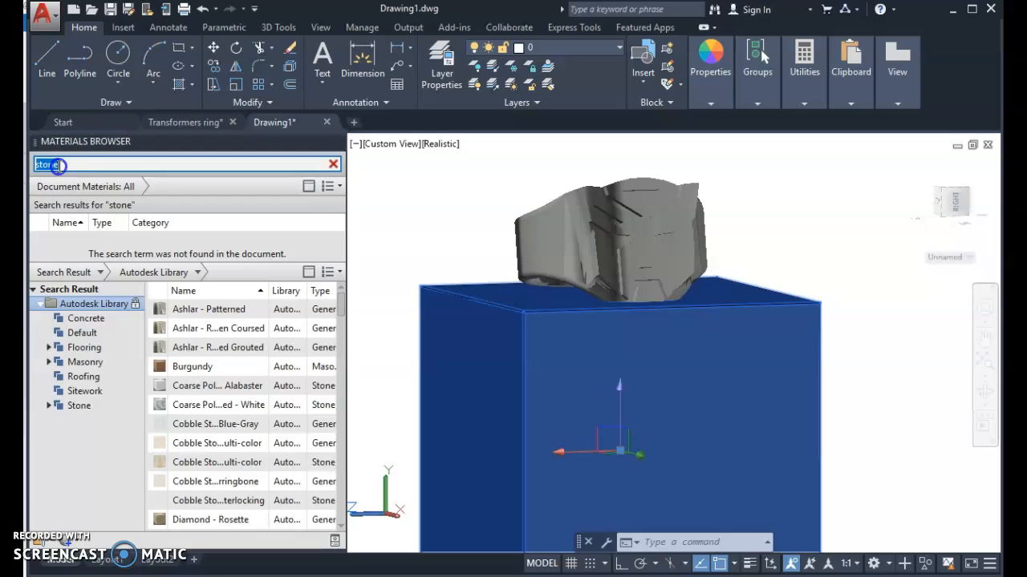
{"action": "type", "text": "granit"}
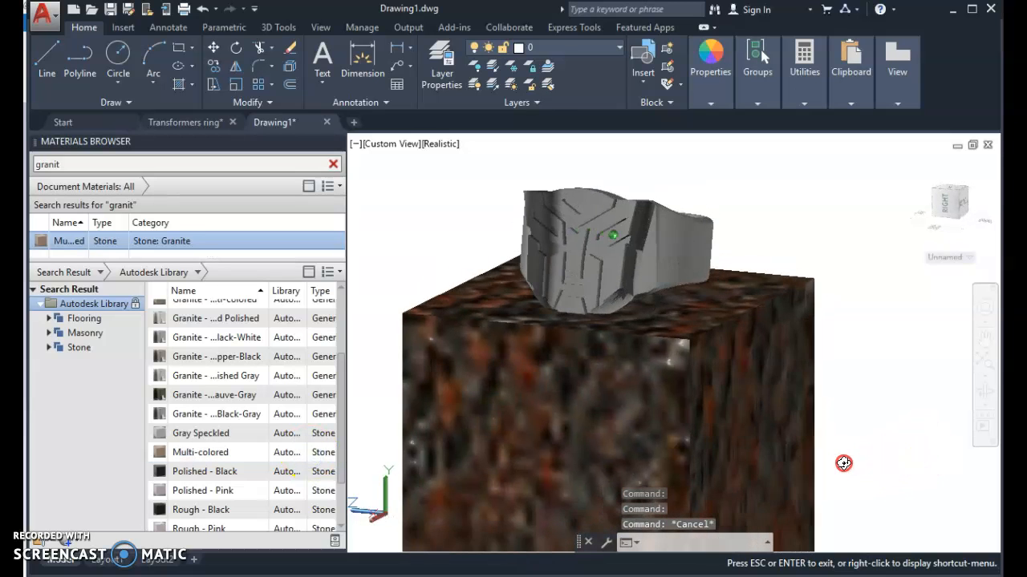
{"action": "left_click_drag", "start_coordinate": [843, 462], "coordinate": [831, 385]}
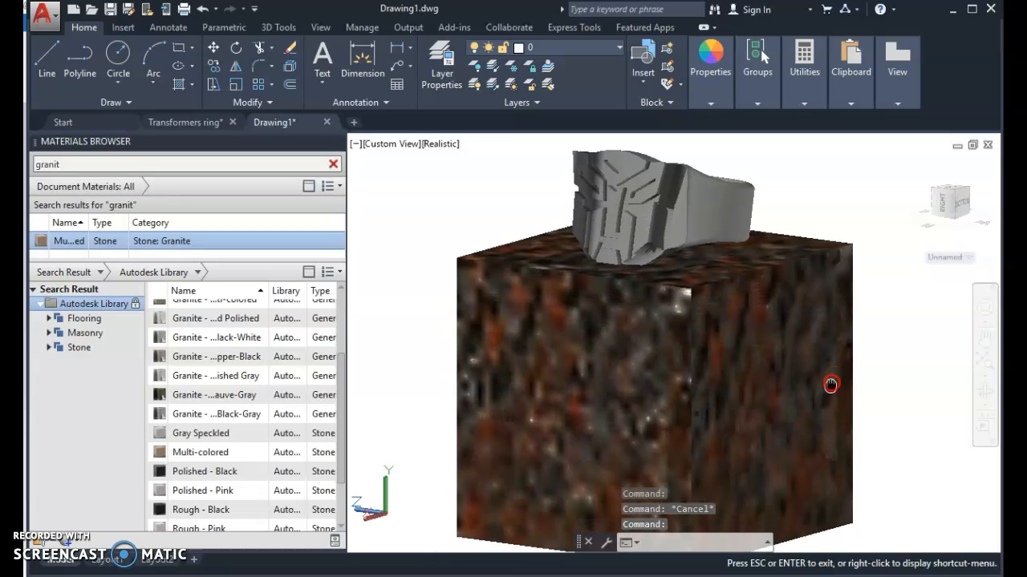
{"action": "left_click_drag", "start_coordinate": [831, 385], "coordinate": [824, 380]}
{"action": "type", "text": "rend"}
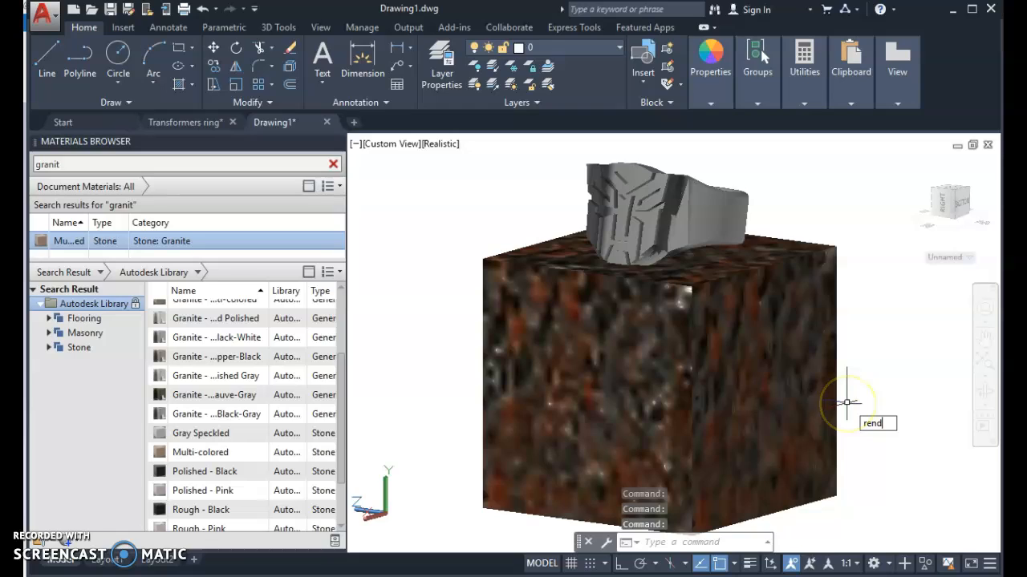
Step: Render the ring on its granite pedestal and close the render preview when finished
{"action": "key", "text": "Return"}
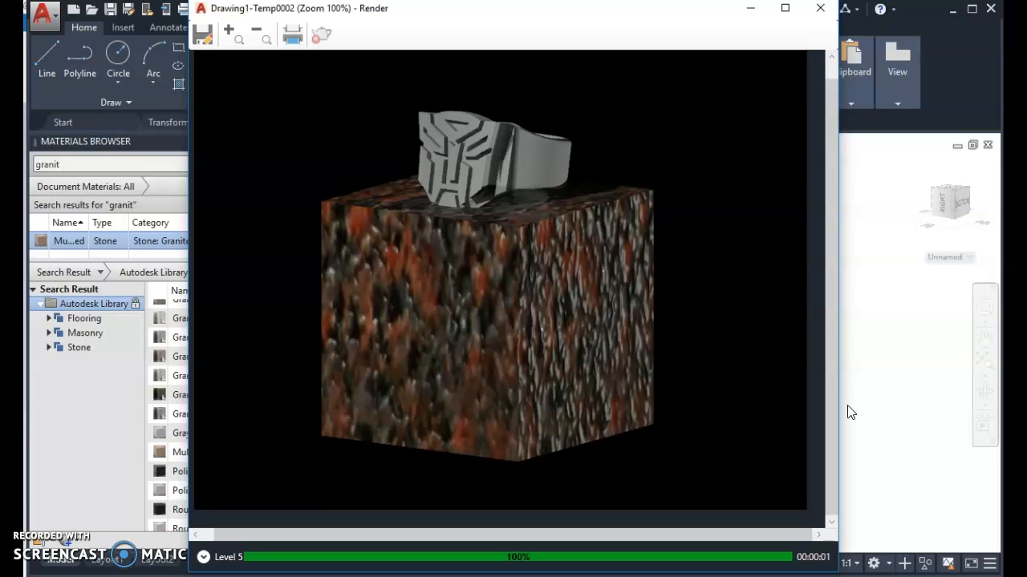
{"action": "mouse_move", "coordinate": [583, 185]}
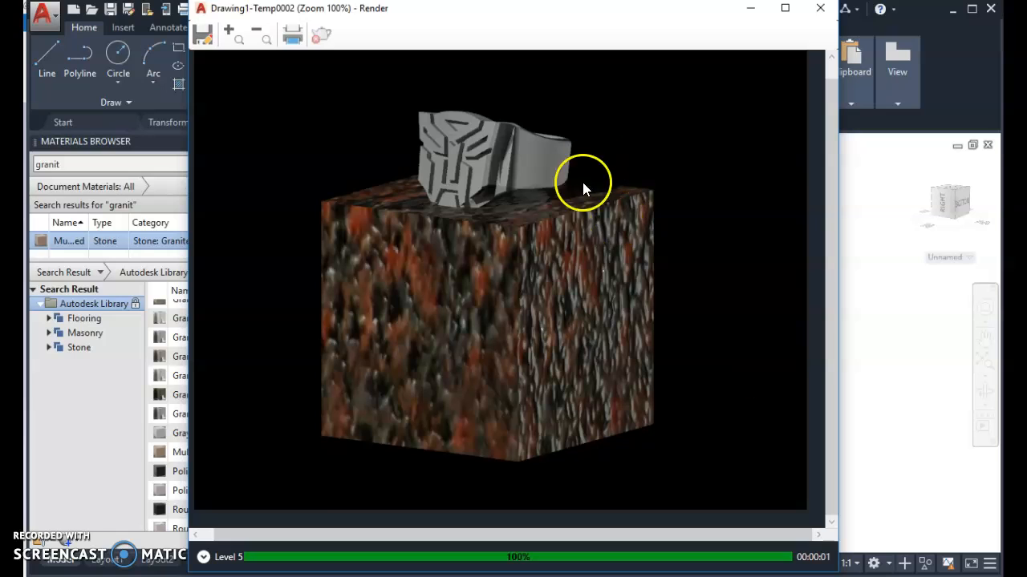
{"action": "mouse_move", "coordinate": [648, 353]}
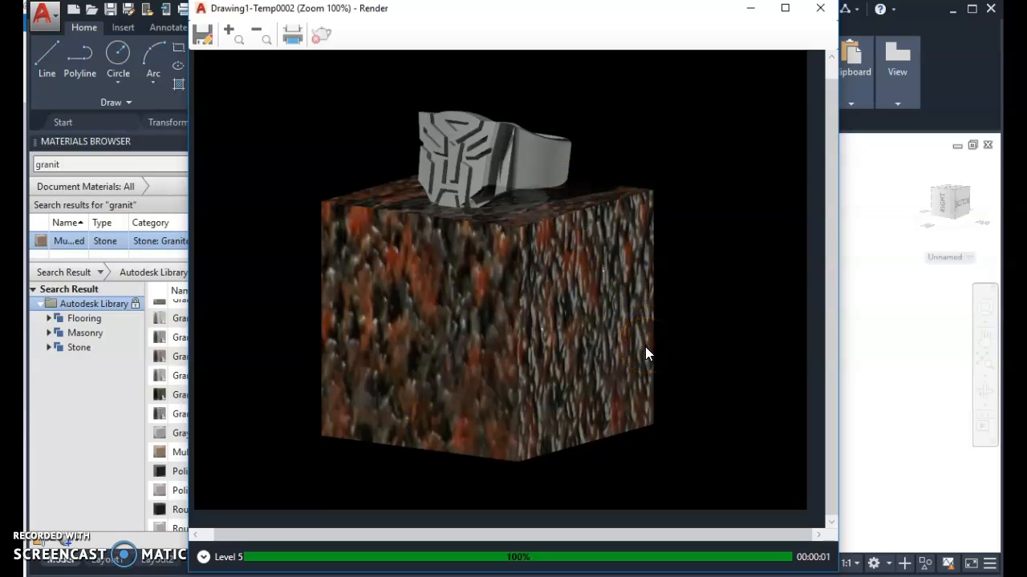
{"action": "mouse_move", "coordinate": [549, 494]}
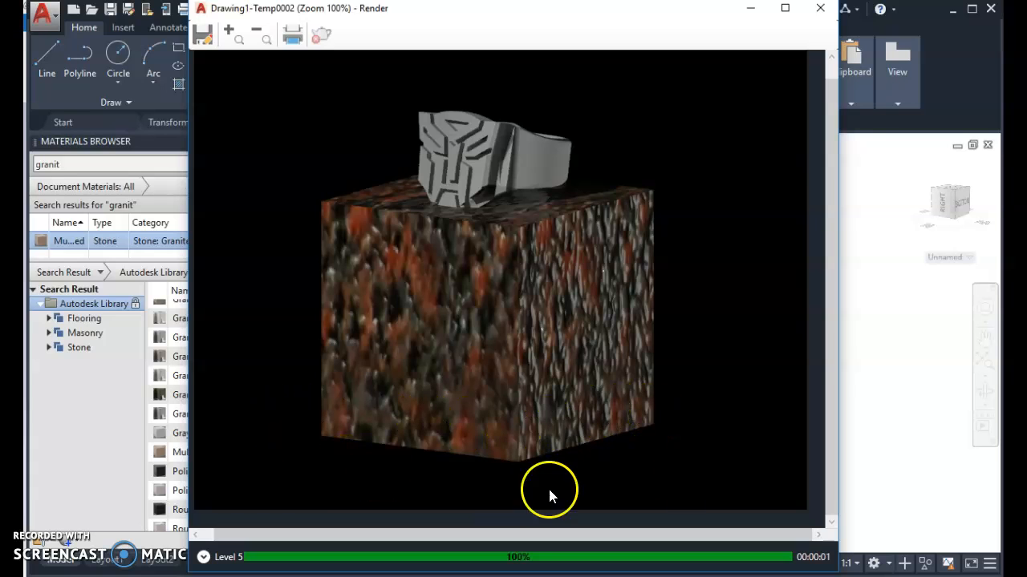
{"action": "mouse_move", "coordinate": [783, 282]}
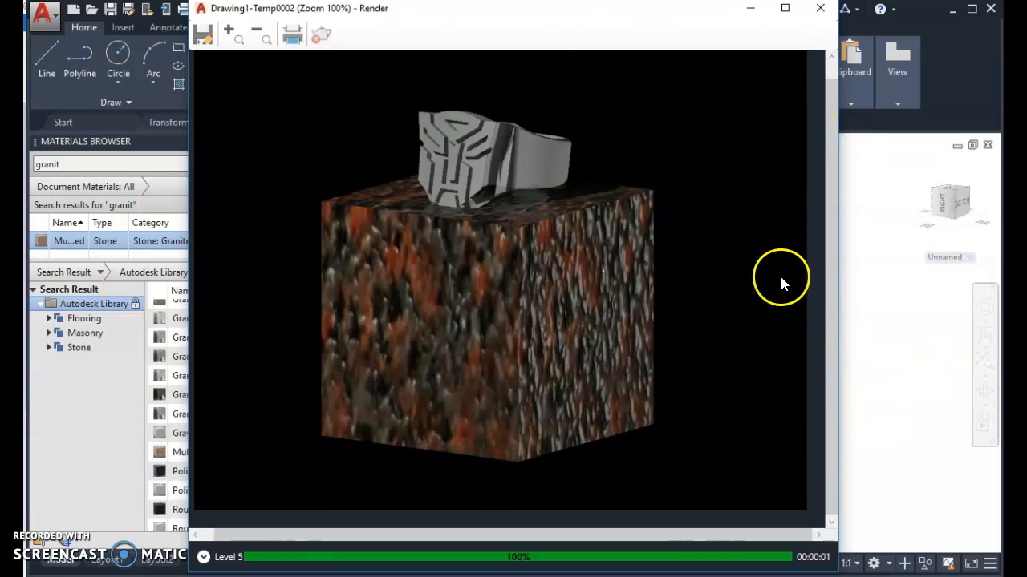
{"action": "mouse_move", "coordinate": [754, 249]}
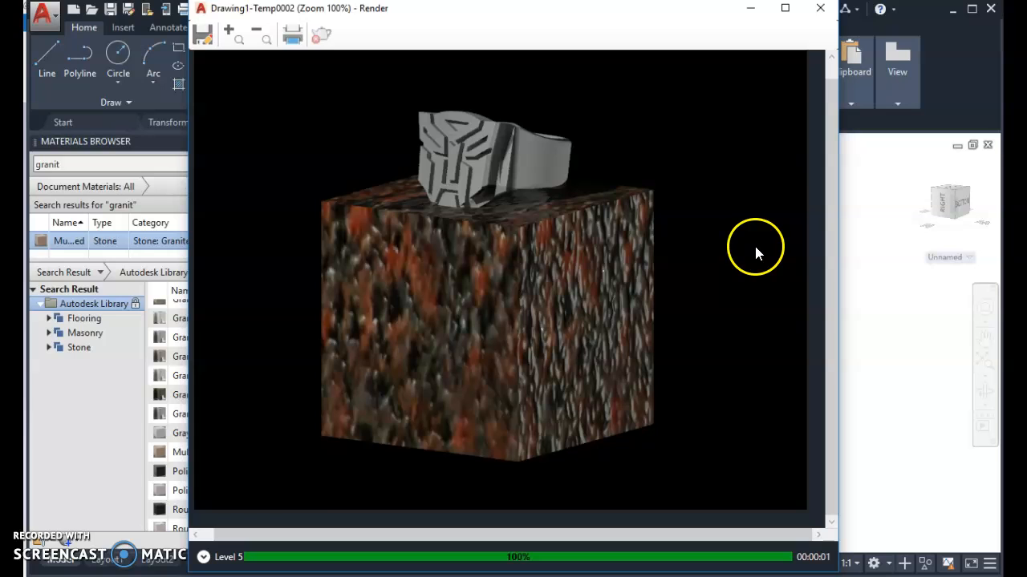
{"action": "mouse_move", "coordinate": [753, 259]}
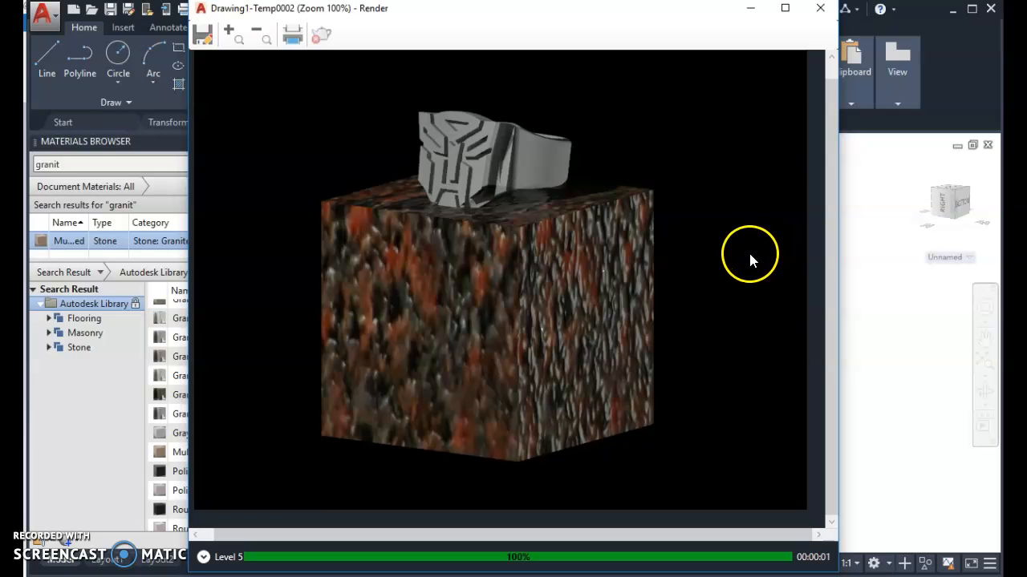
{"action": "mouse_move", "coordinate": [709, 420]}
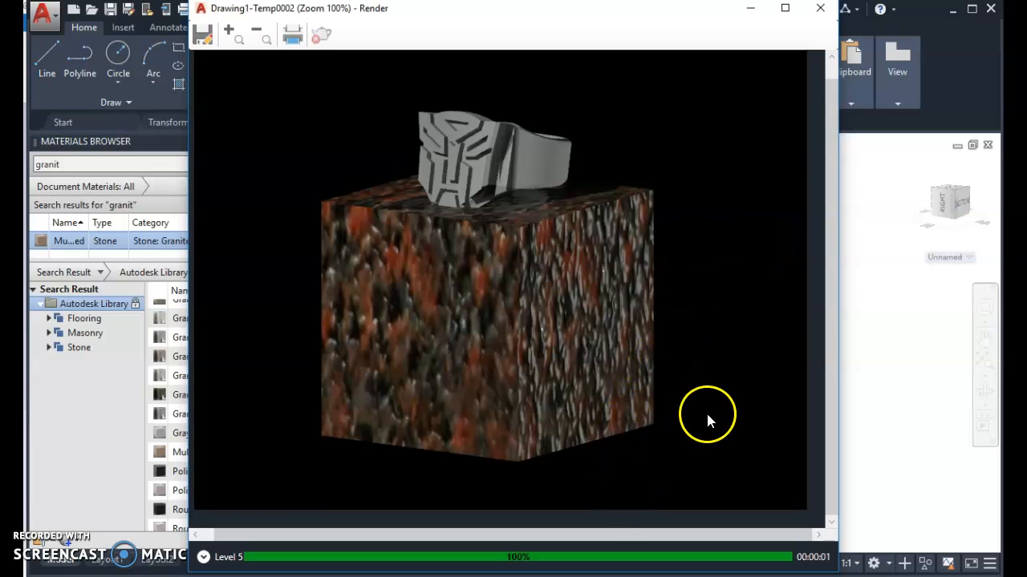
{"action": "mouse_move", "coordinate": [819, 9]}
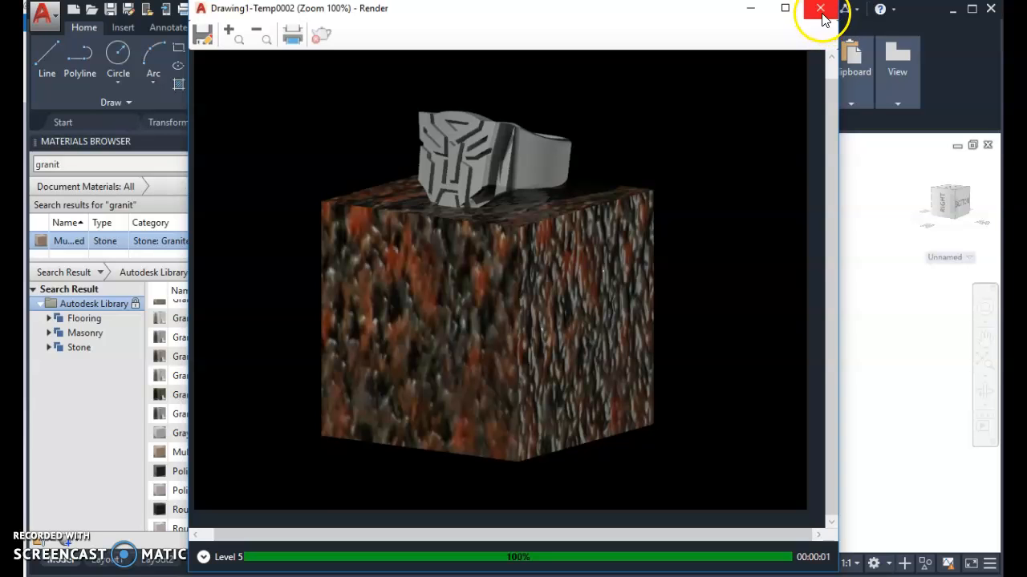
{"action": "left_click", "coordinate": [820, 9]}
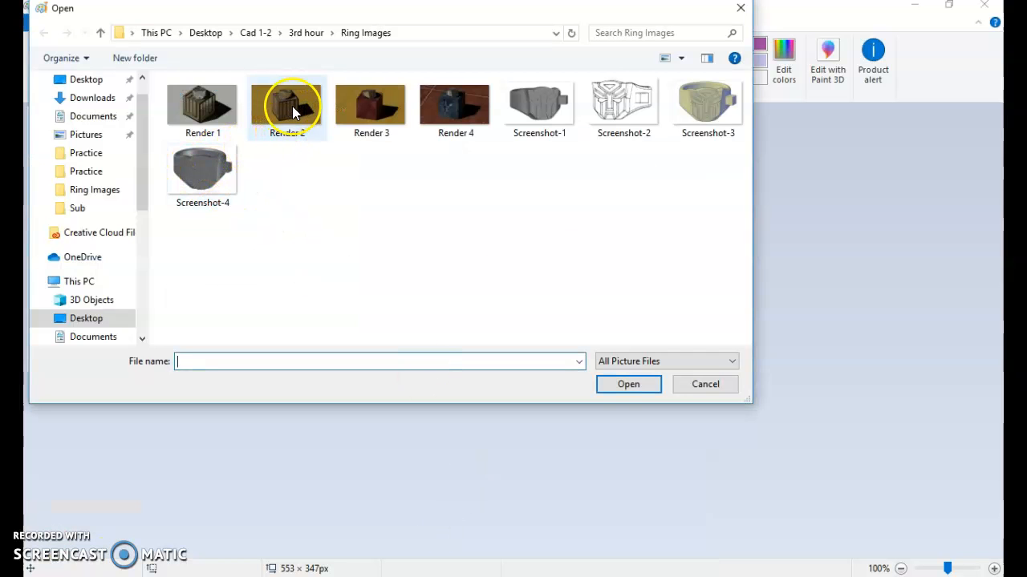
{"action": "mouse_move", "coordinate": [289, 128]}
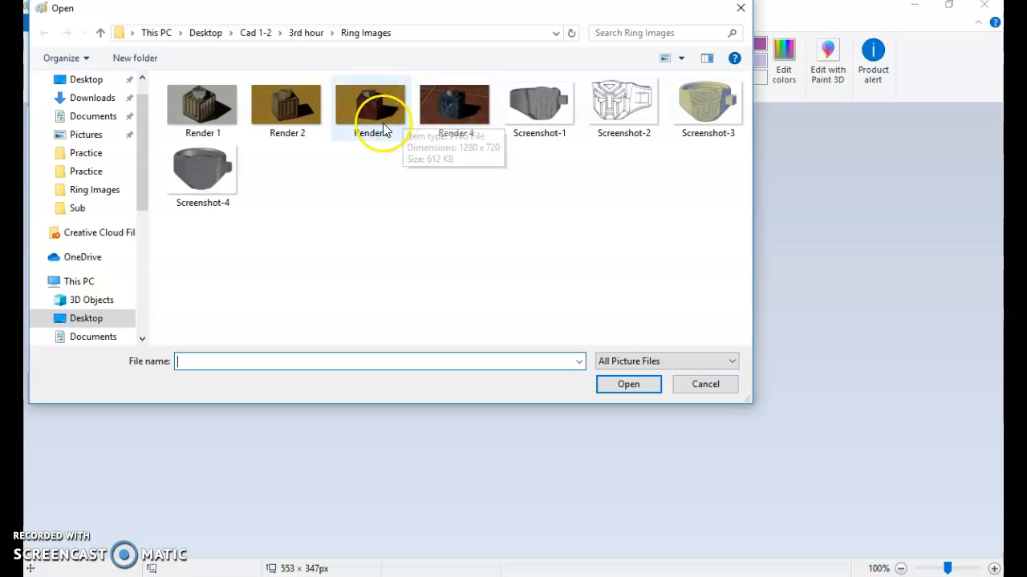
{"action": "mouse_move", "coordinate": [372, 125]}
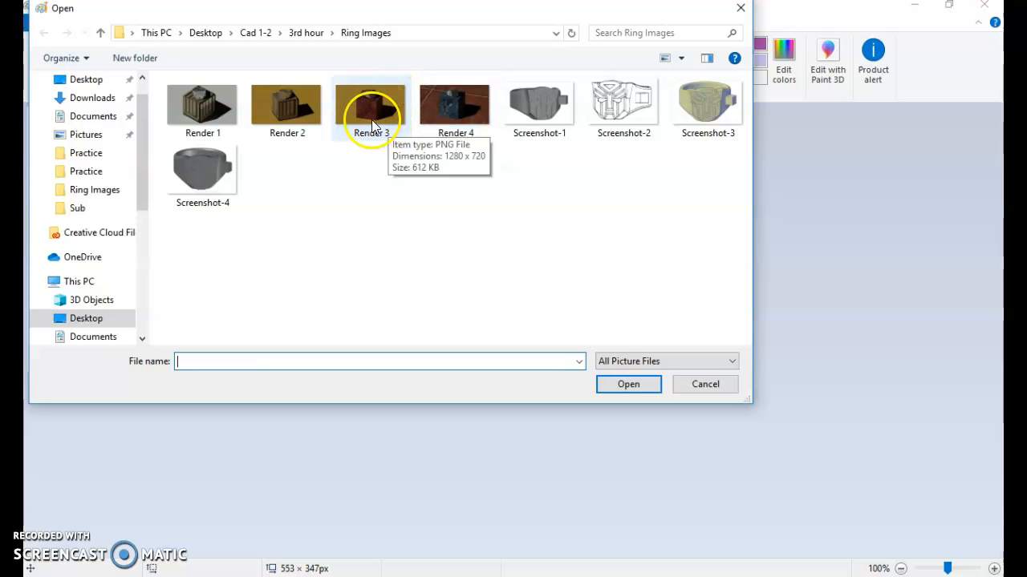
{"action": "mouse_move", "coordinate": [481, 104]}
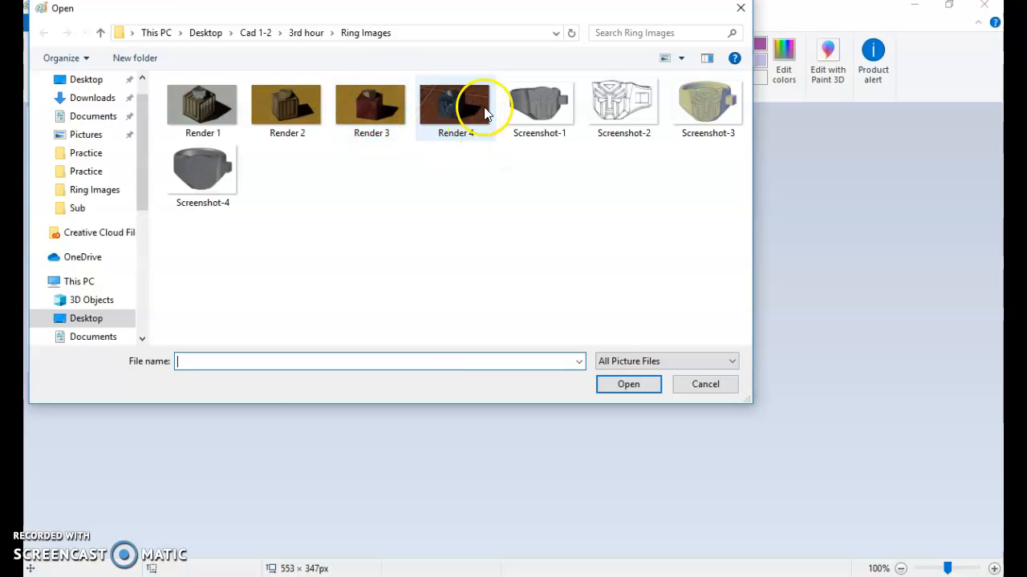
{"action": "mouse_move", "coordinate": [371, 112]}
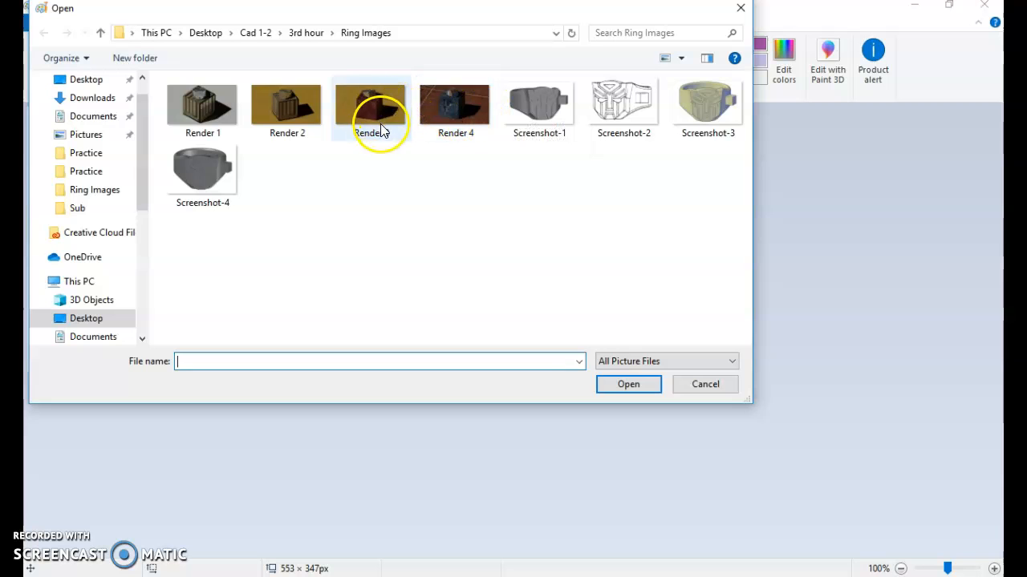
{"action": "mouse_move", "coordinate": [370, 109]}
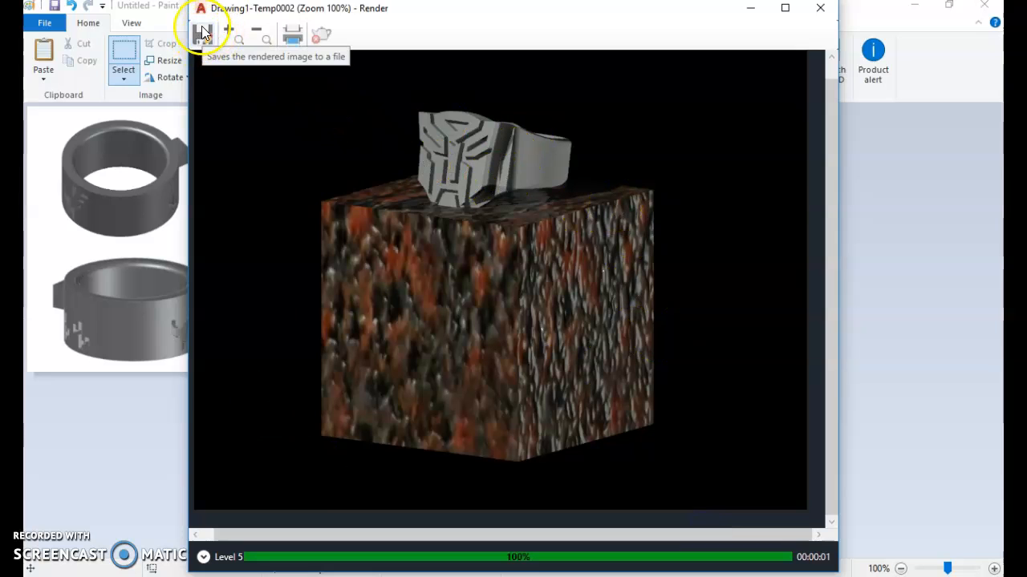
Step: Start saving the rendered image as a PNG and expand the list of save locations
{"action": "left_click", "coordinate": [202, 35]}
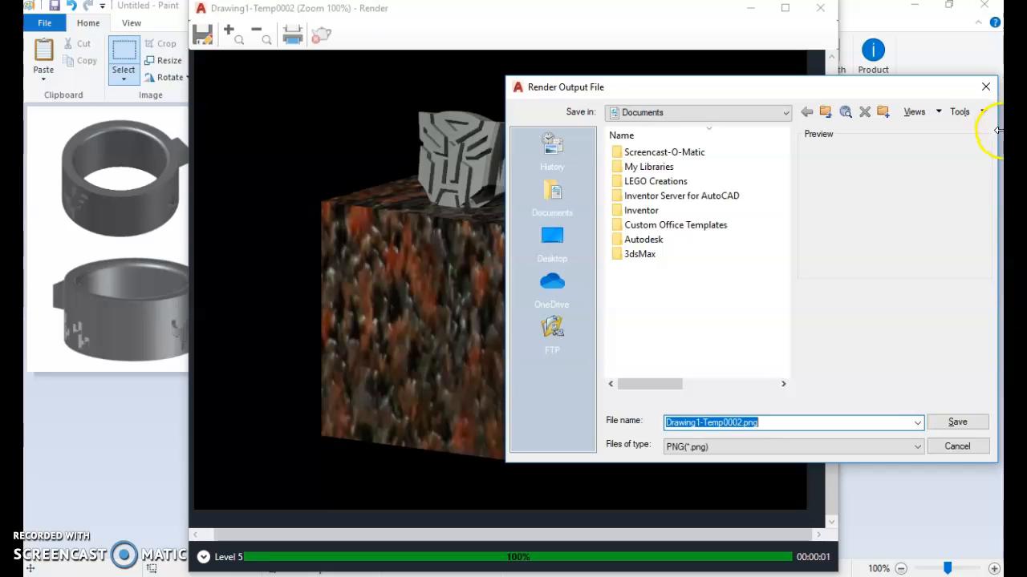
{"action": "left_click", "coordinate": [956, 422]}
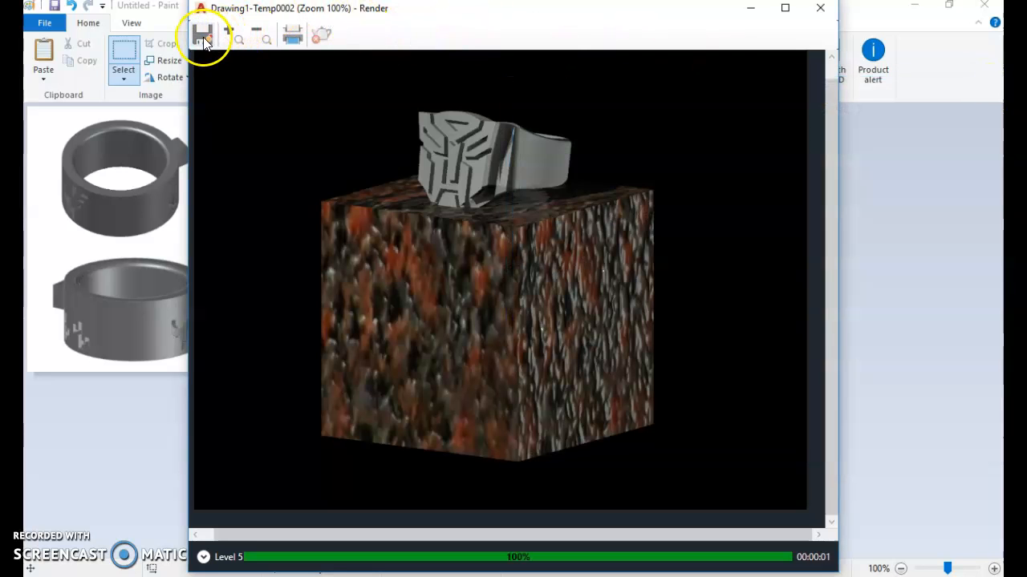
{"action": "left_click", "coordinate": [202, 35]}
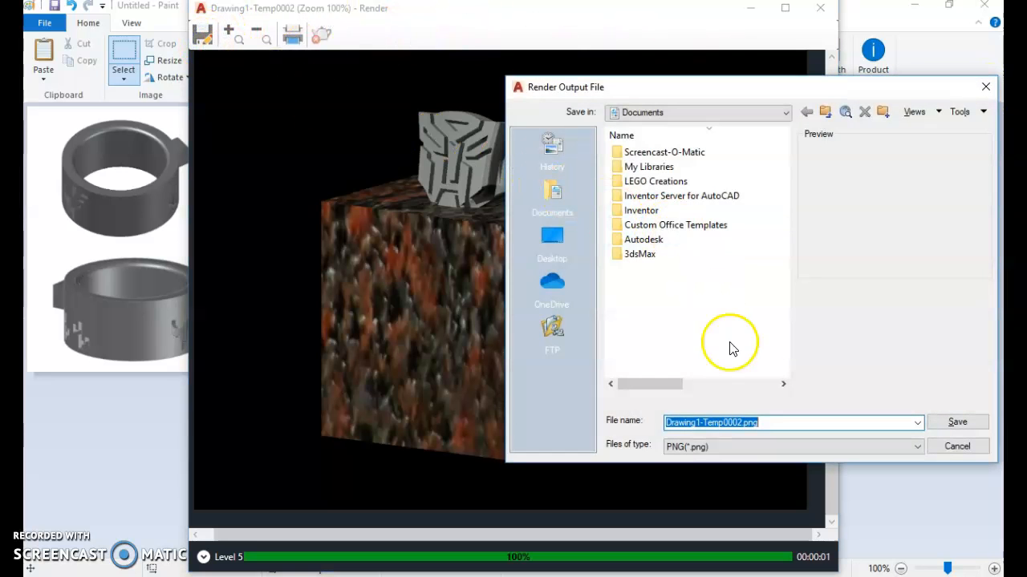
{"action": "left_click", "coordinate": [783, 112]}
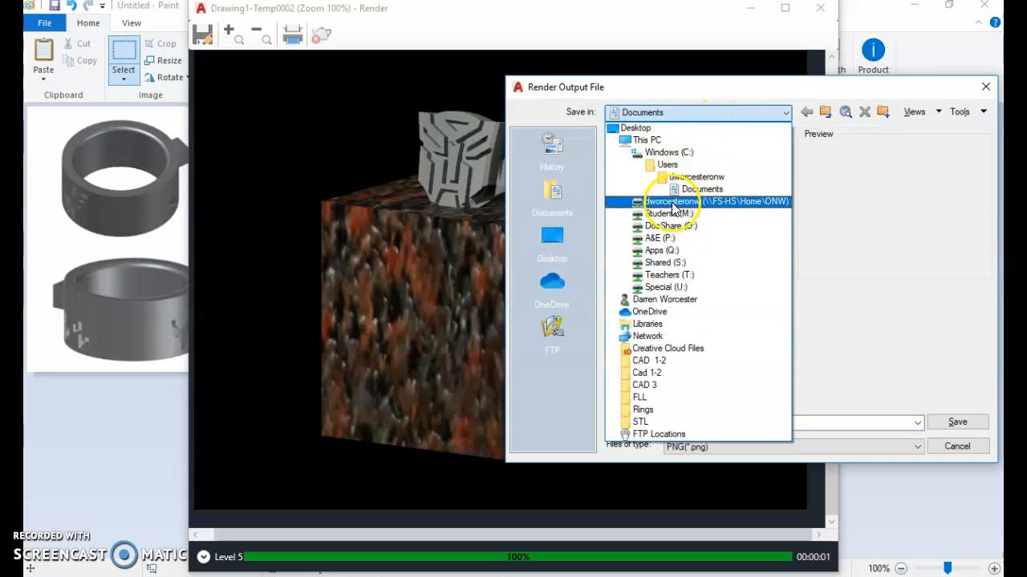
{"action": "mouse_move", "coordinate": [677, 210]}
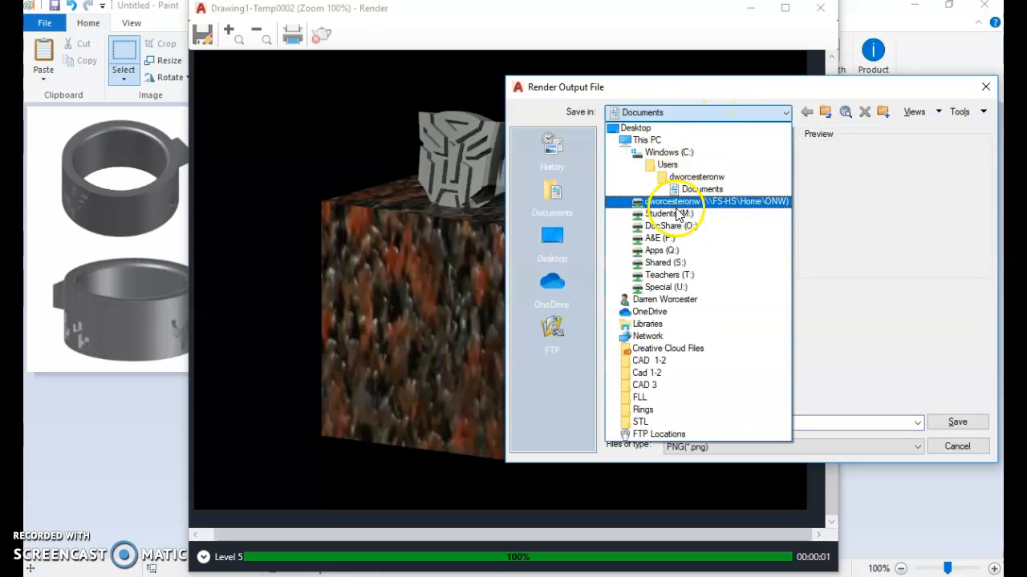